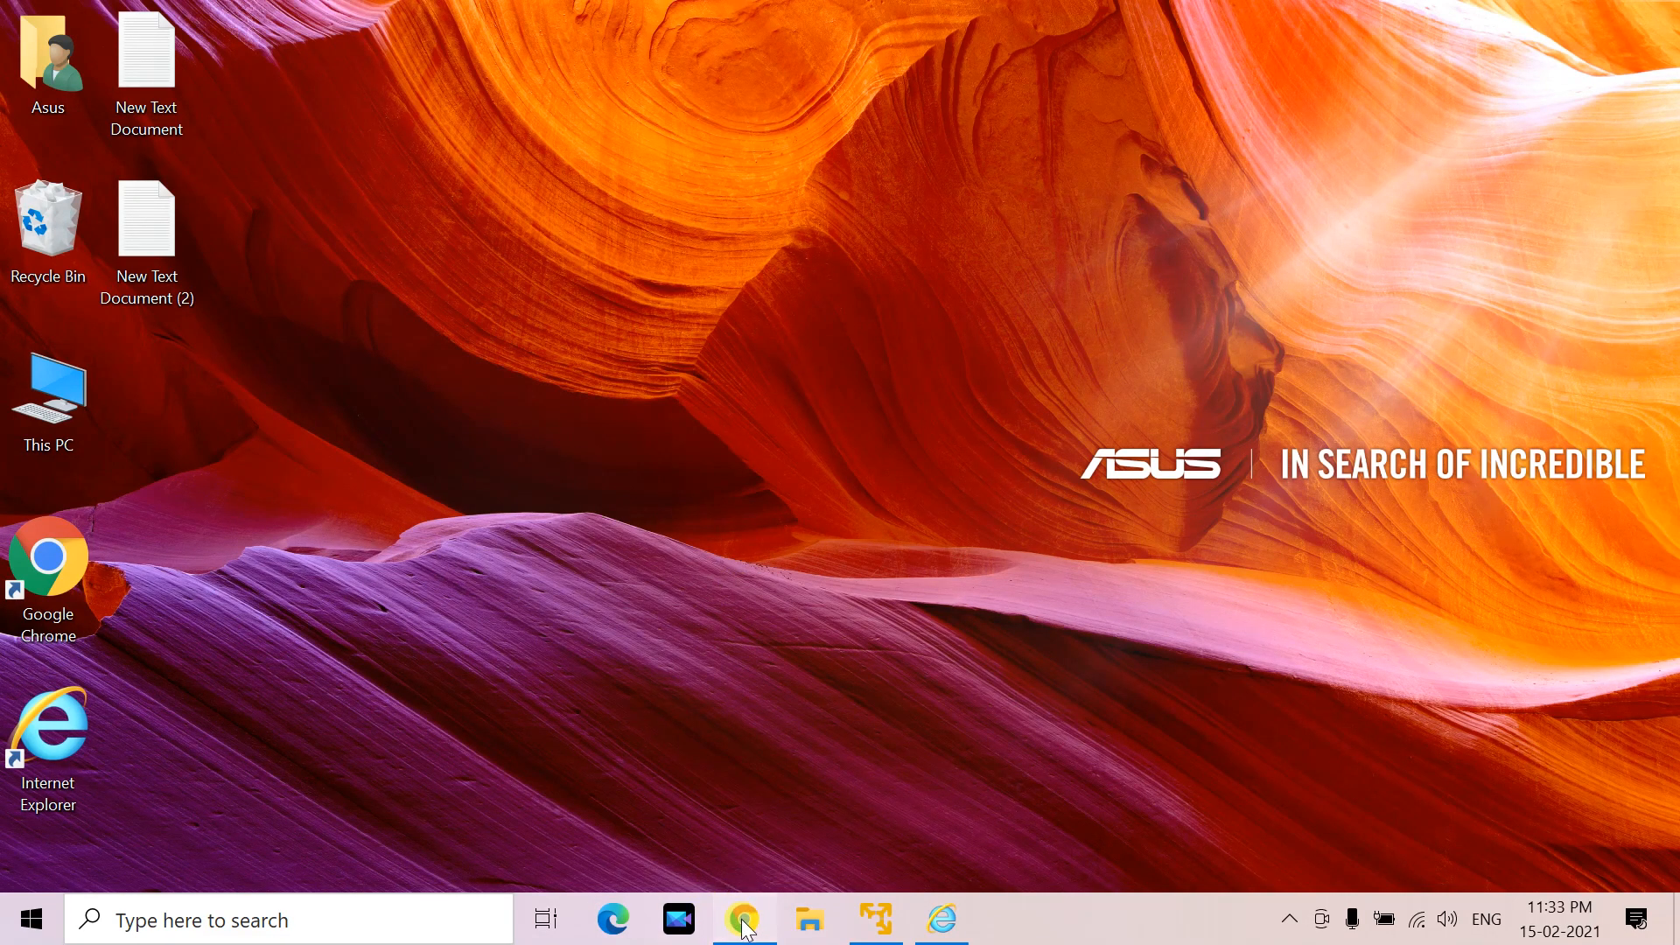
Launch Google Chrome from the Windows taskbar
{"action": "left_click", "coordinate": [743, 918]}
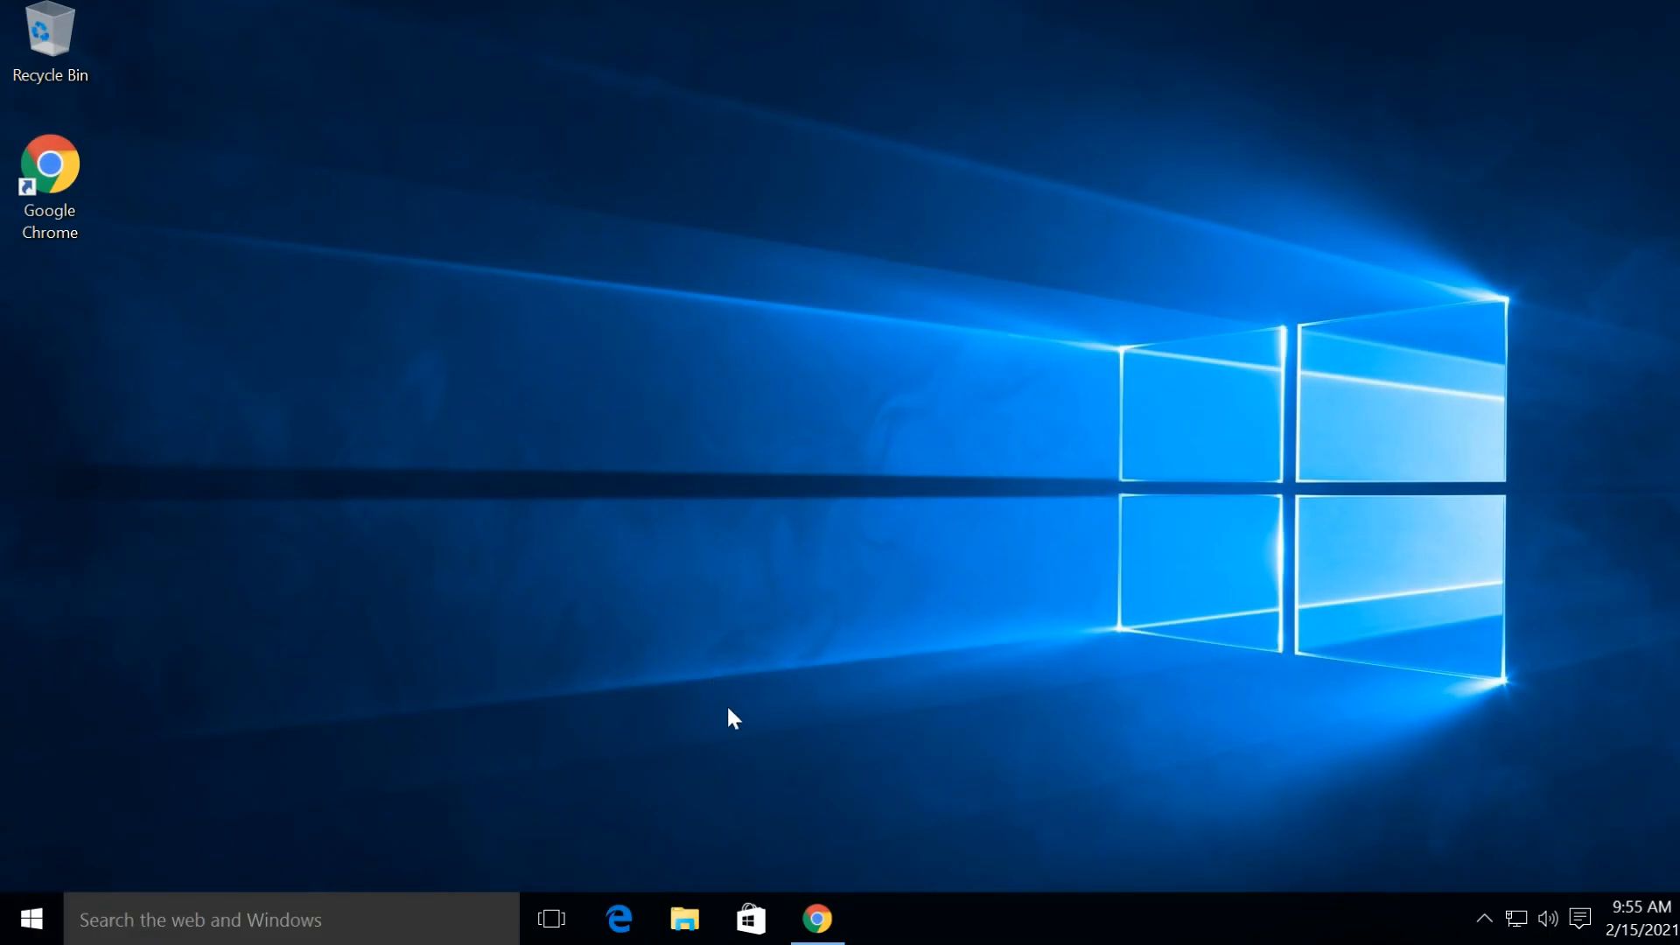
{"action": "mouse_move", "coordinate": [616, 647]}
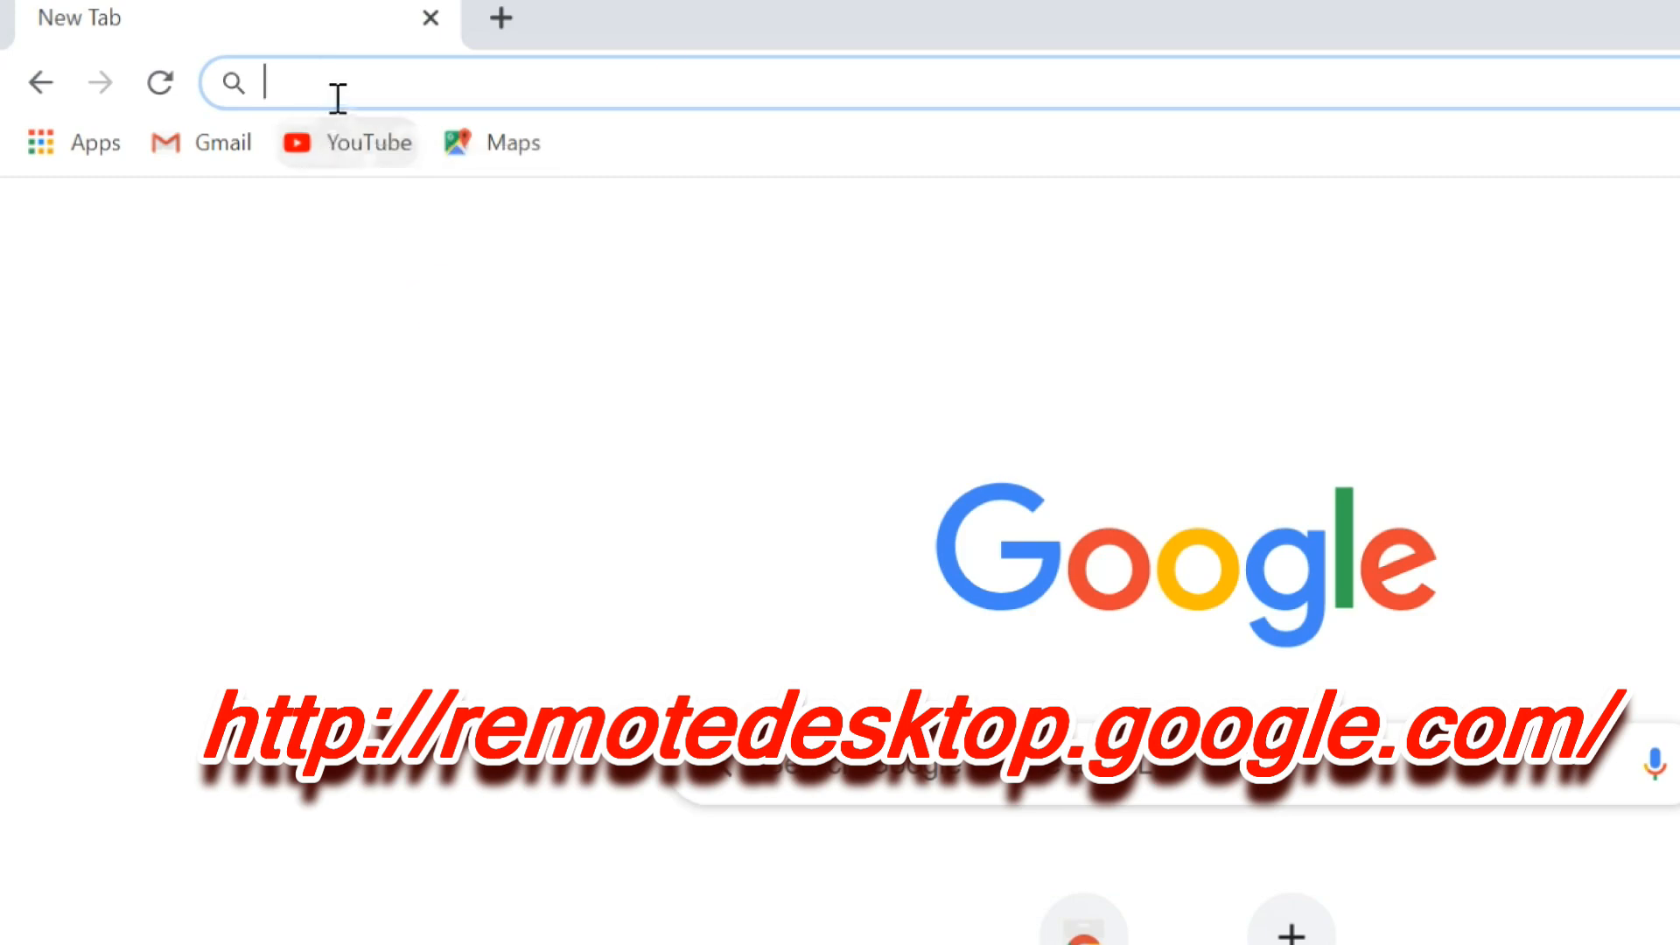
Load remotedesktop.google.com to reach the Chrome Remote Desktop home page
{"action": "type", "text": "remotedesktop.google"}
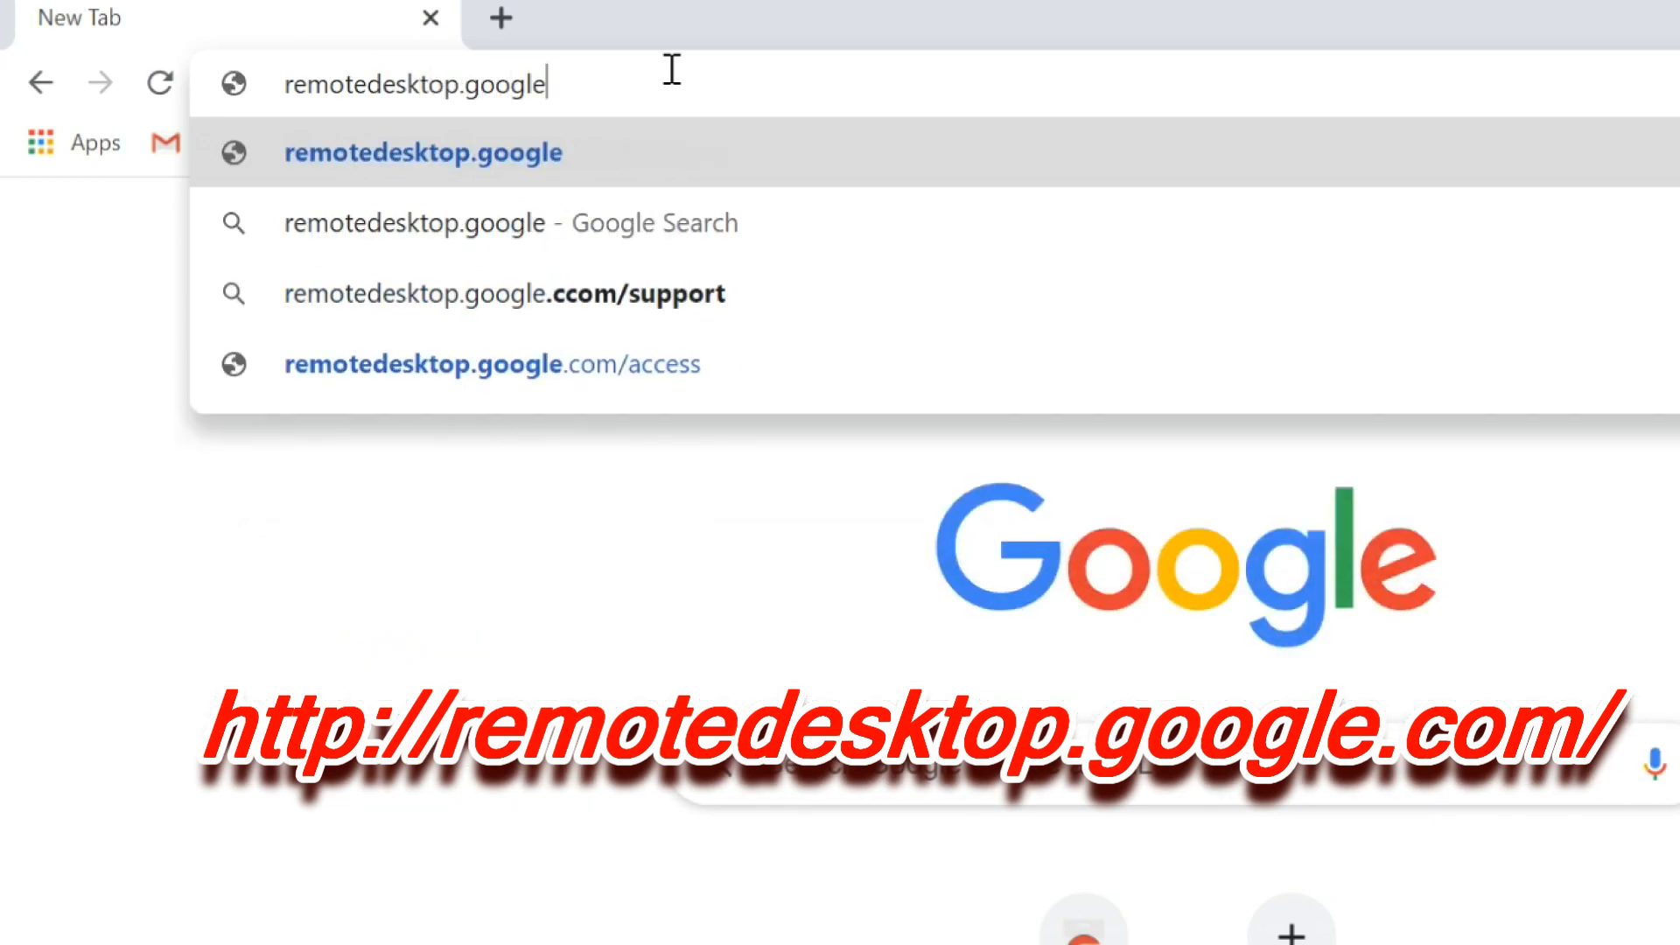
{"action": "type", "text": ".com"}
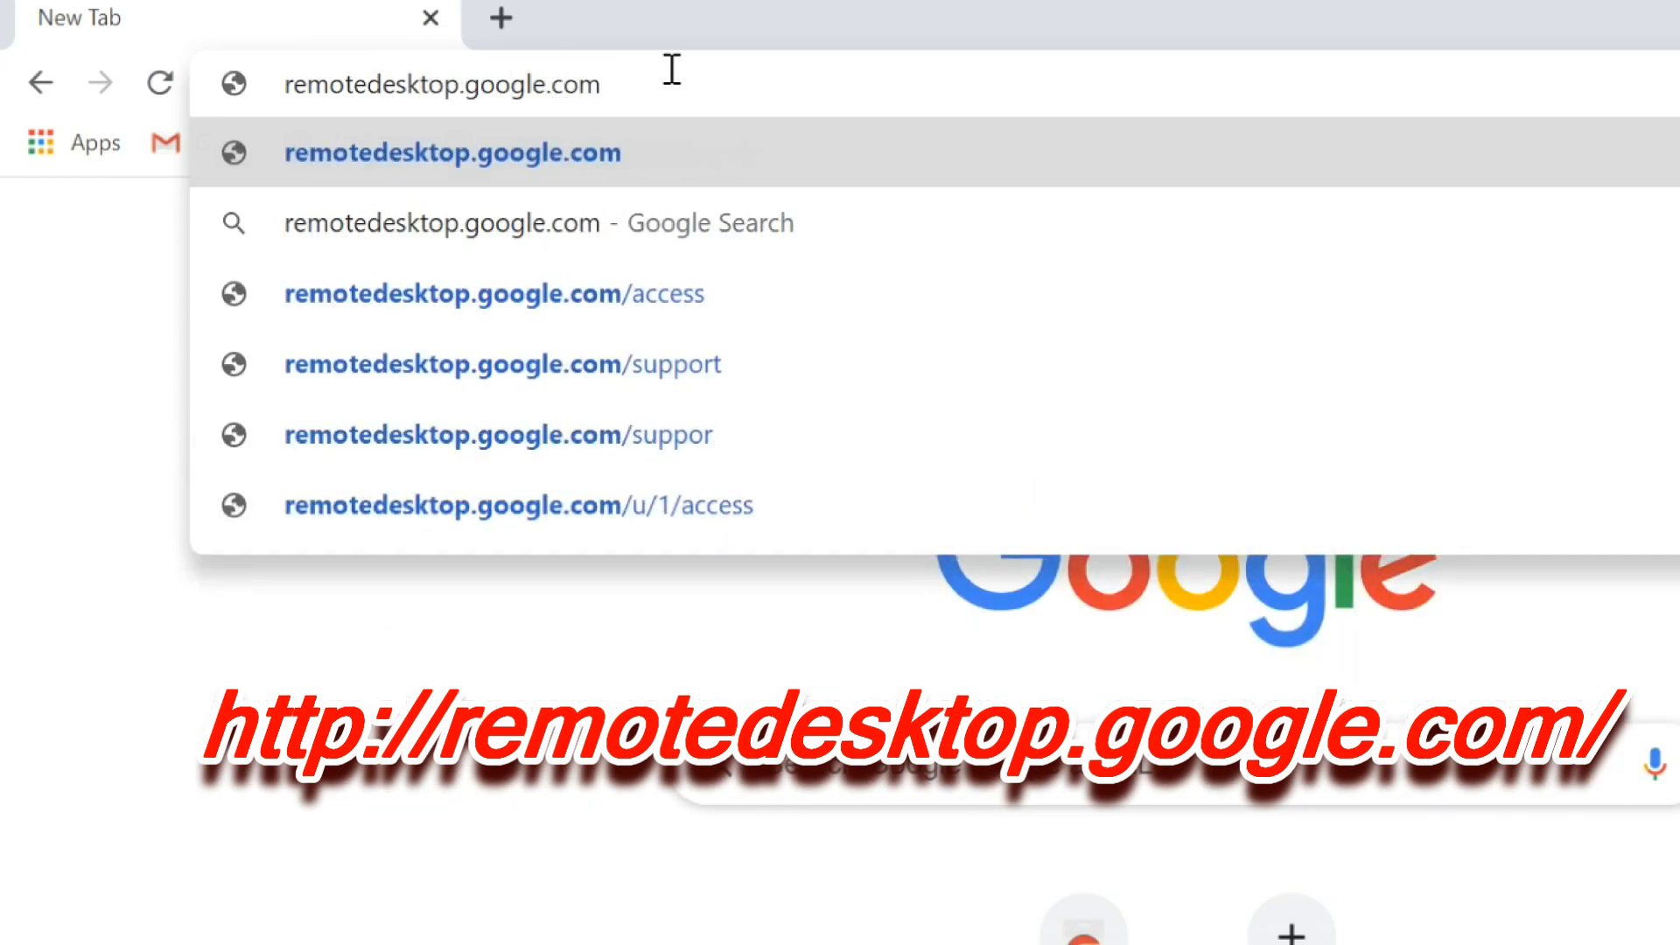
{"action": "key", "text": "Enter"}
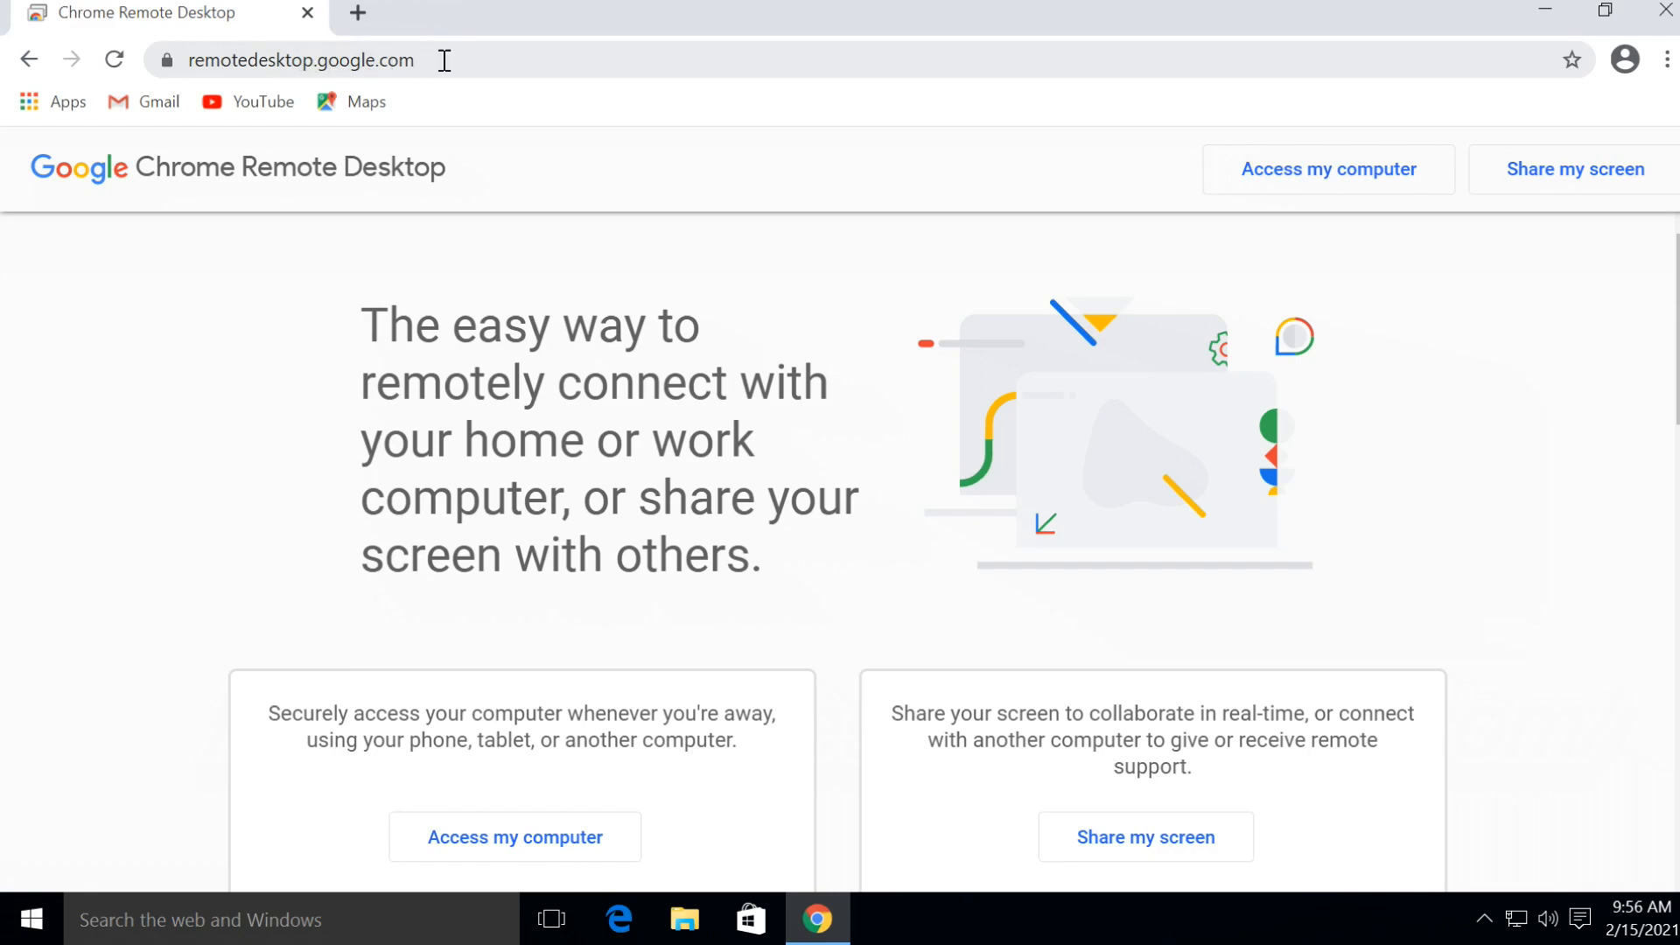
Choose 'Access my computer', bringing up the Google sign-in page
{"action": "scroll", "scroll_direction": "down", "scroll_amount": 3}
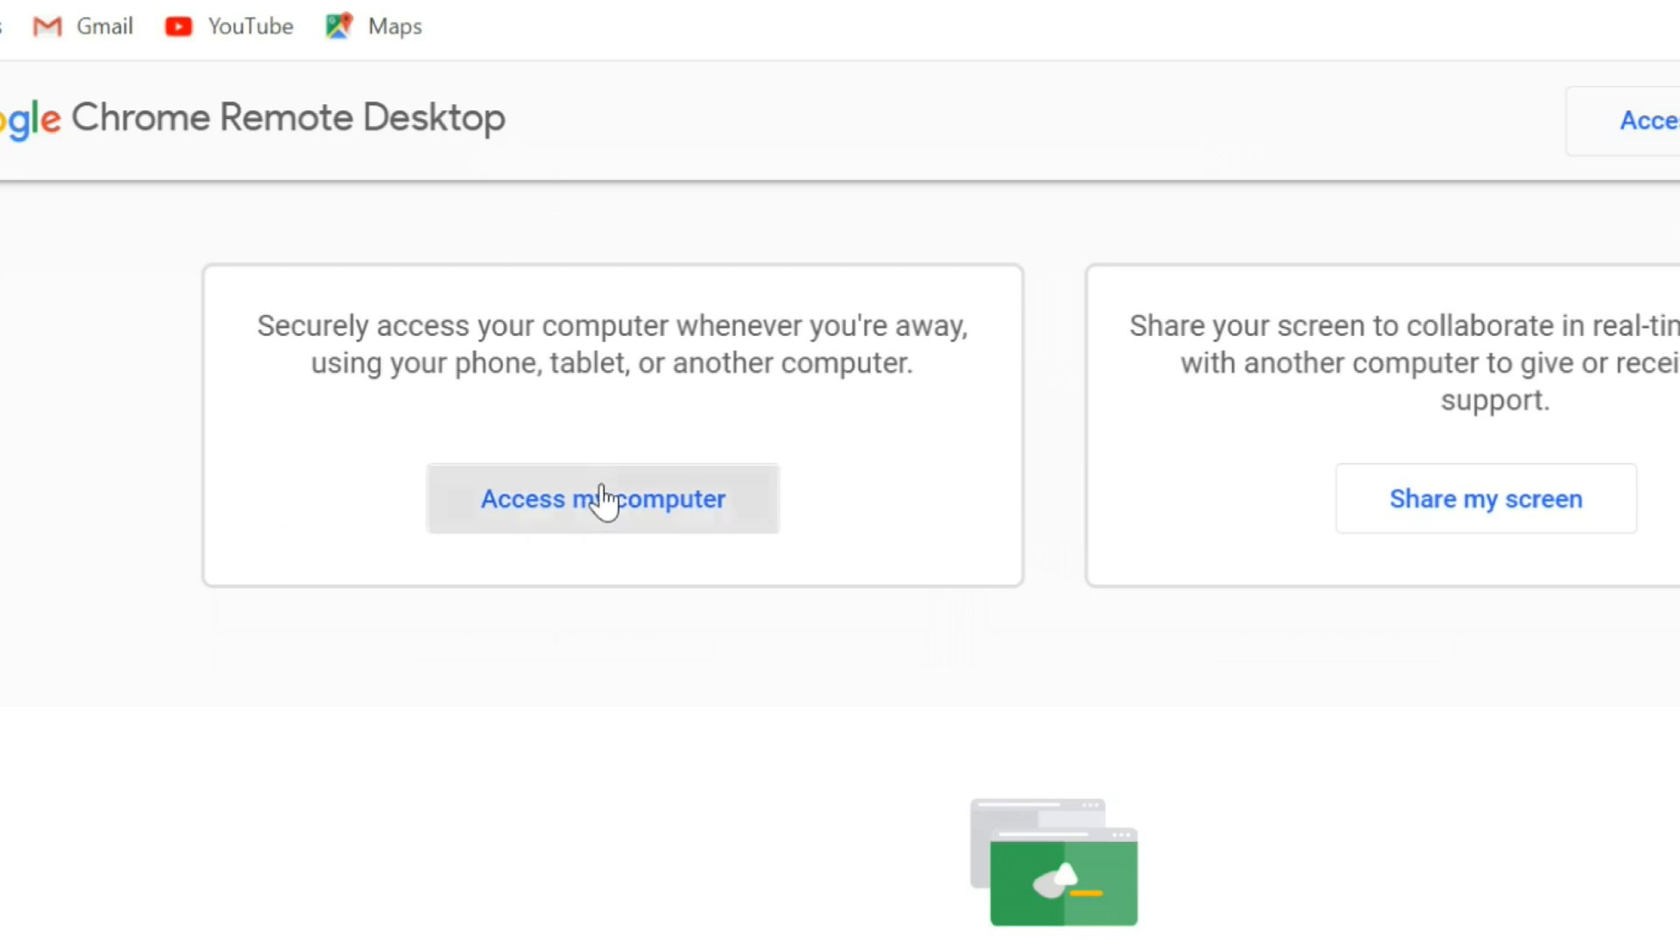
{"action": "left_click", "coordinate": [602, 499]}
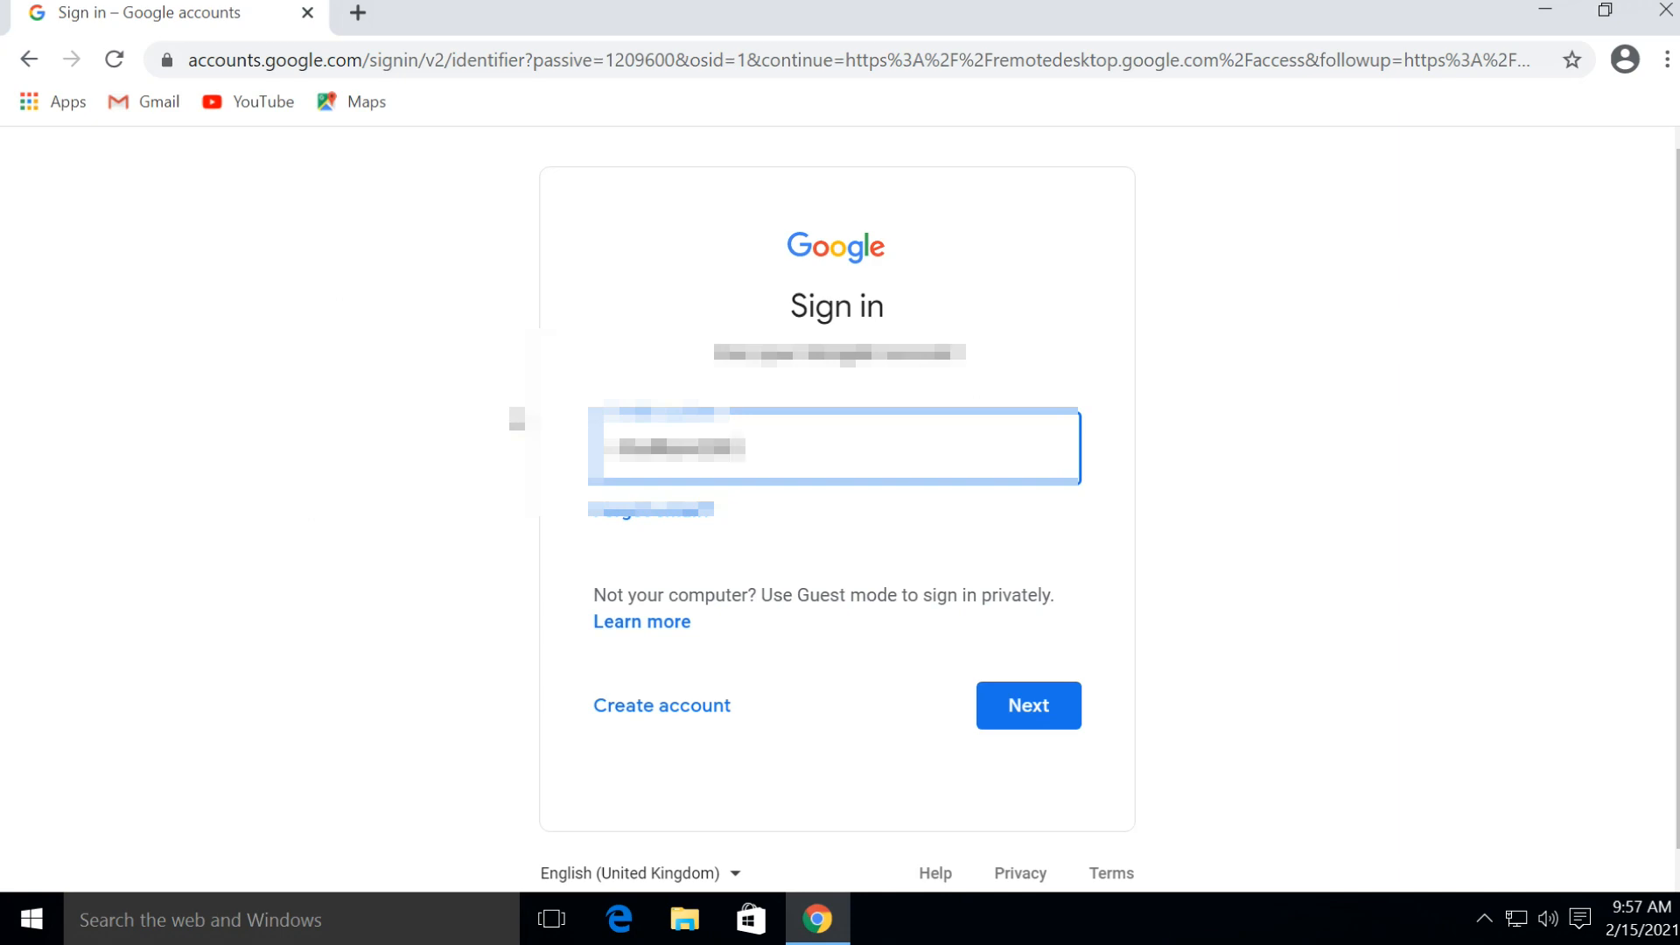
Sign in with the Google account email and password to reach the Remote Access page
{"action": "left_click", "coordinate": [1025, 705]}
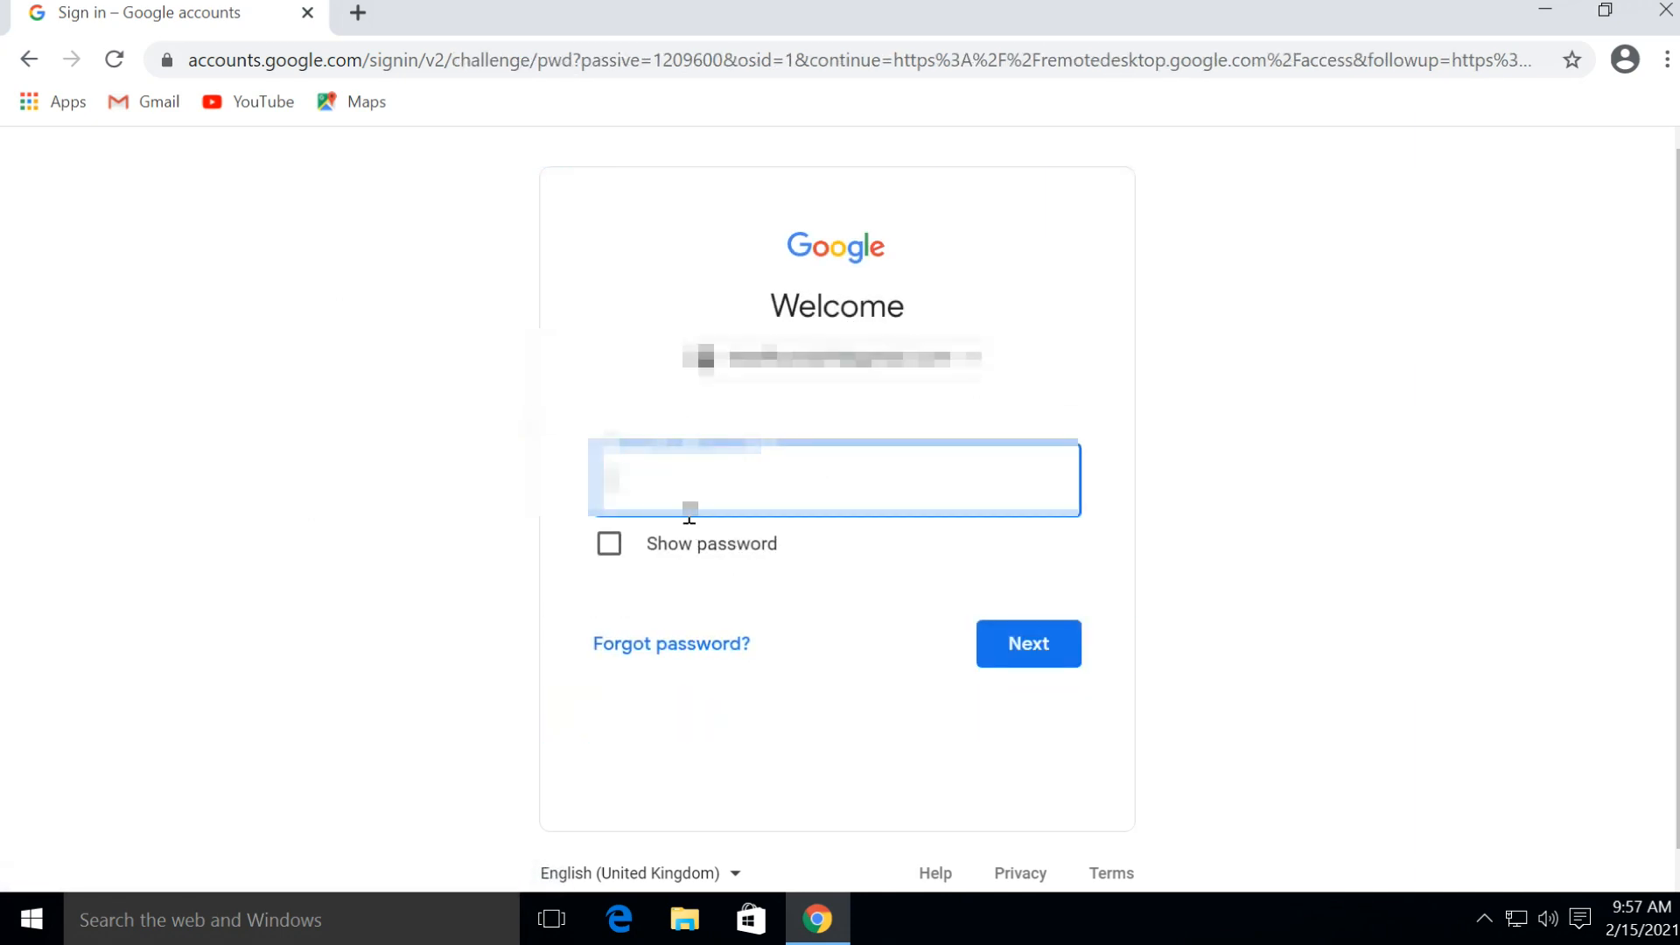
{"action": "type", "text": "password"}
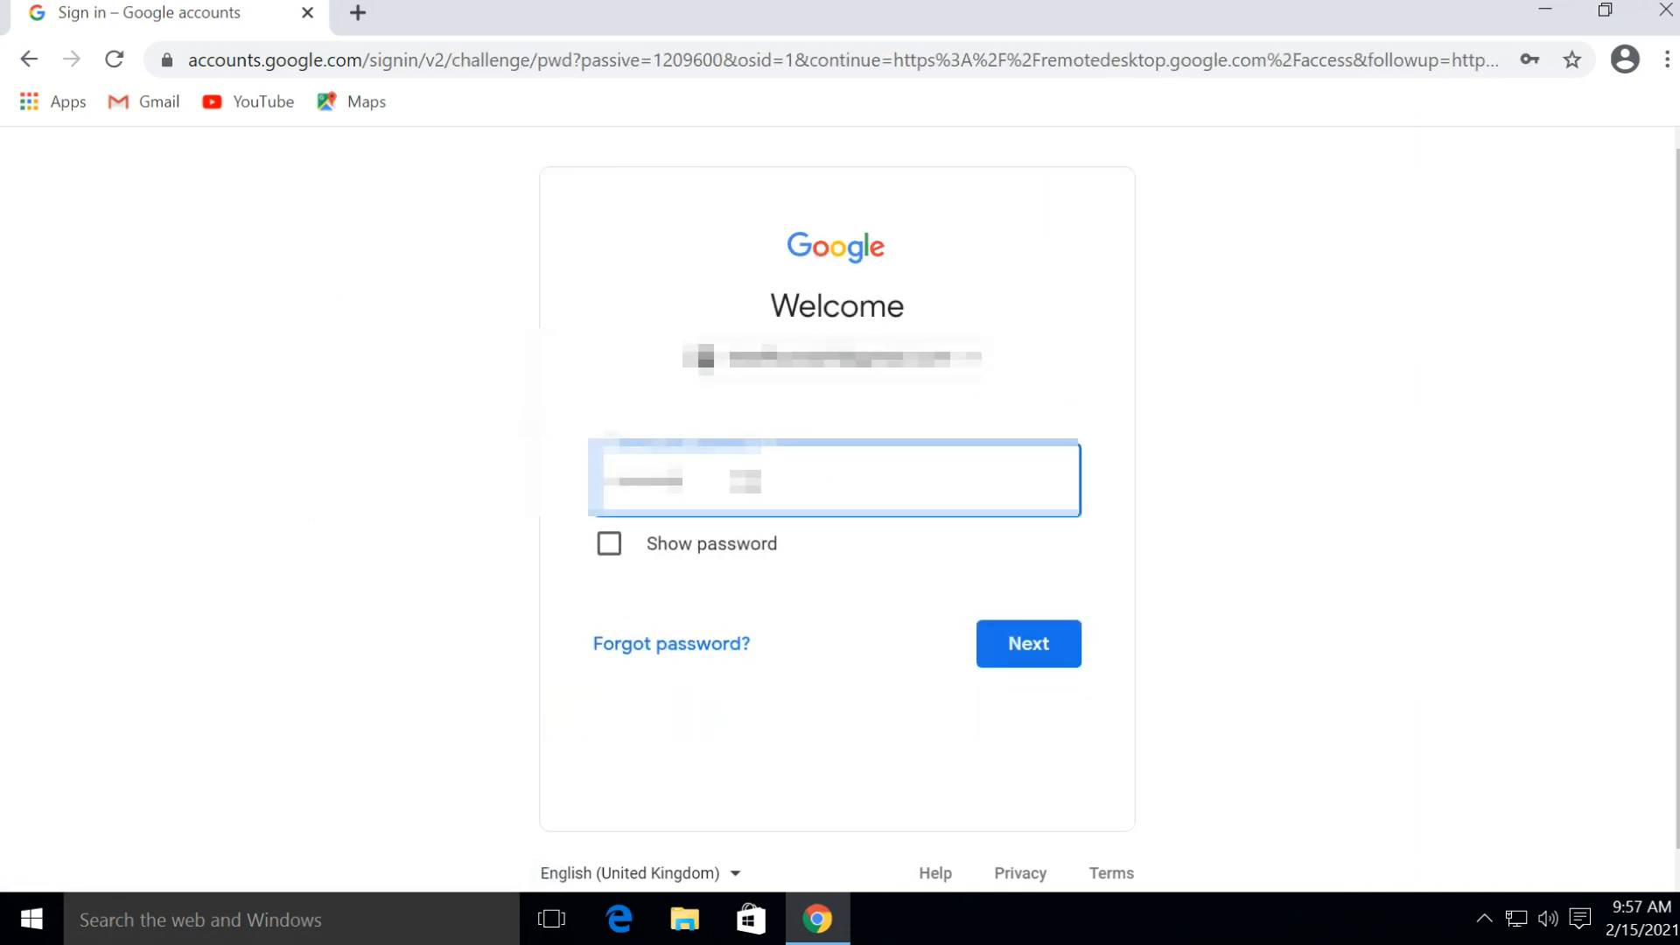
{"action": "left_click", "coordinate": [1025, 642]}
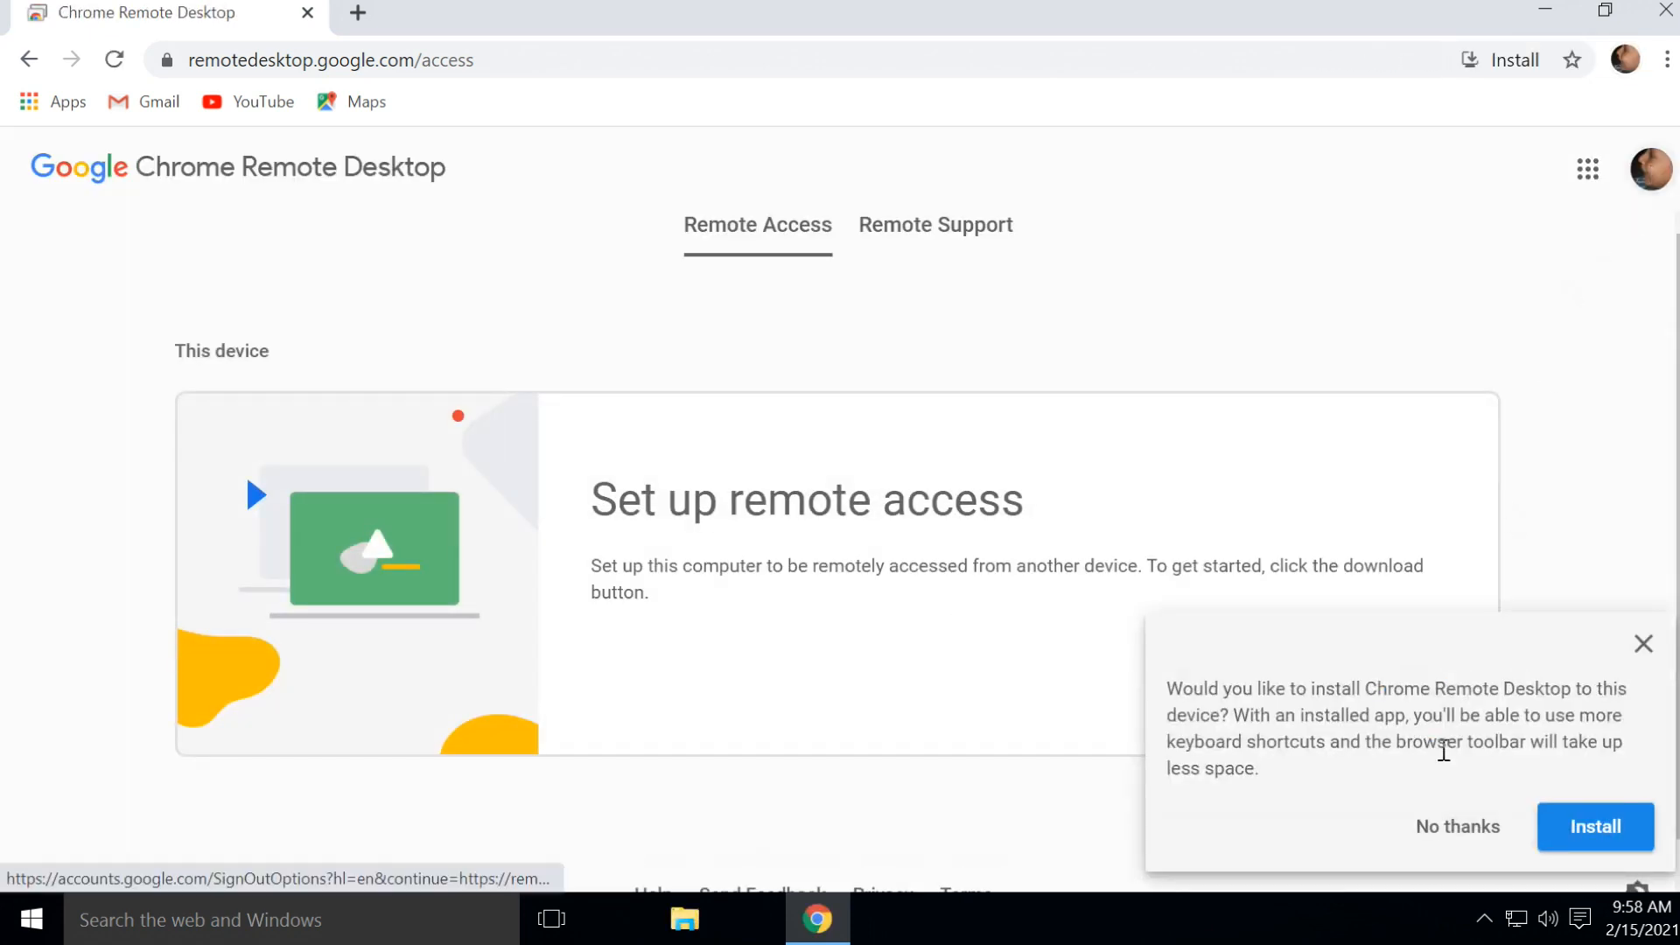
Decline the web app install and start the Chrome Remote Desktop download from the Web Store
{"action": "left_click", "coordinate": [1456, 826]}
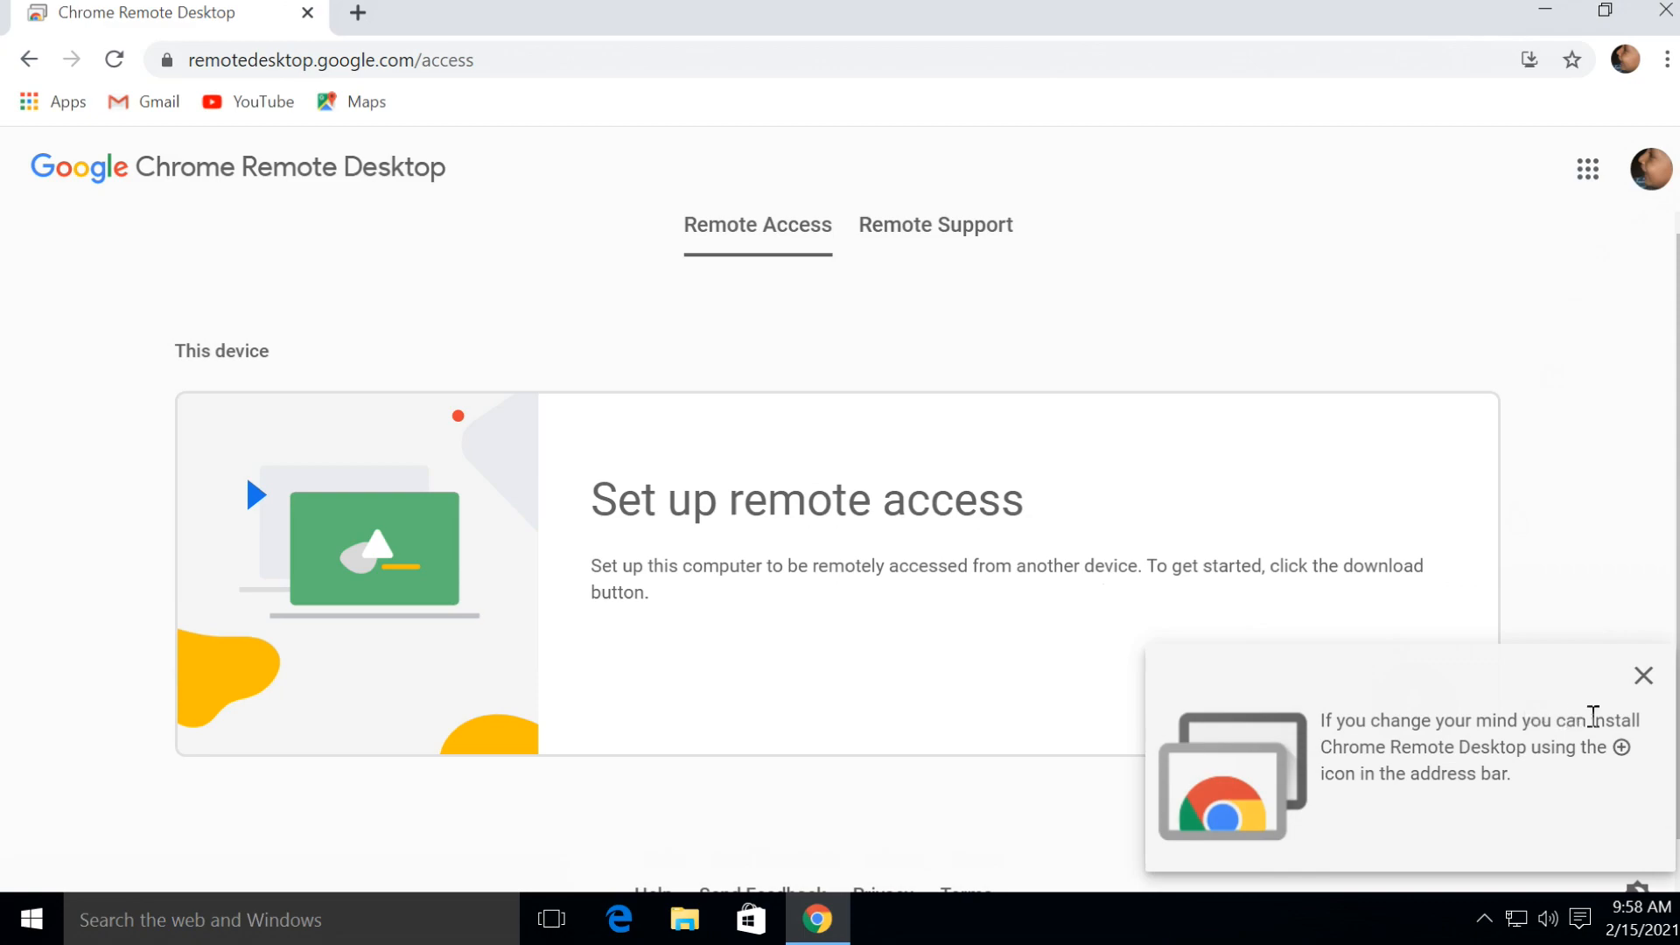
{"action": "left_click", "coordinate": [1643, 675]}
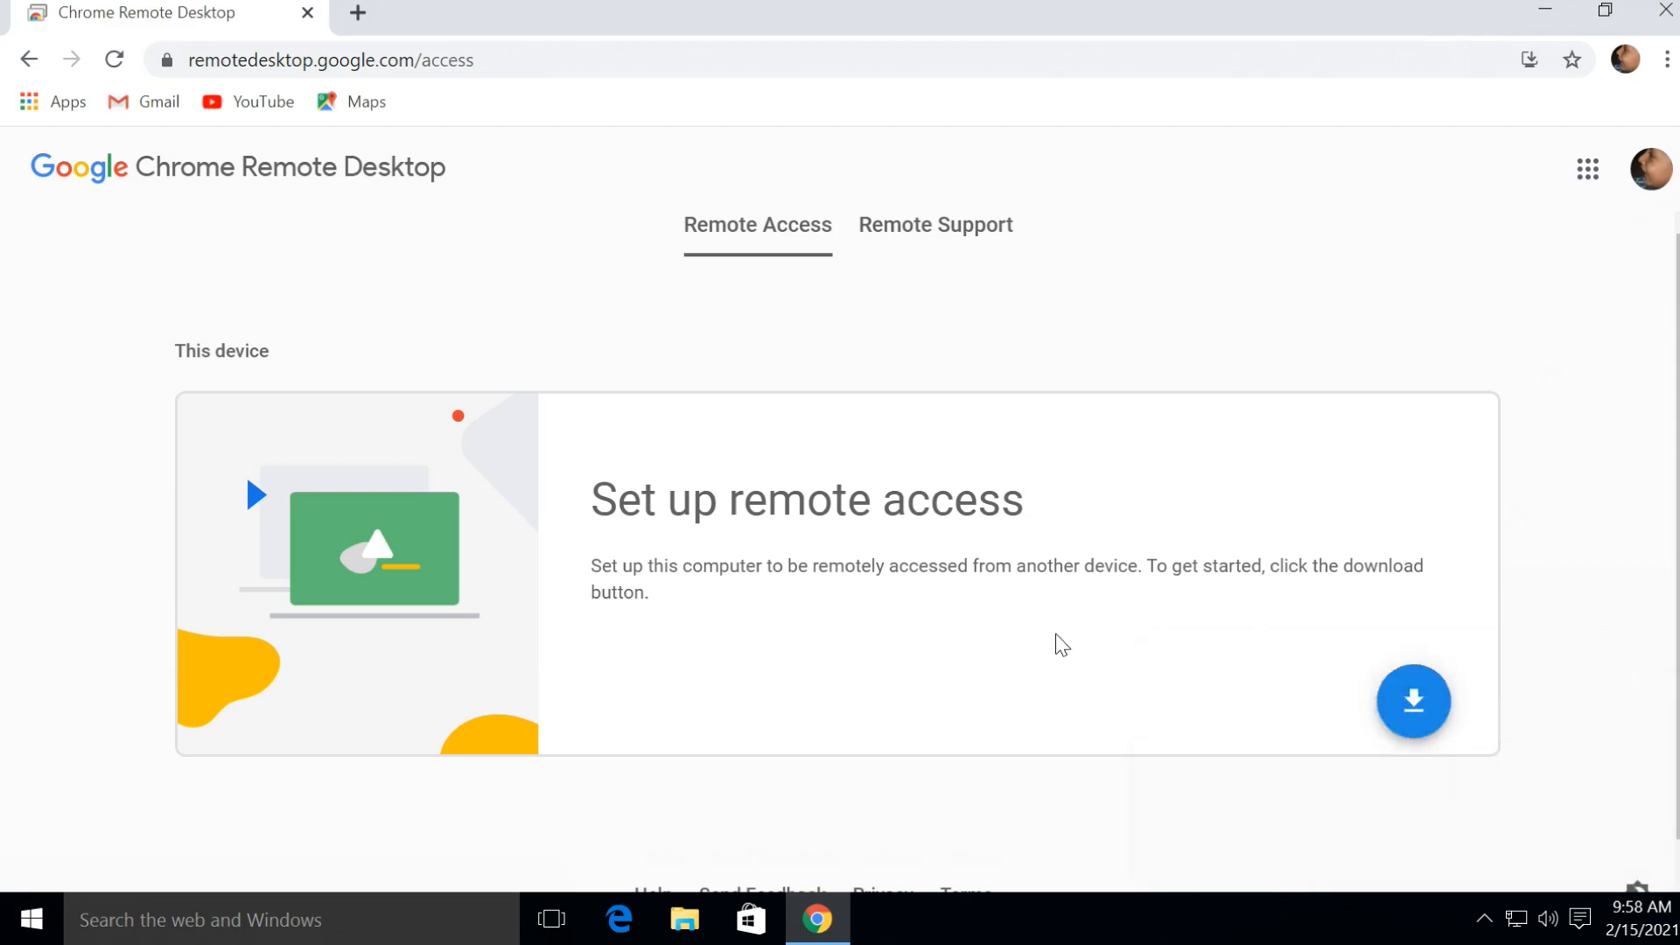
{"action": "mouse_move", "coordinate": [1243, 604]}
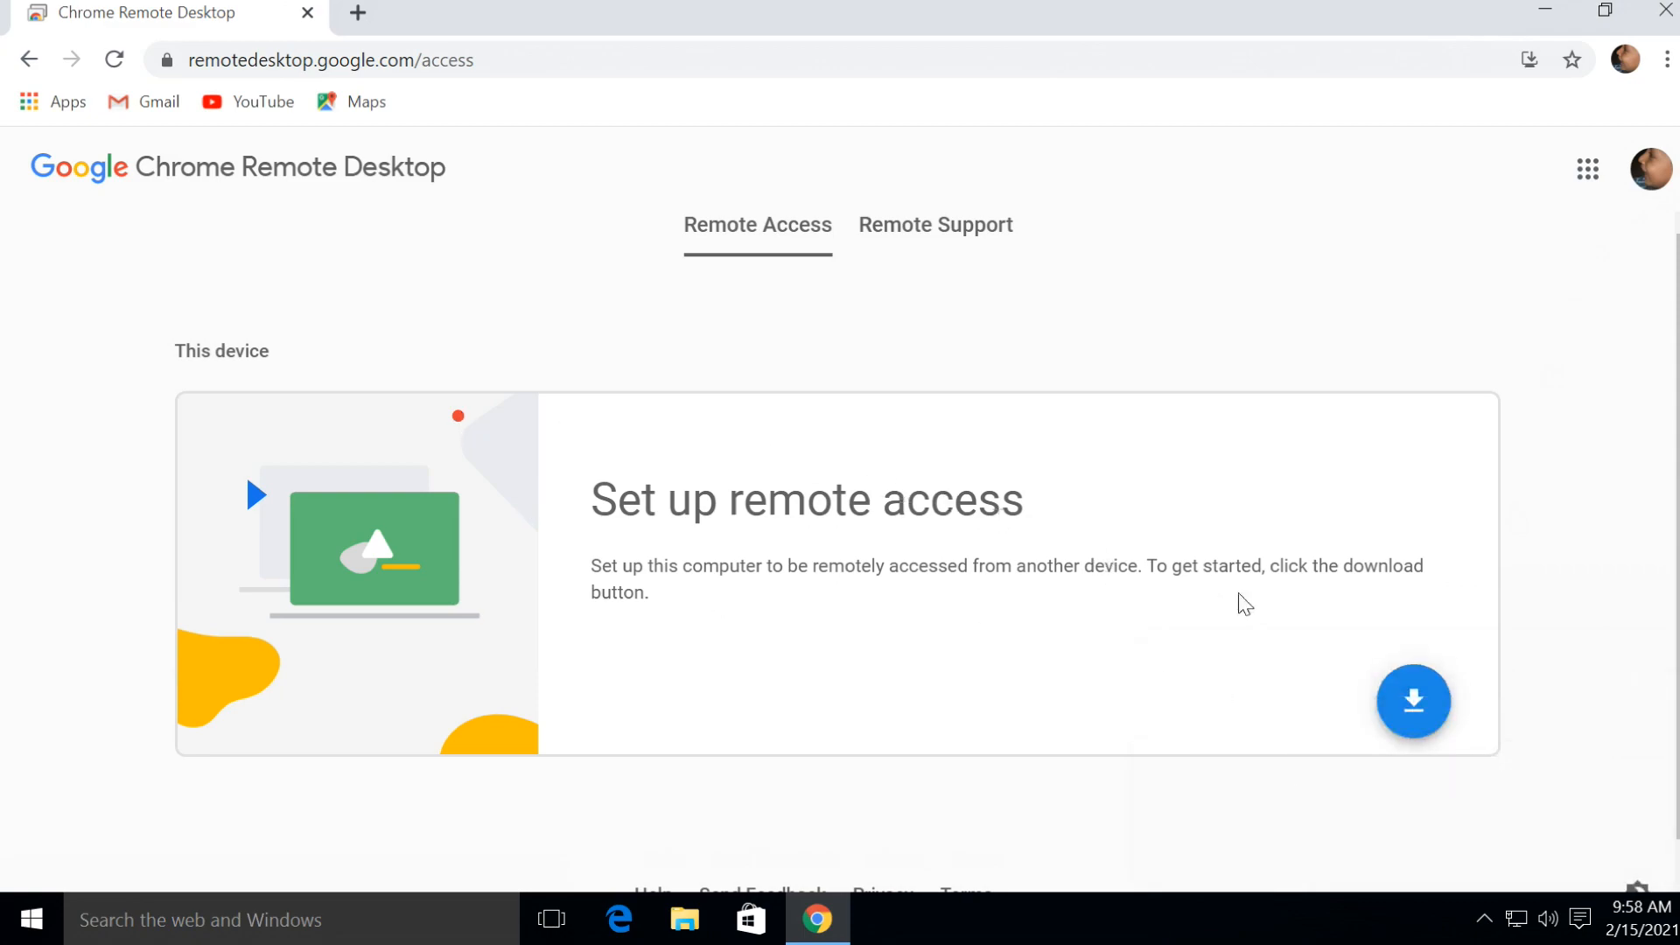
{"action": "mouse_move", "coordinate": [1412, 703]}
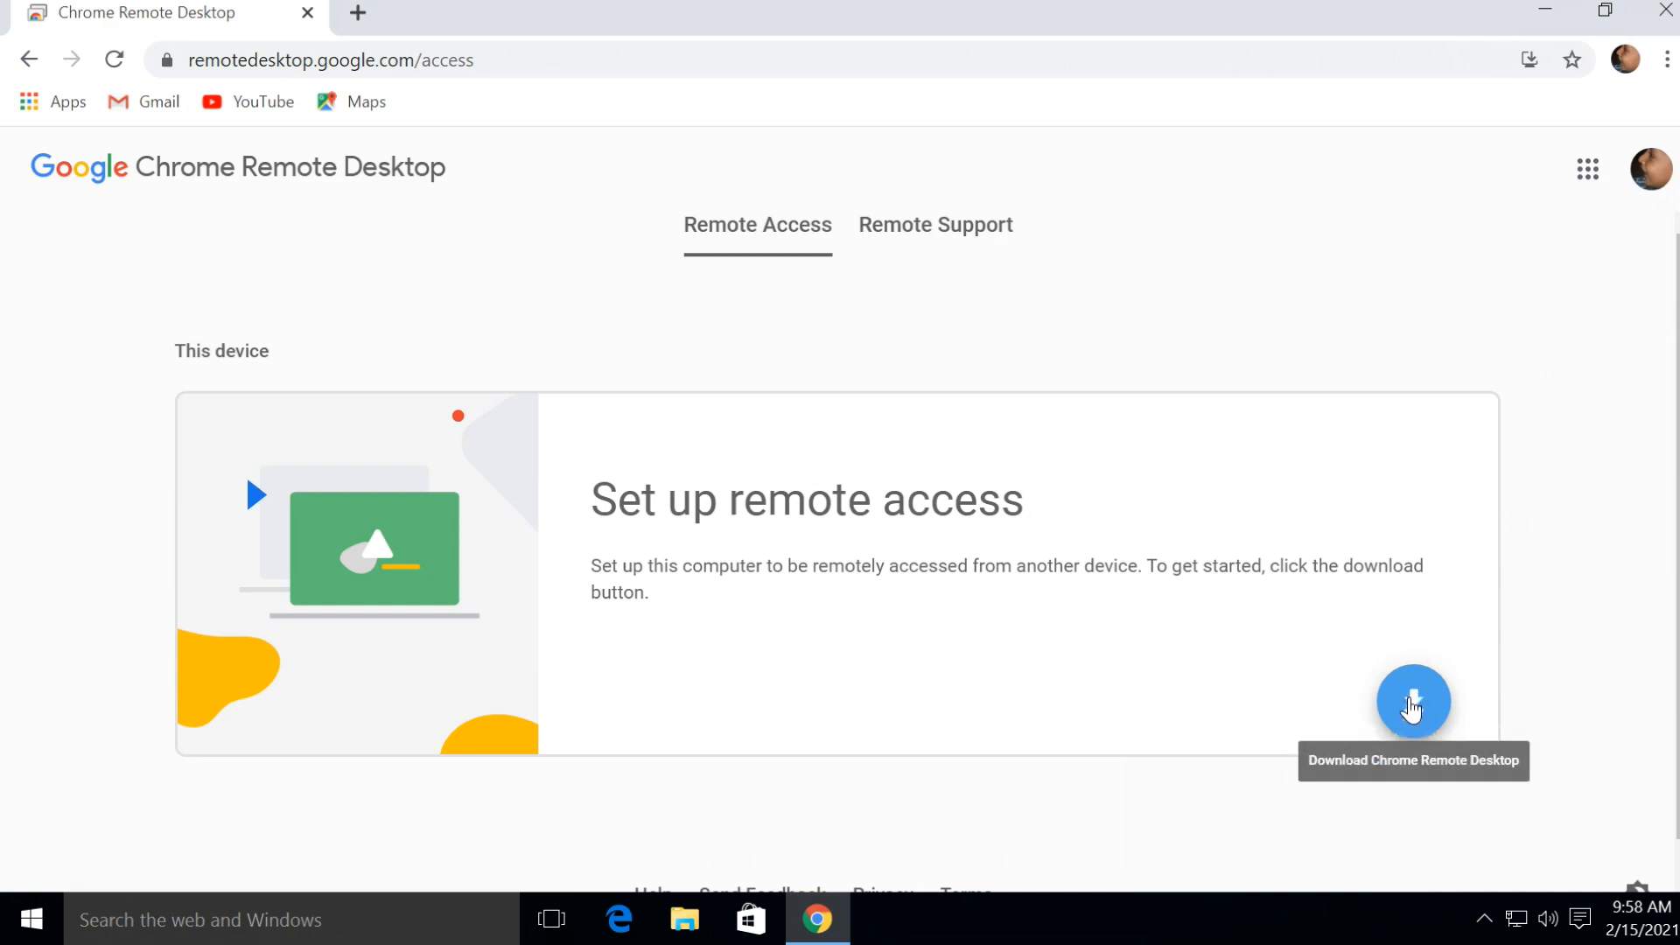
{"action": "left_click", "coordinate": [1412, 704]}
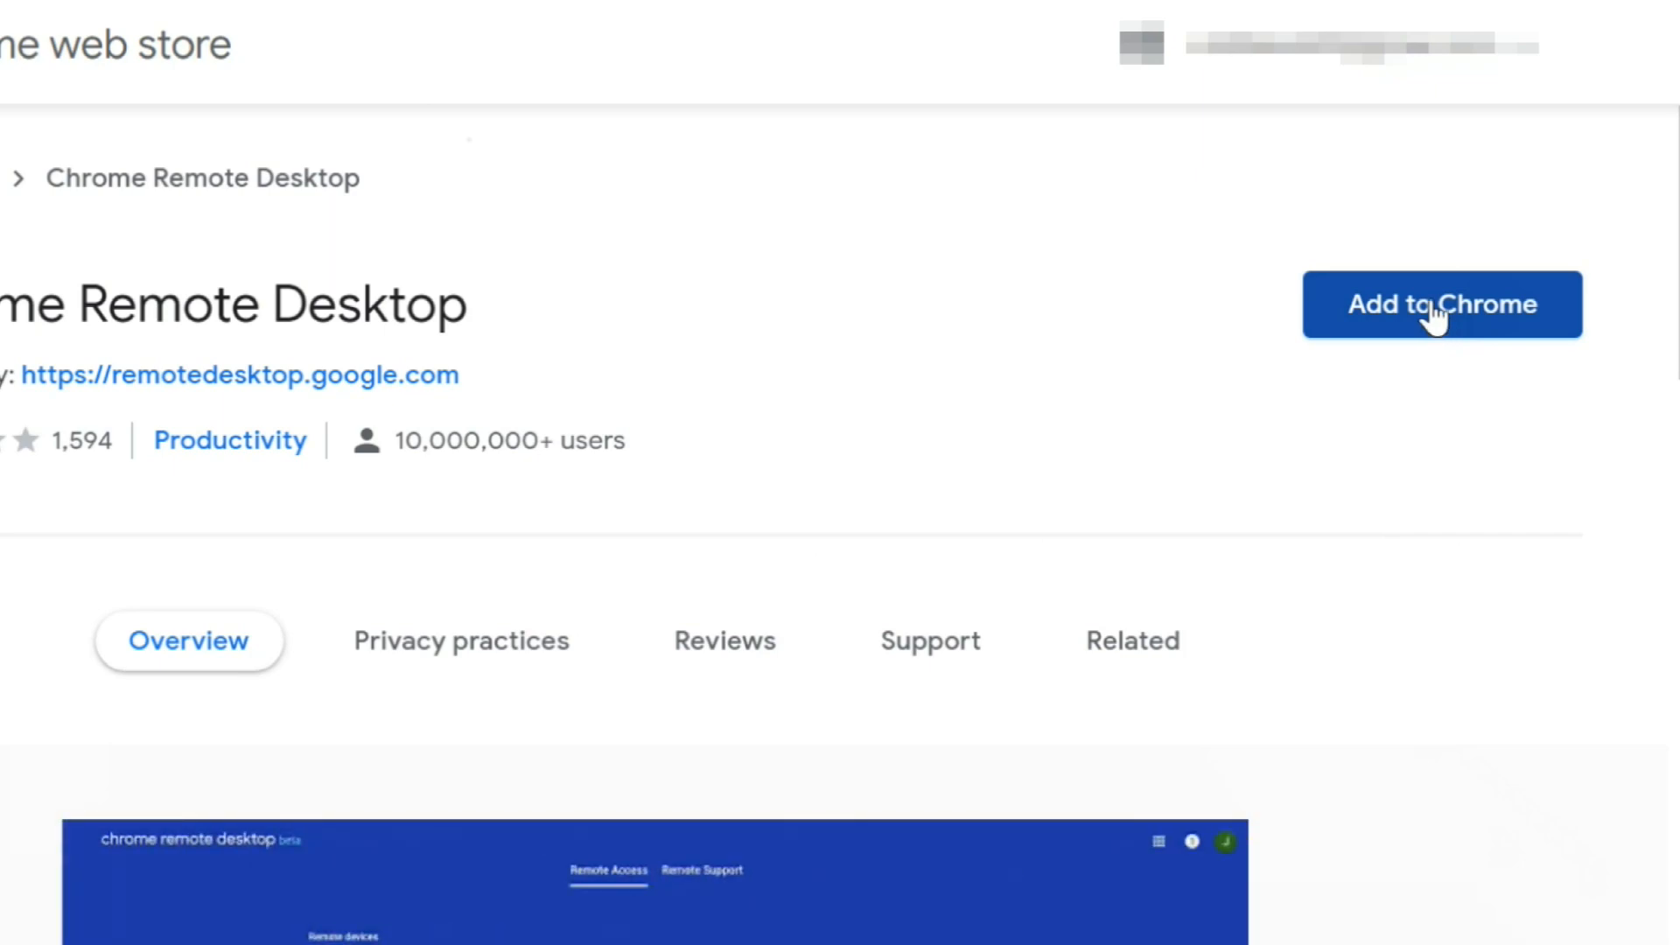
Add the Chrome Remote Desktop extension to Chrome and confirm it
{"action": "left_click", "coordinate": [1440, 302]}
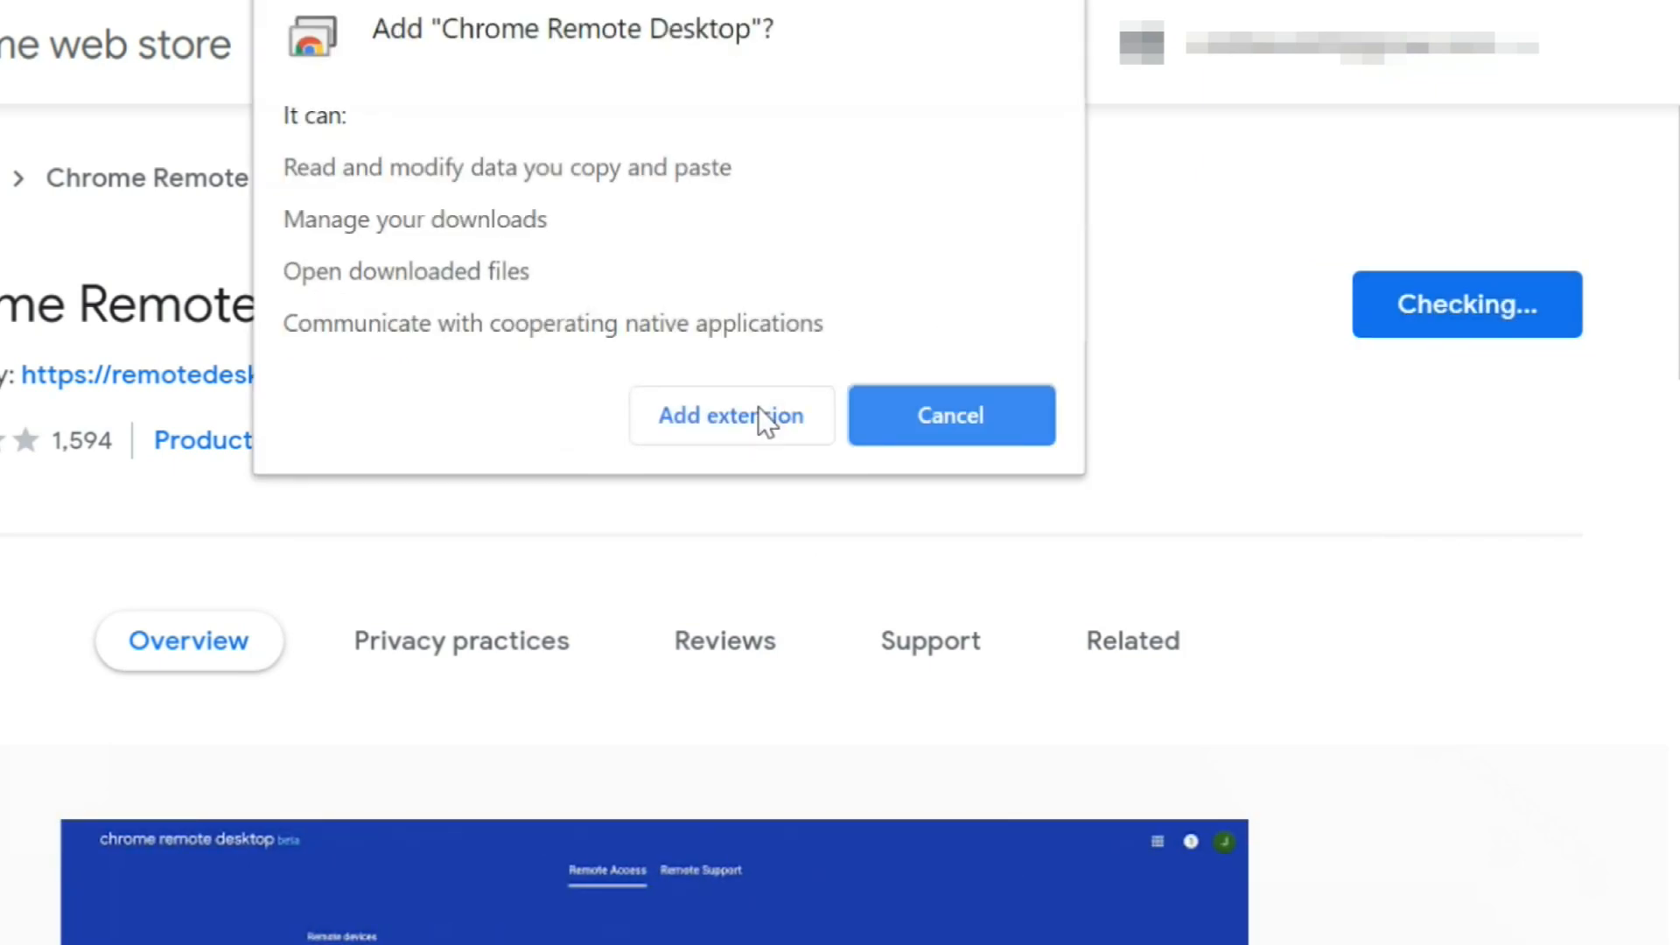
{"action": "left_click", "coordinate": [731, 415]}
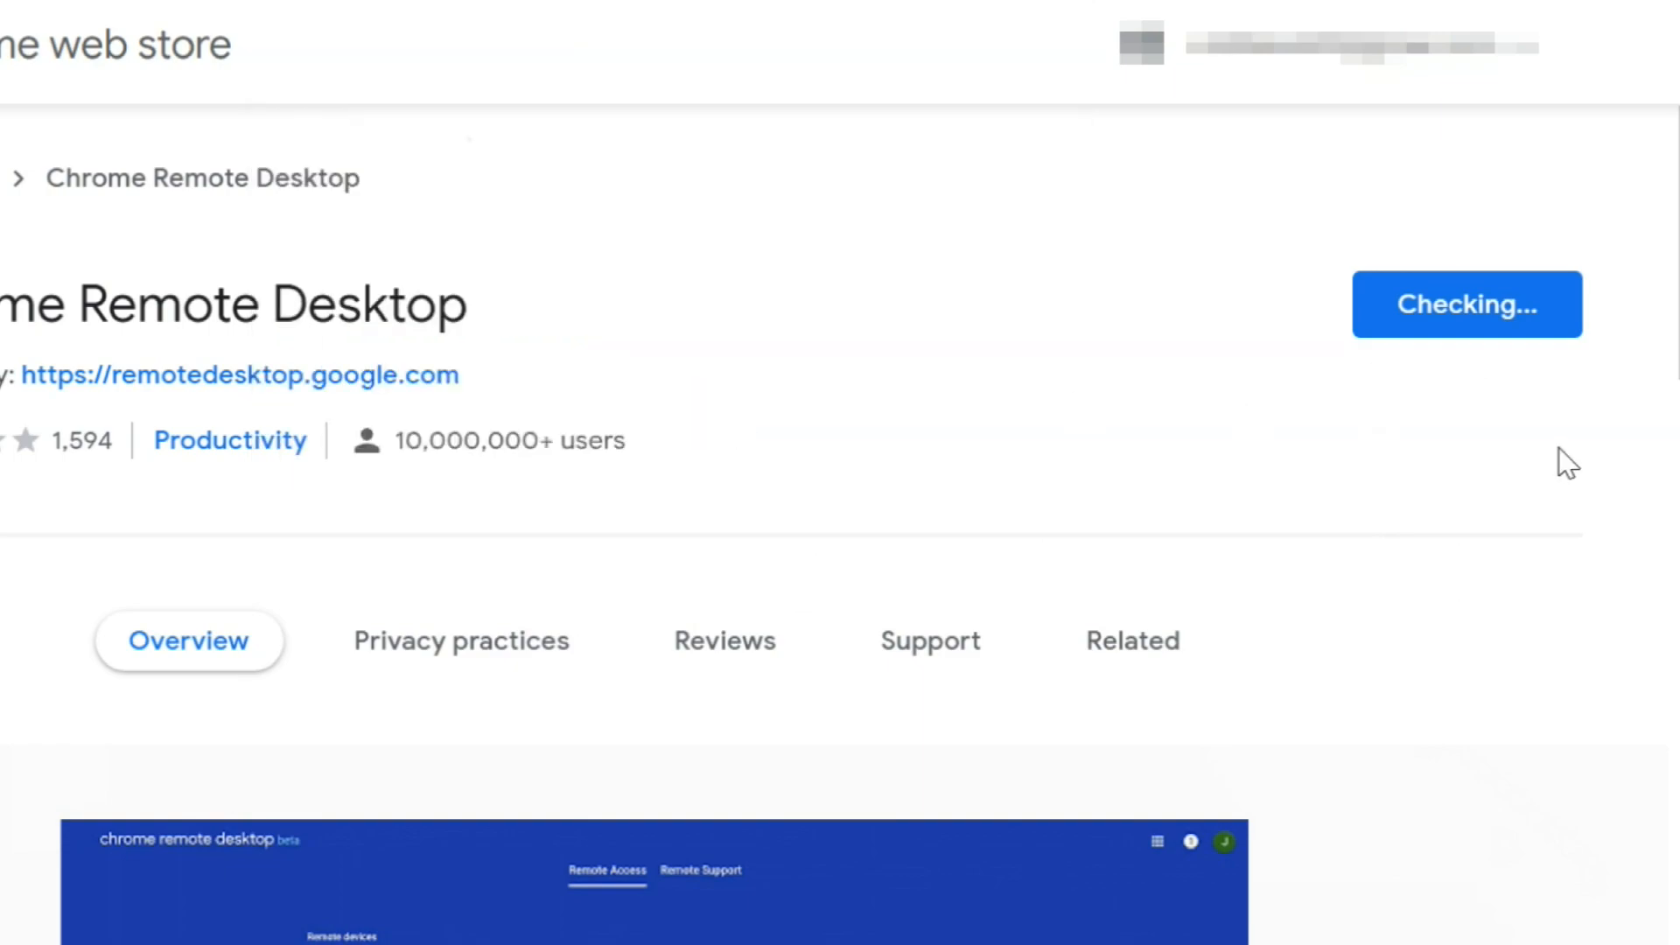
{"action": "left_click", "coordinate": [1464, 304]}
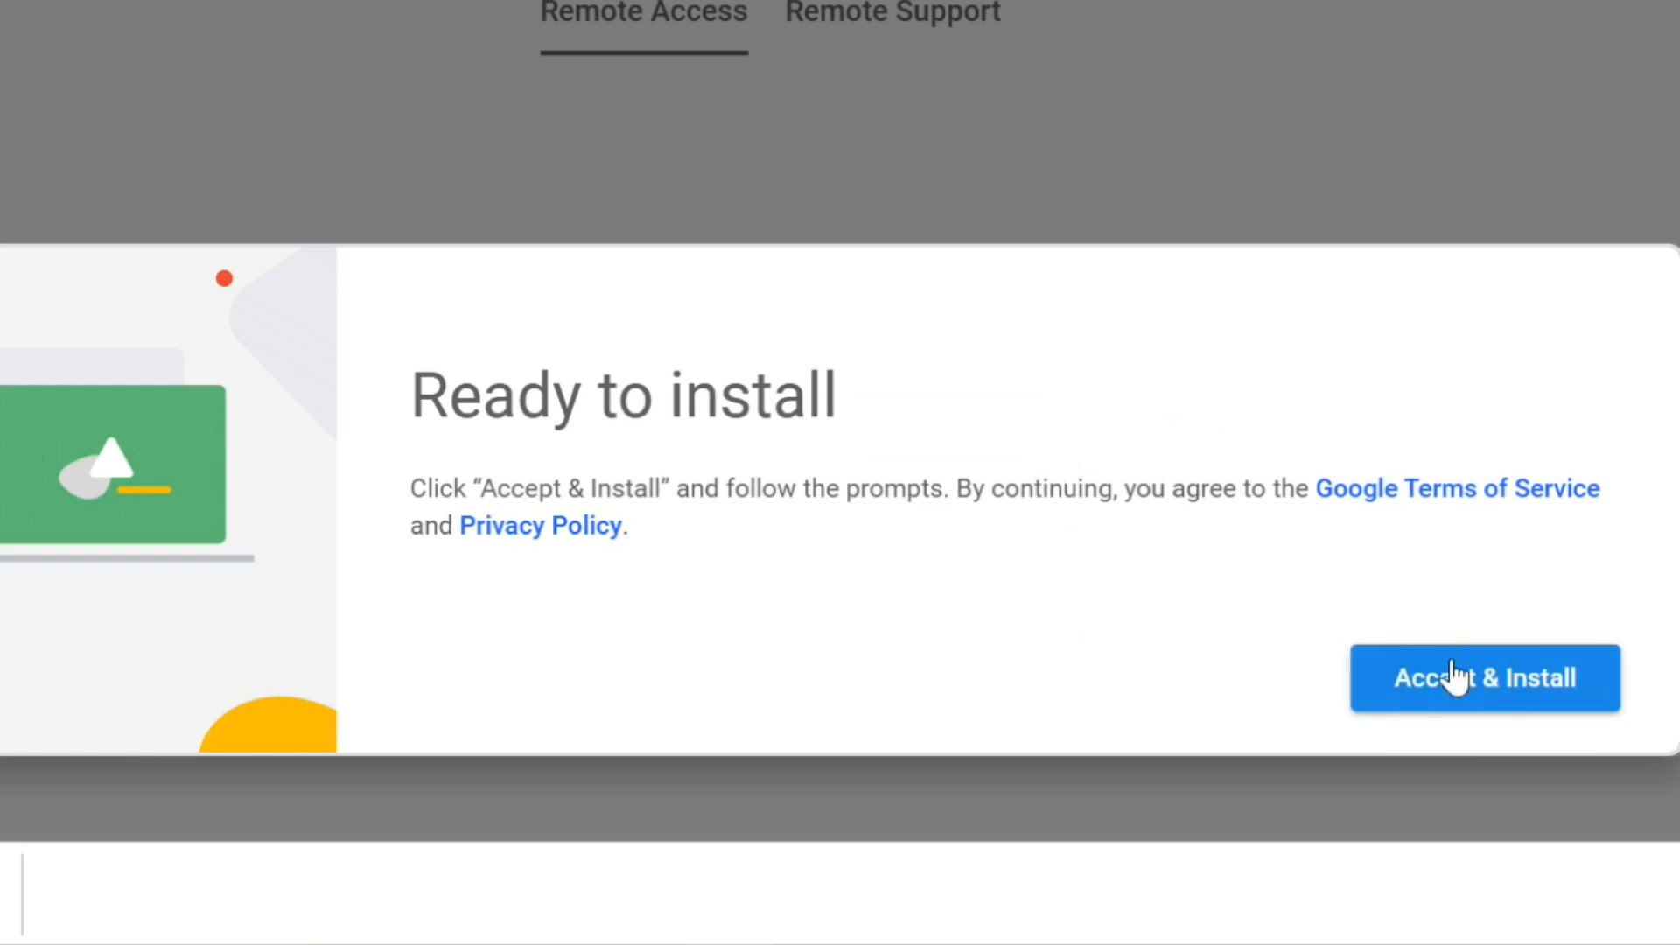
Accept & Install the host software, allowing chromeremotedesktophost.msi and the UAC prompt
{"action": "left_click", "coordinate": [1483, 677]}
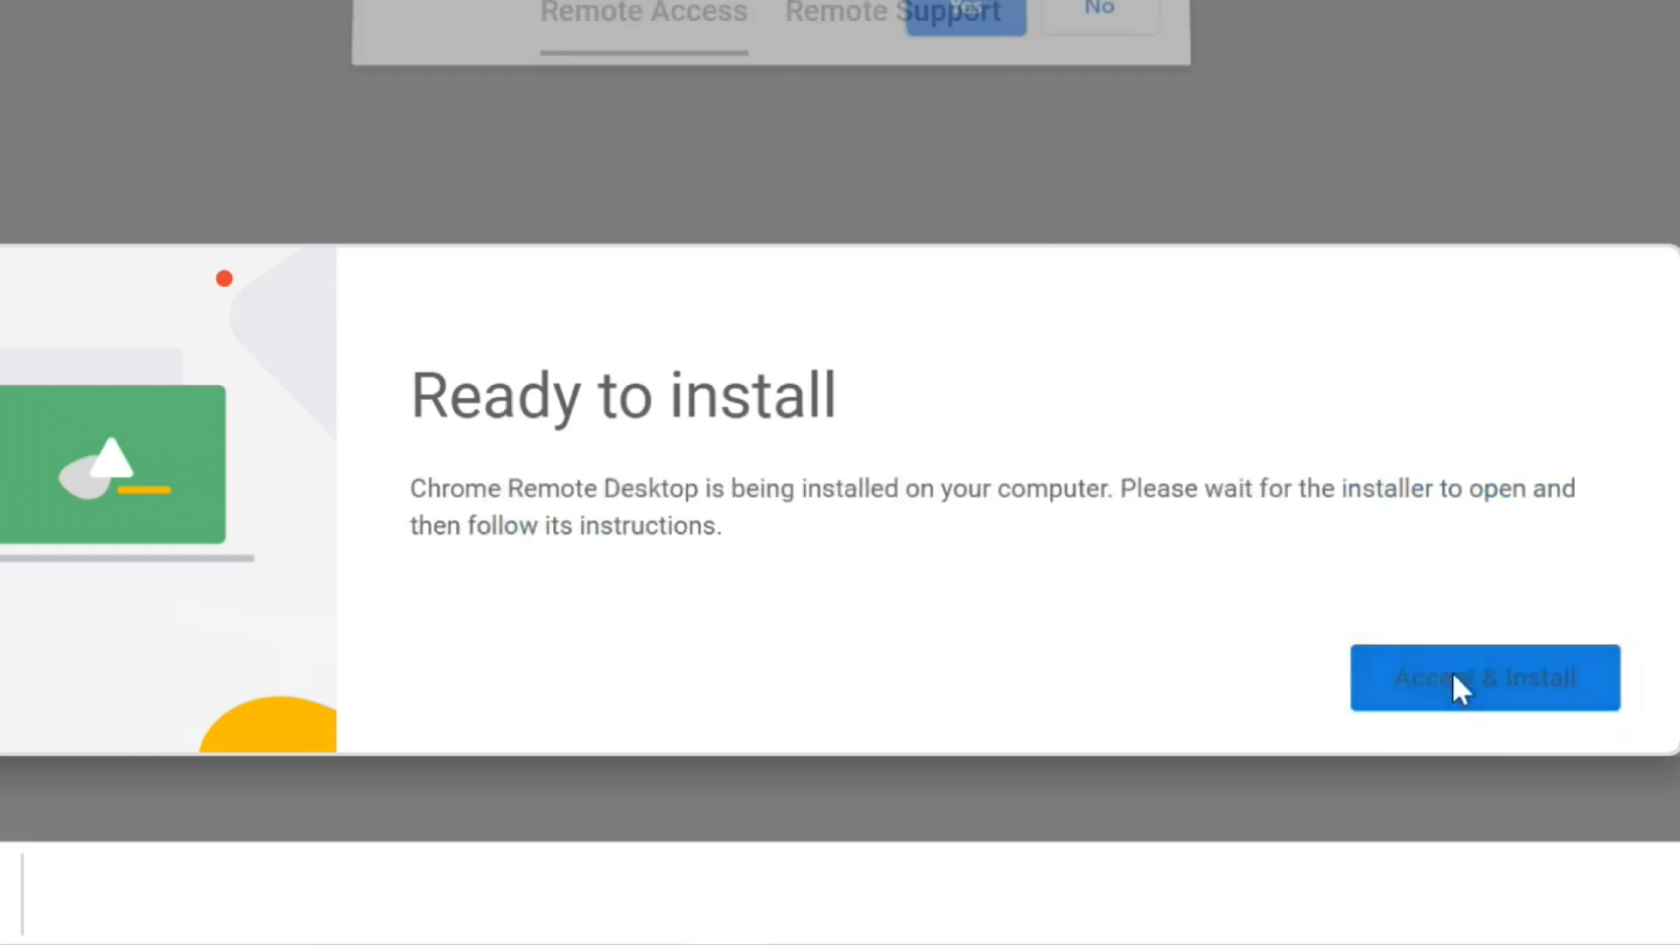
{"action": "left_click", "coordinate": [1482, 677]}
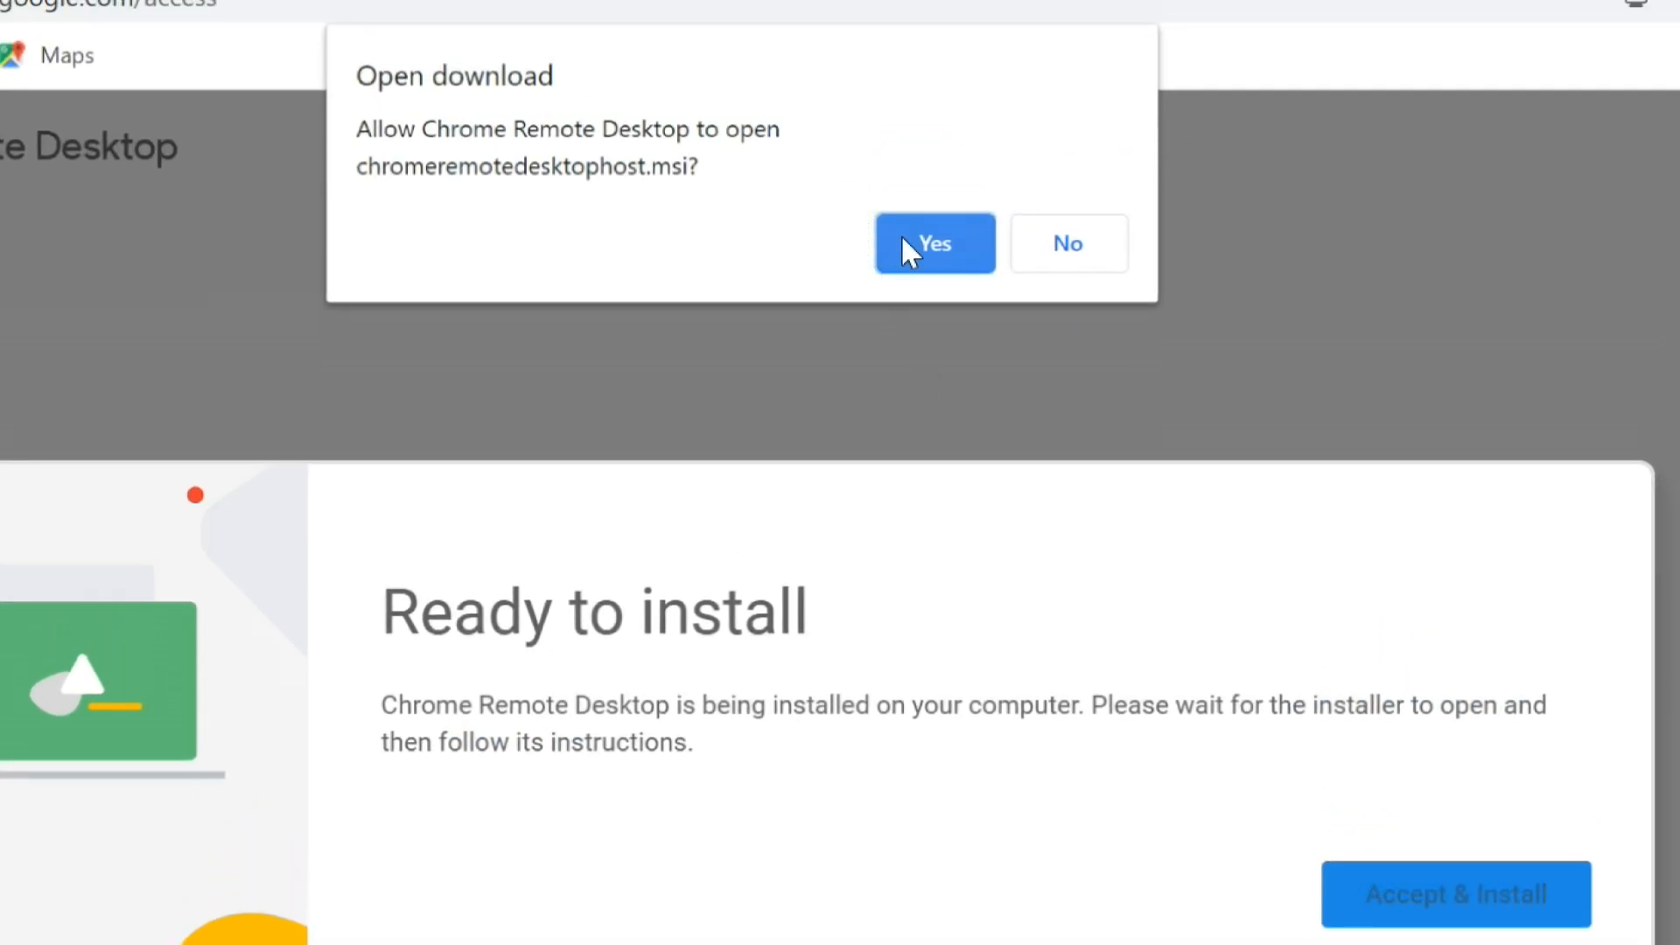
{"action": "left_click", "coordinate": [933, 243]}
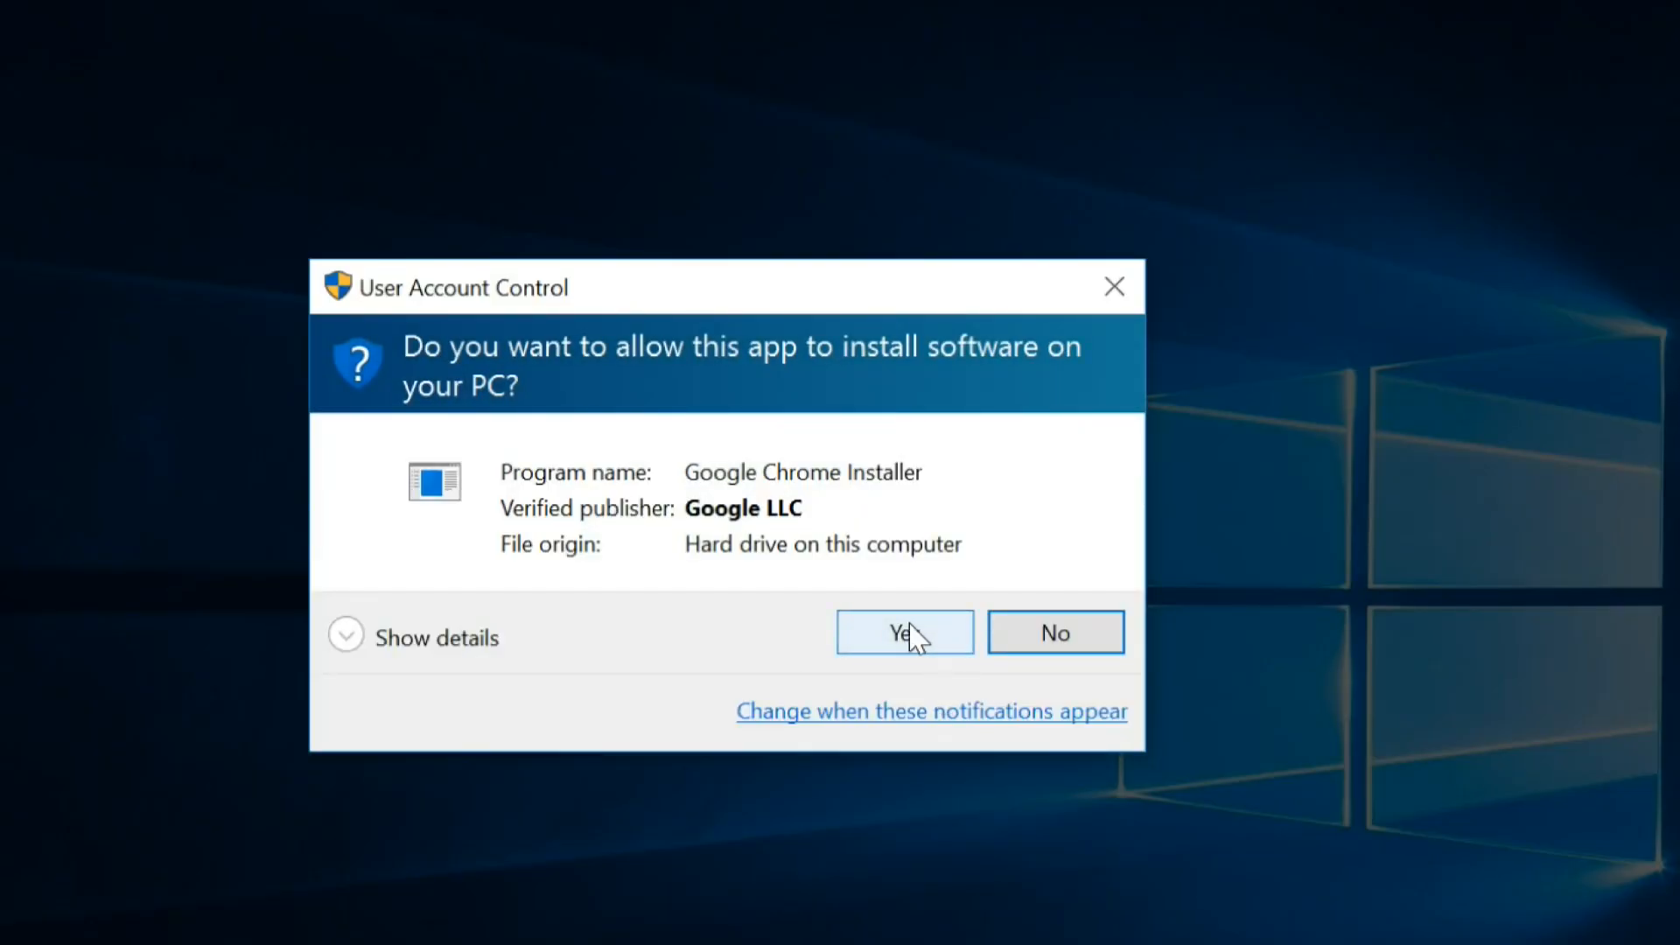
{"action": "left_click", "coordinate": [904, 632]}
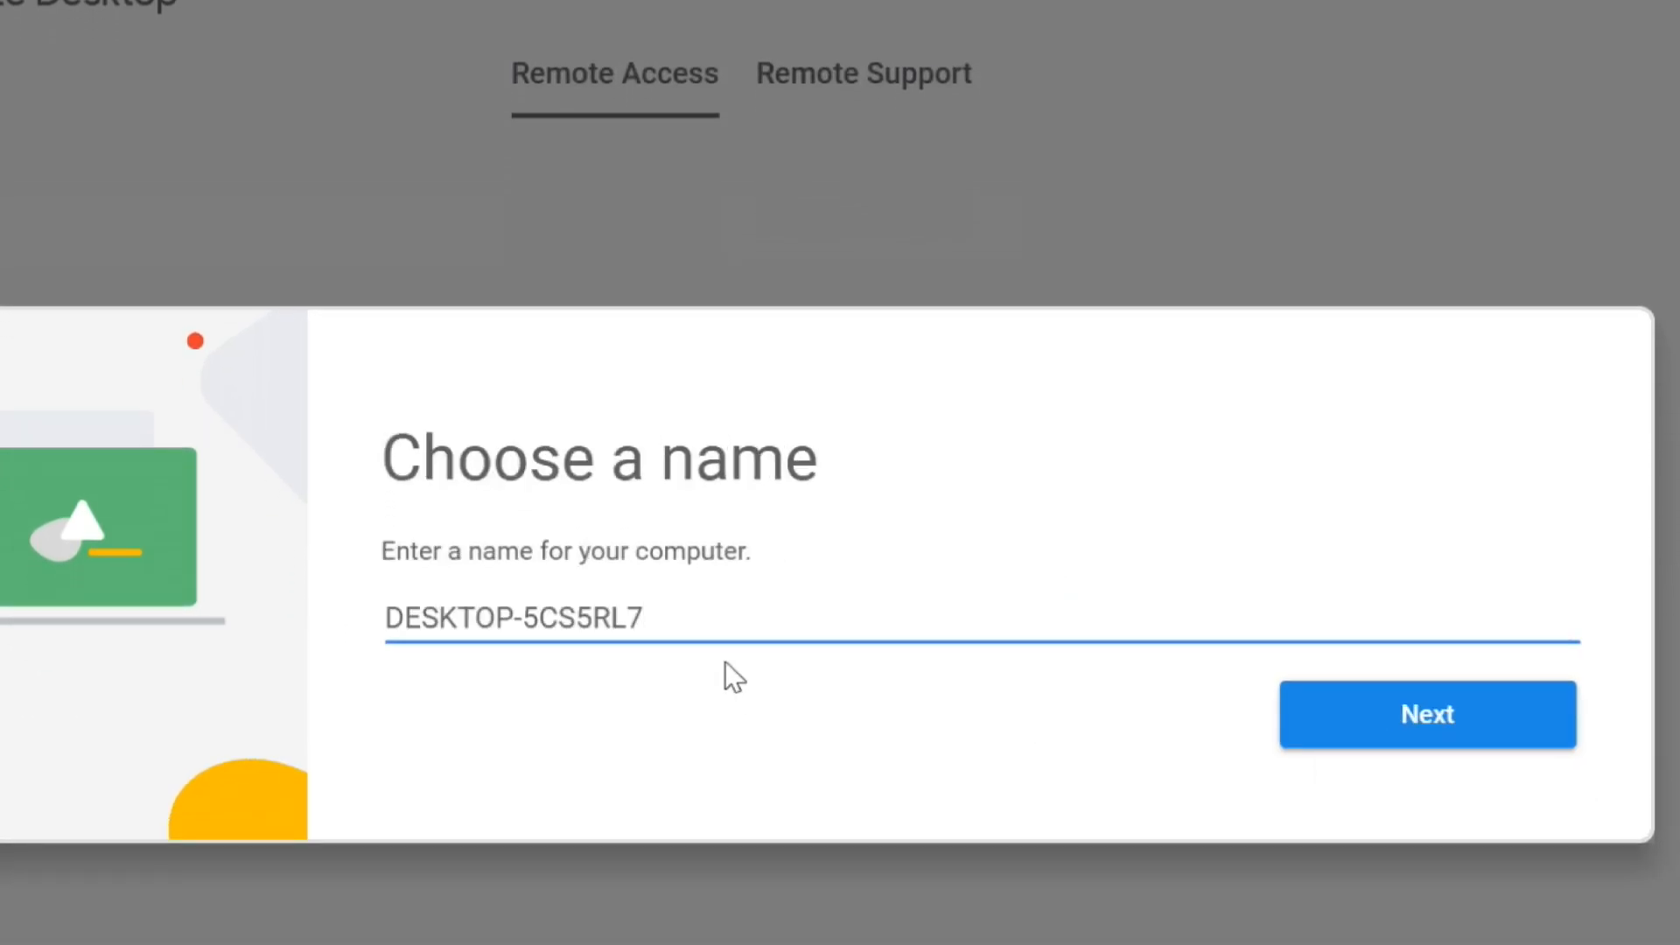
Replace the default name DESKTOP-5CS5RL7 with 'Asus PC1' and continue to the PIN step
{"action": "double_click", "coordinate": [618, 618]}
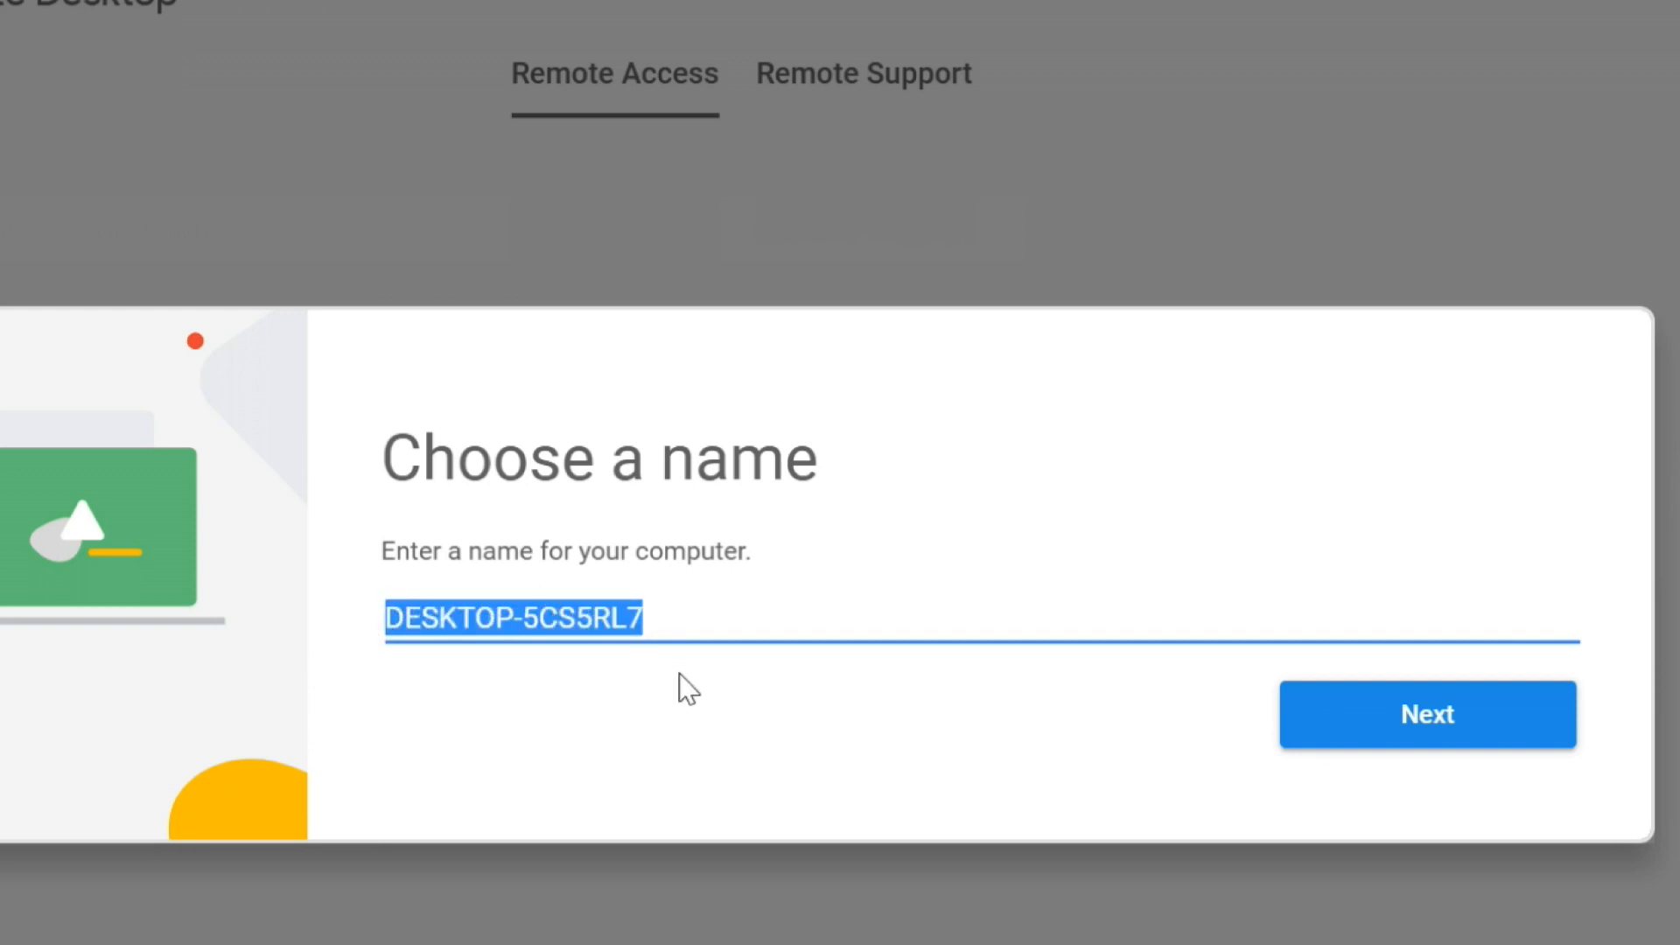
{"action": "type", "text": "Asus"}
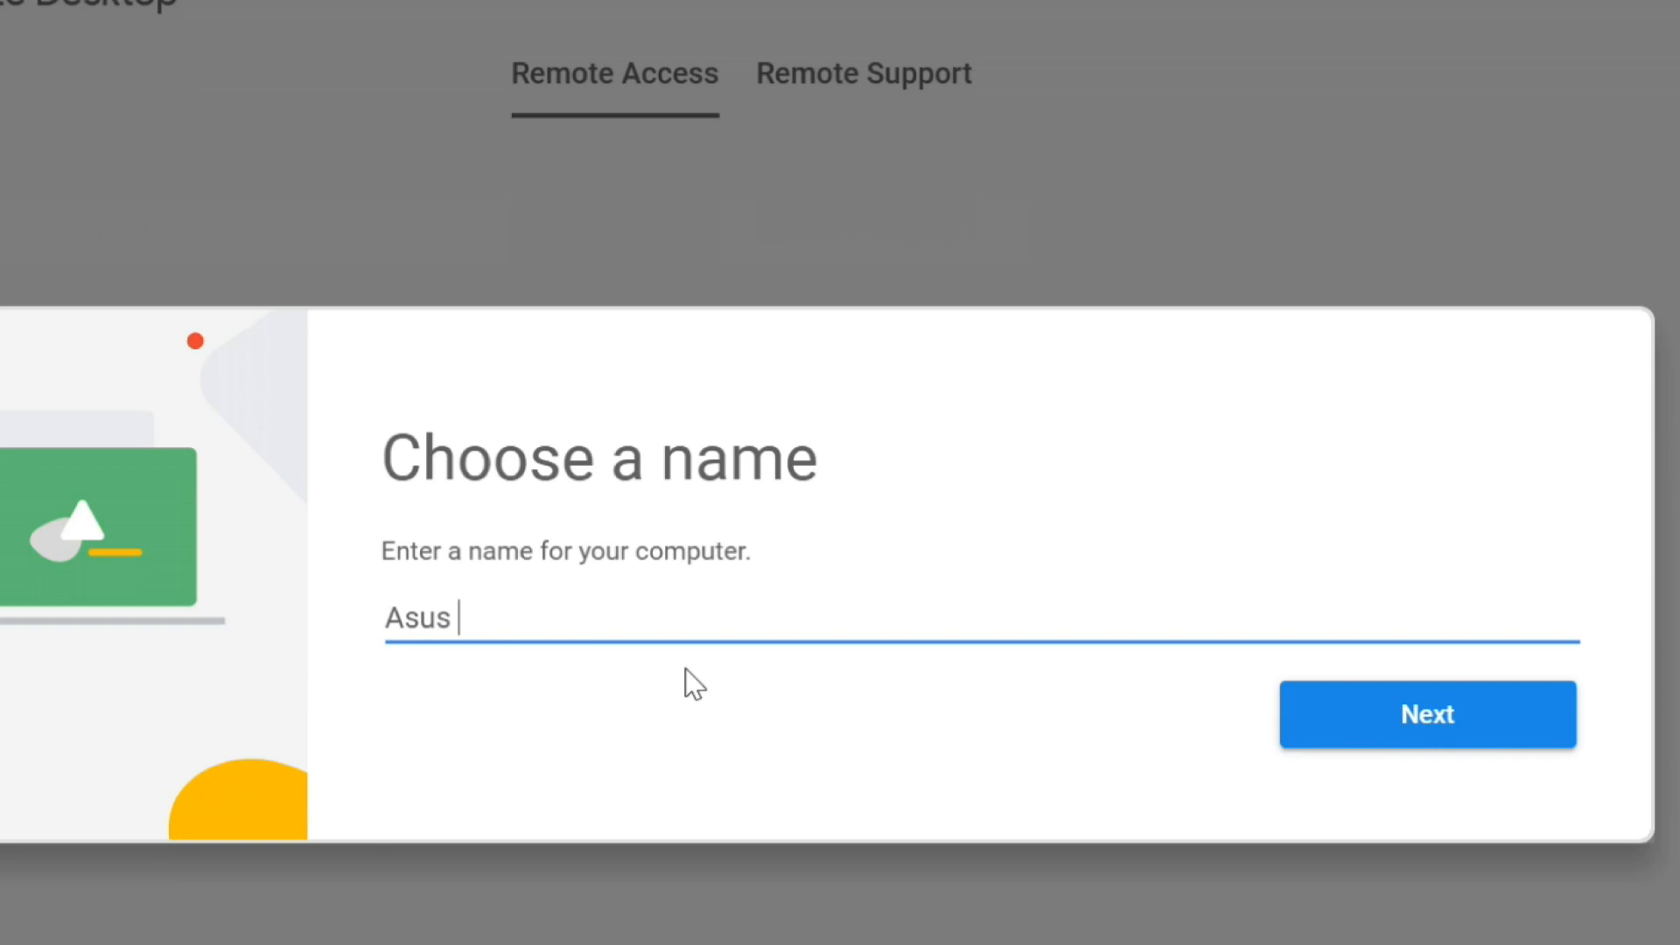
{"action": "type", "text": "PC1"}
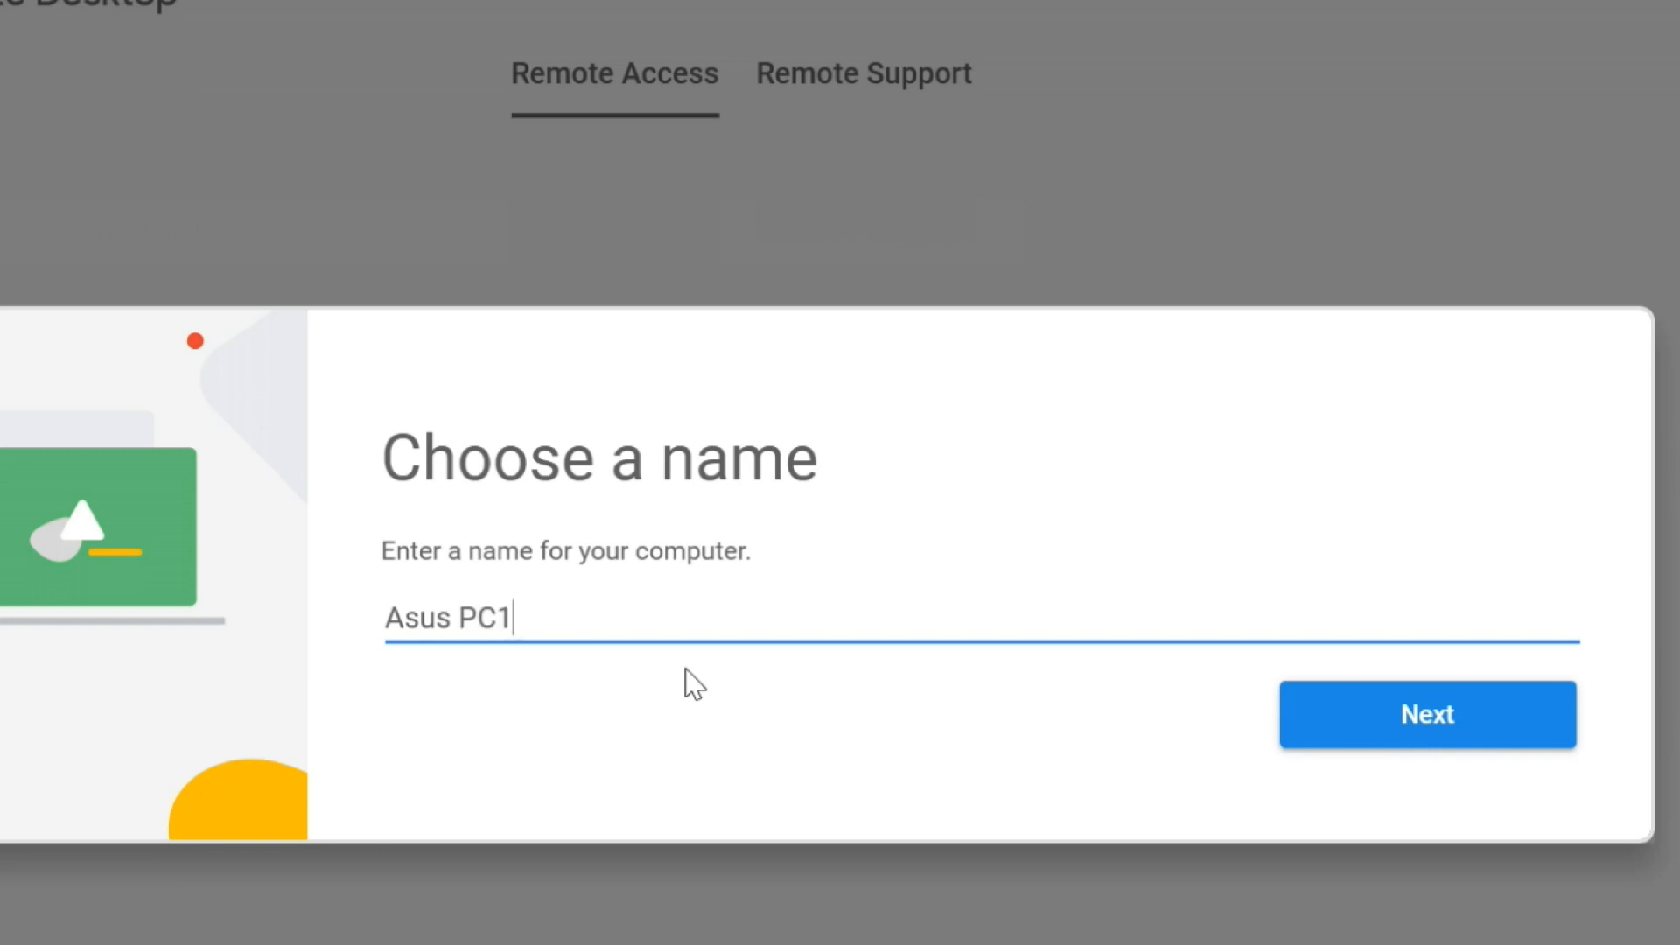
{"action": "mouse_move", "coordinate": [1414, 718]}
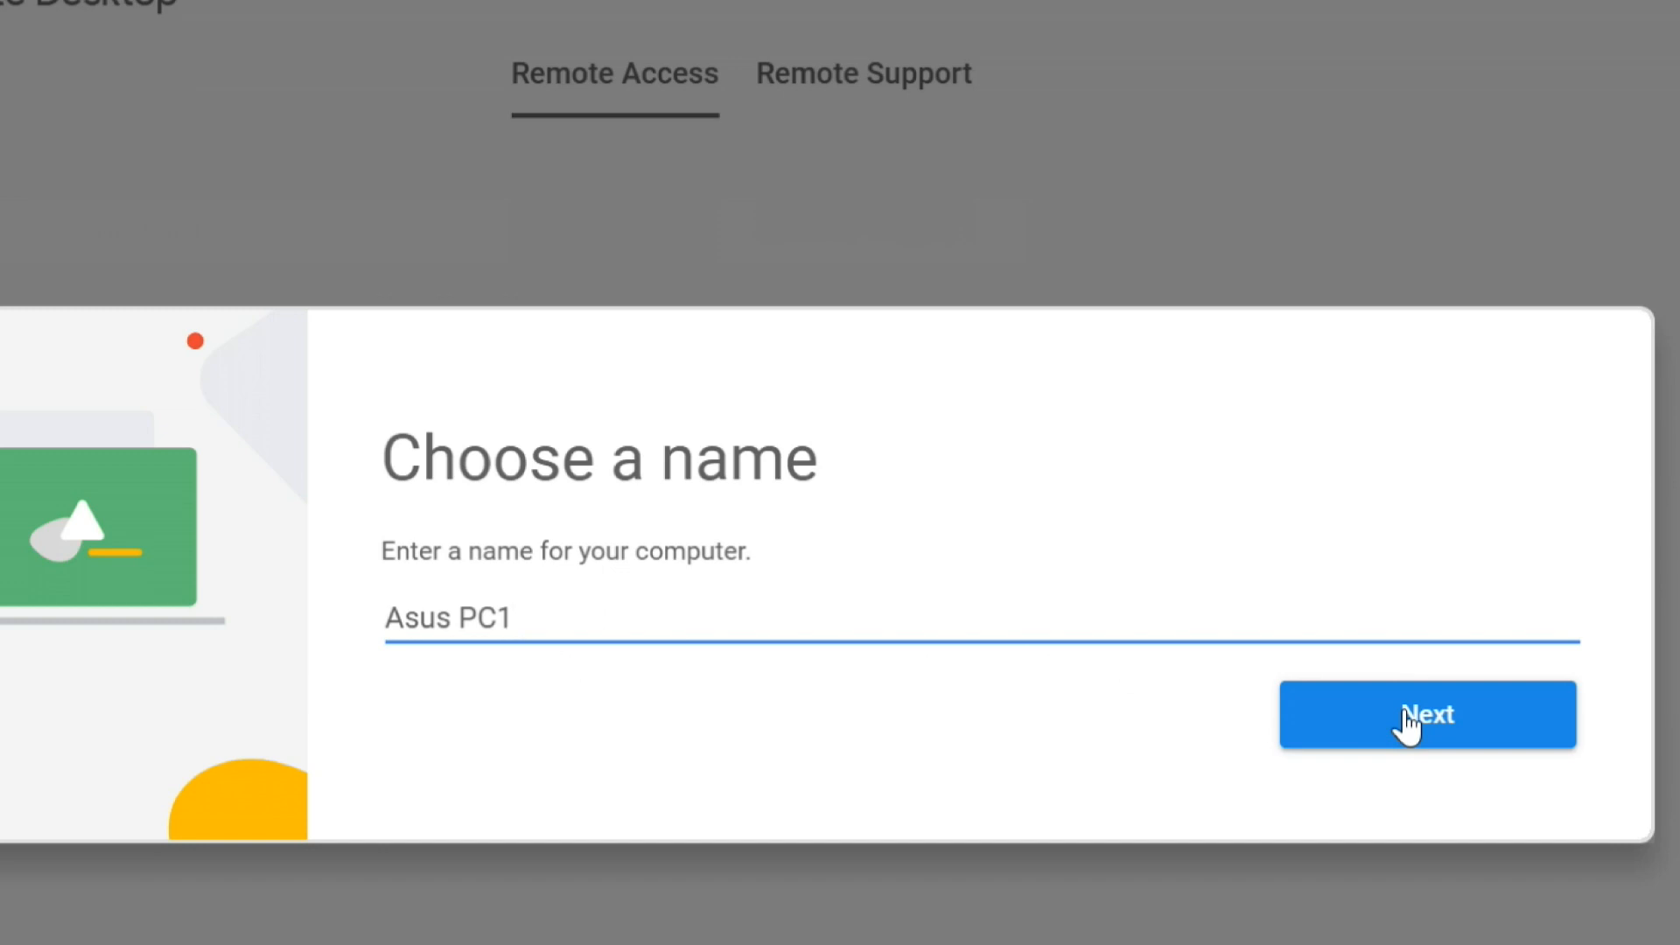
{"action": "left_click", "coordinate": [1426, 714]}
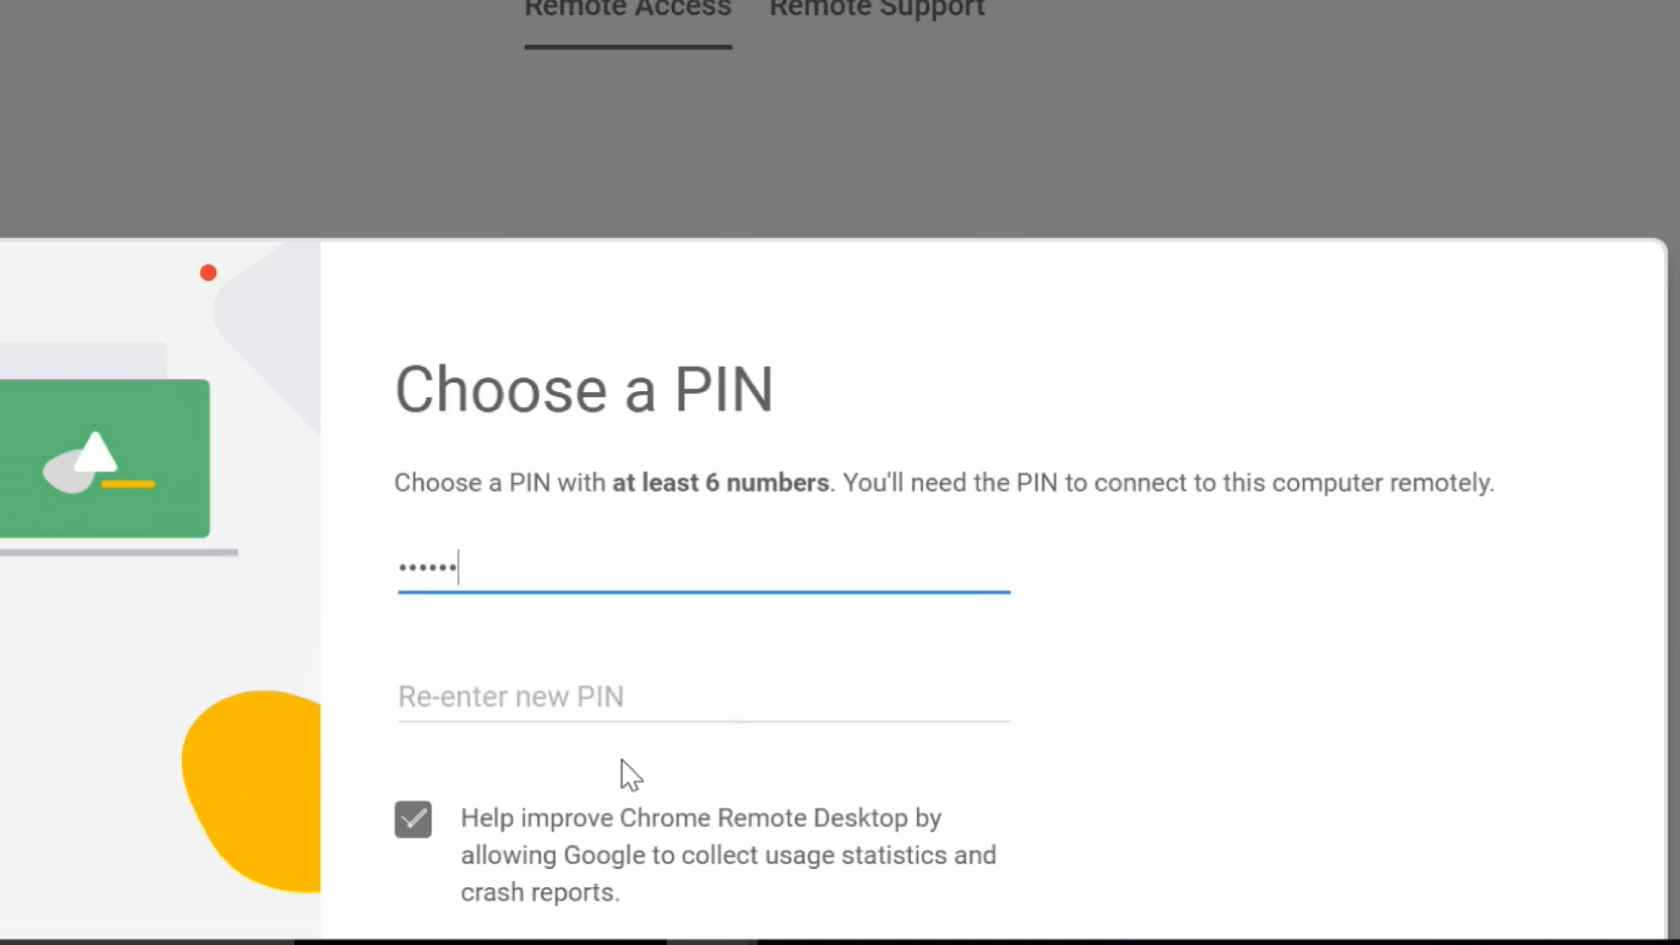
Set and confirm a six-digit PIN, start remote access, save it in Chrome and allow the UAC prompt
{"action": "left_click", "coordinate": [702, 697]}
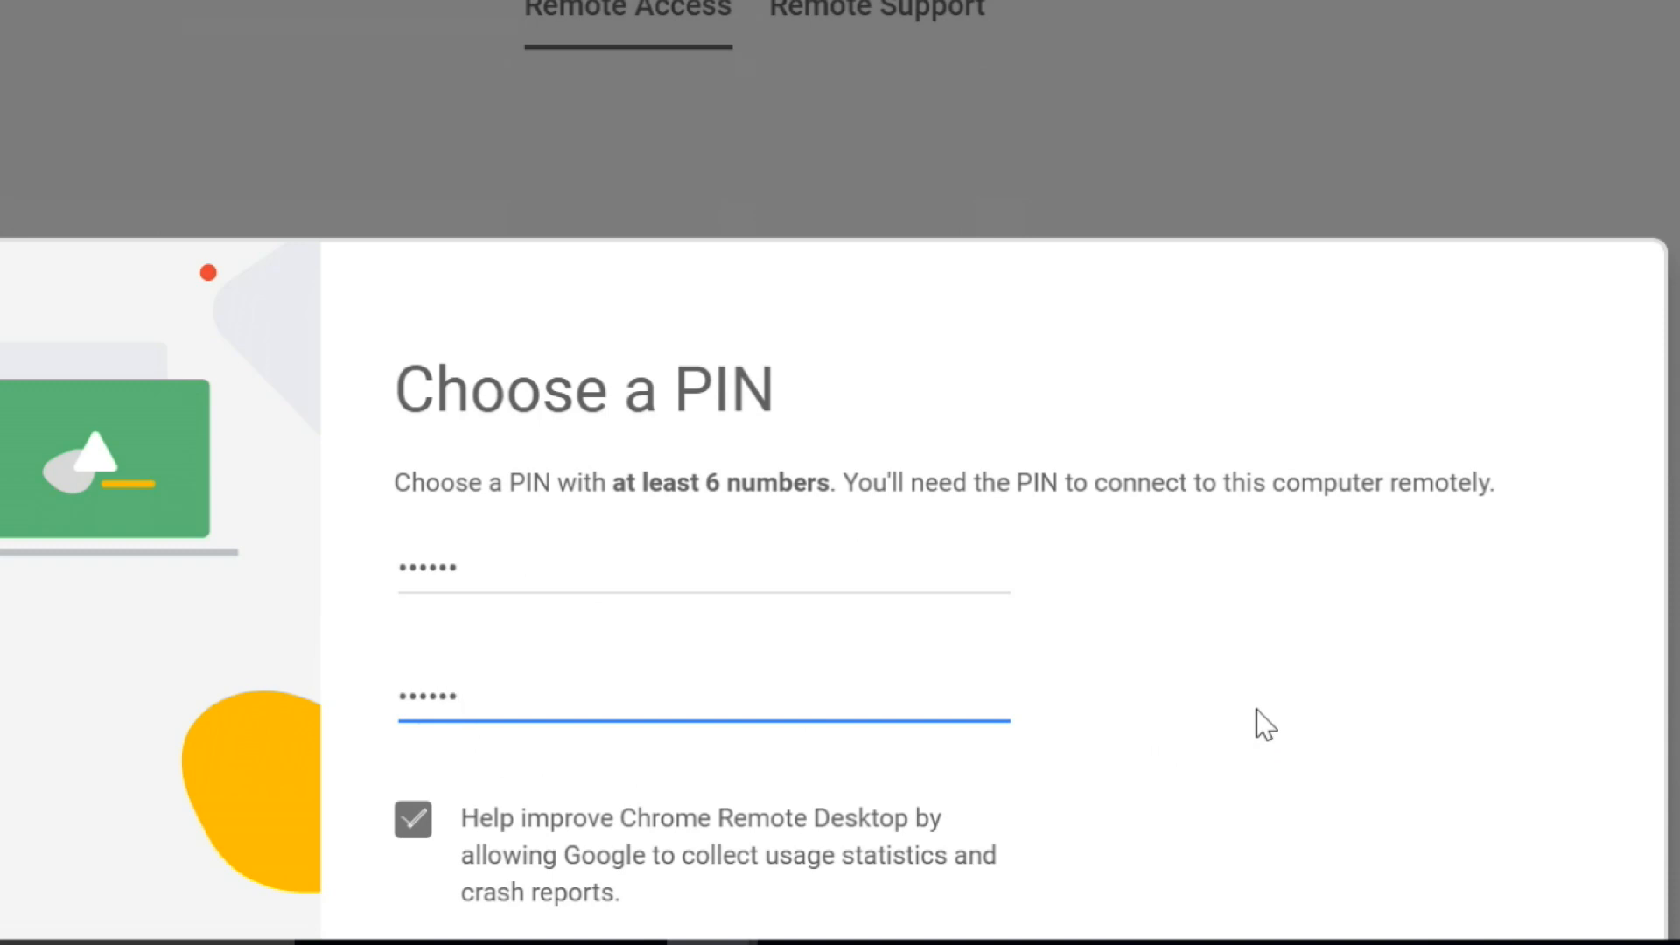
{"action": "scroll", "scroll_direction": "down", "scroll_amount": 3}
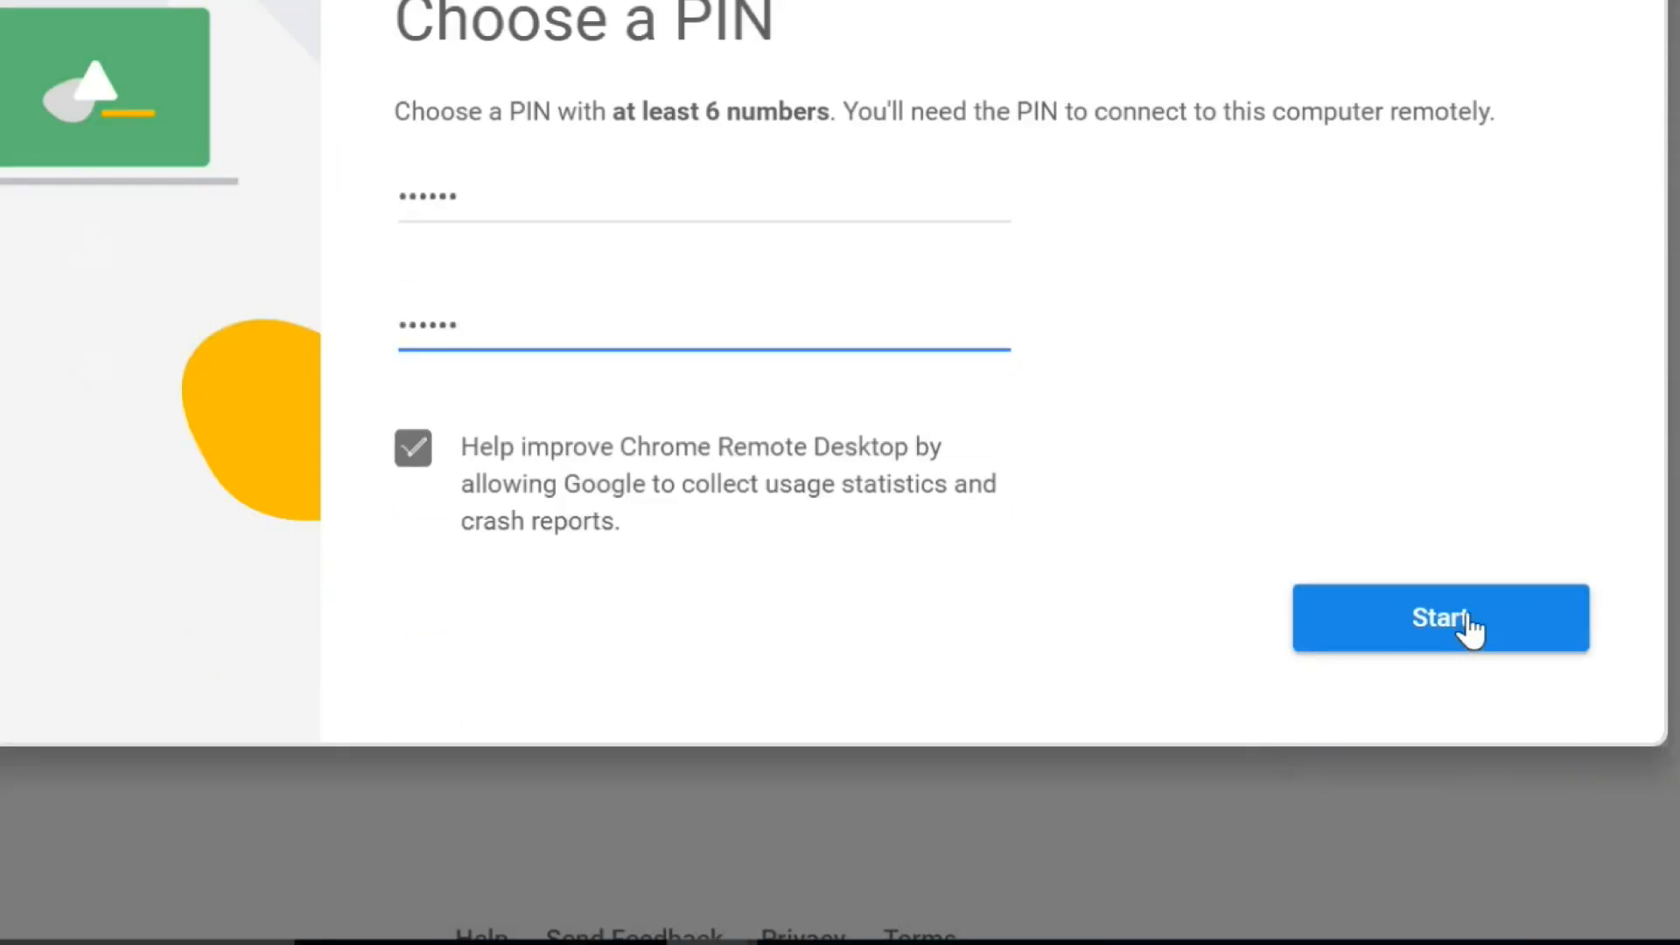
{"action": "left_click", "coordinate": [1438, 618]}
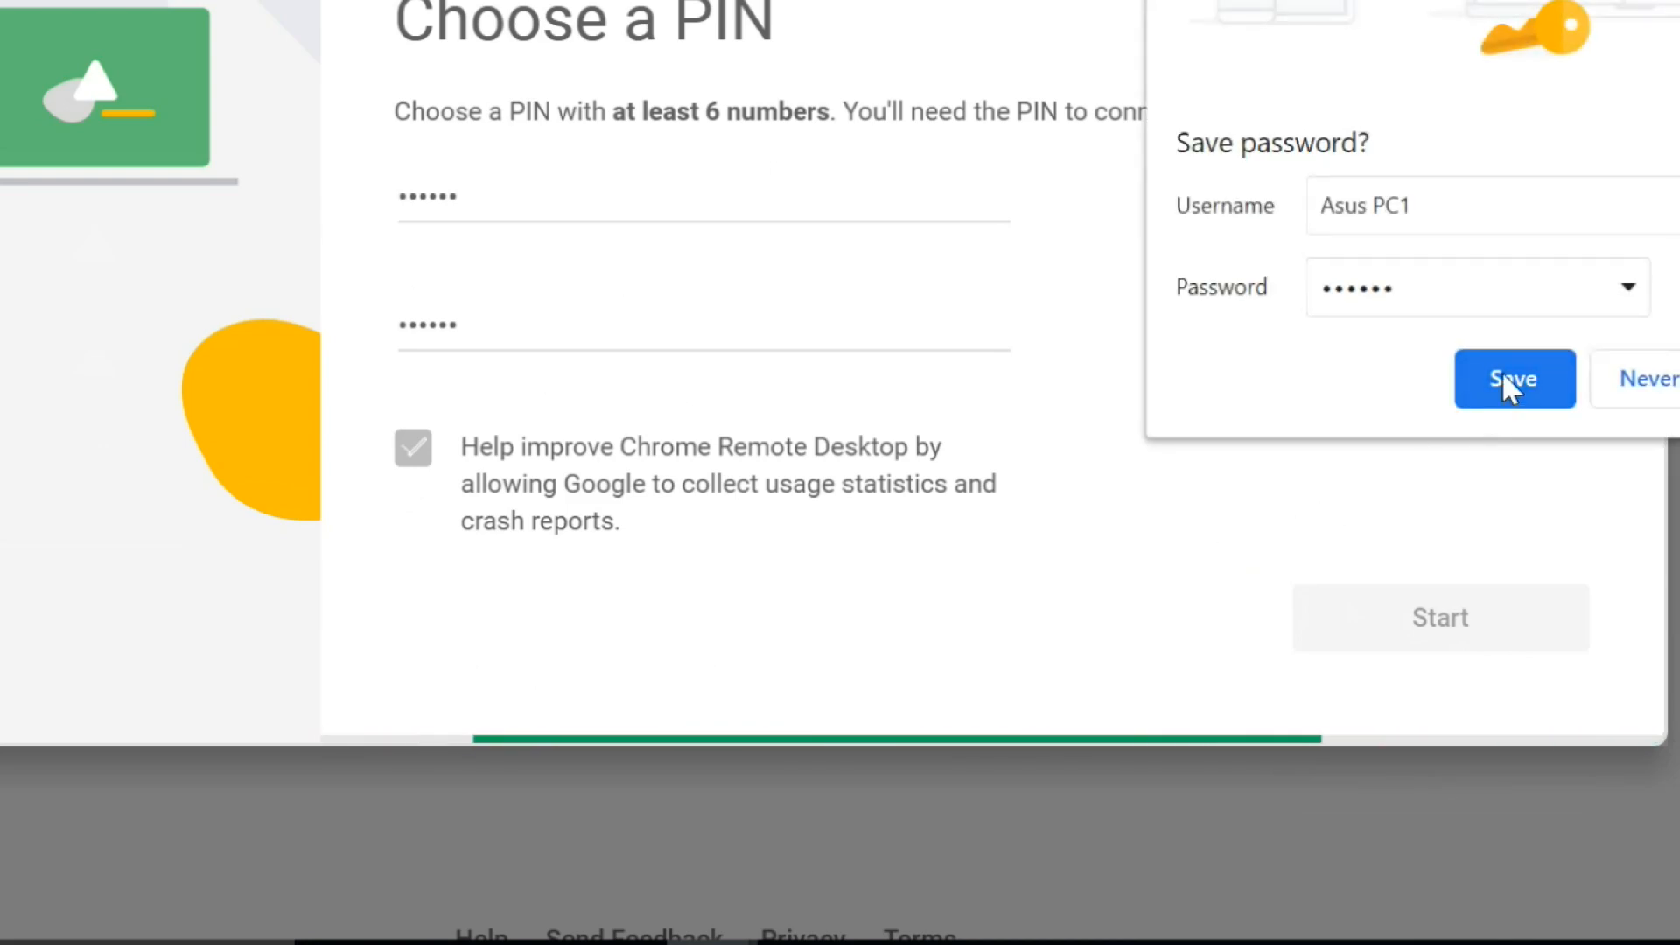
{"action": "left_click", "coordinate": [1514, 378]}
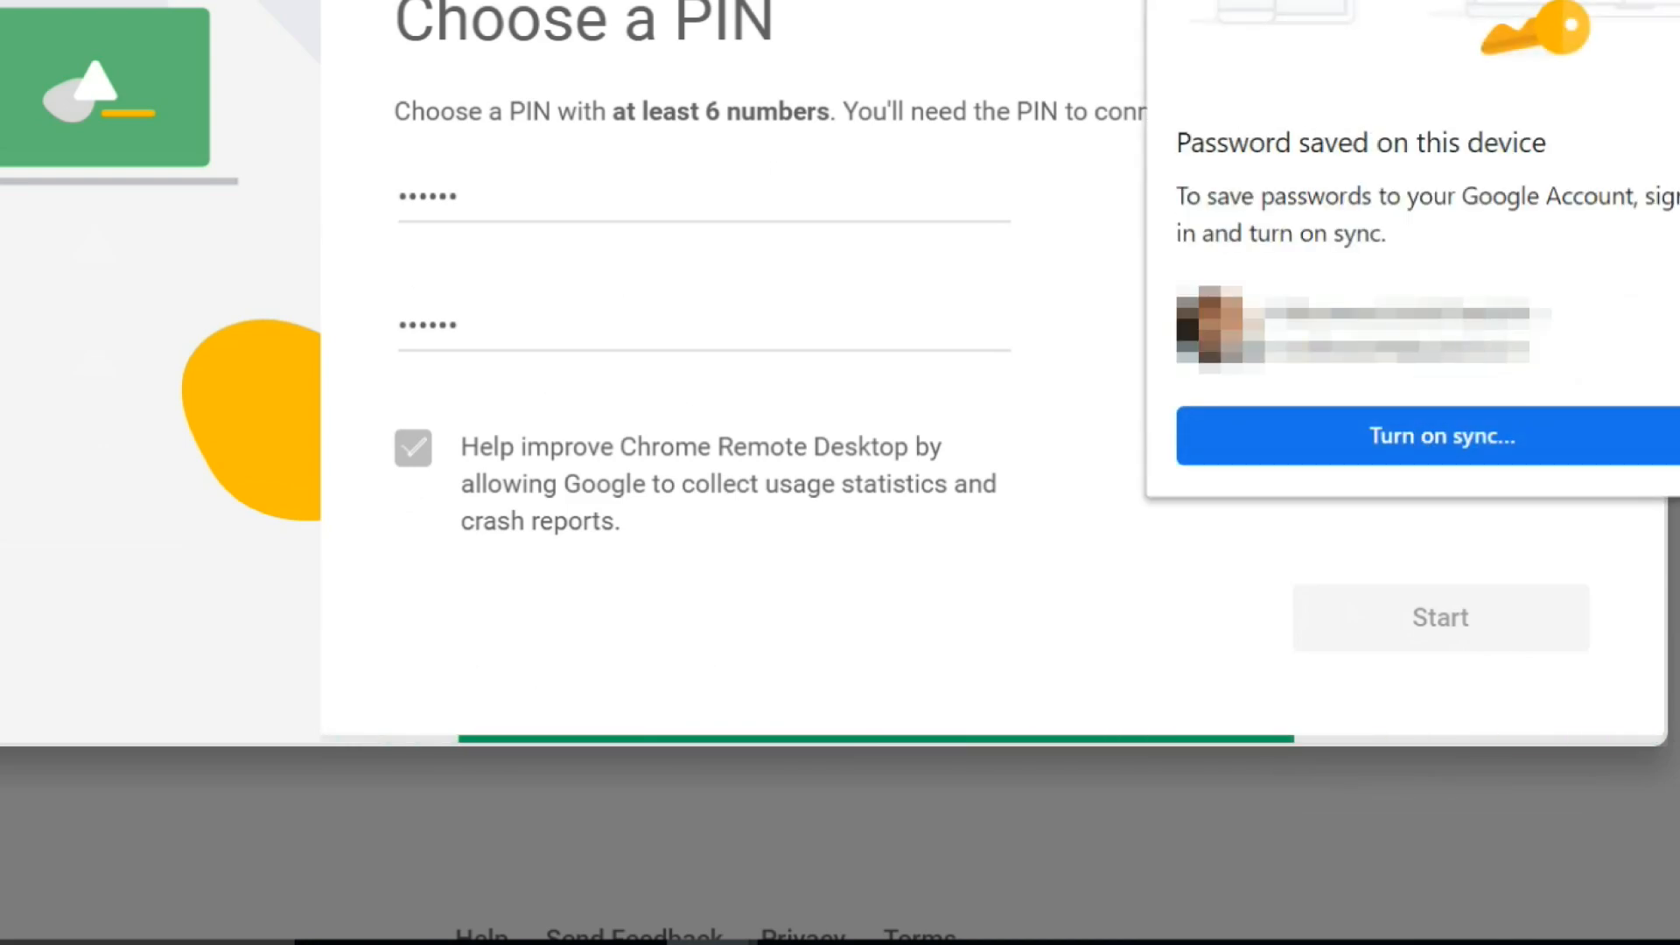
{"action": "left_click", "coordinate": [1438, 618]}
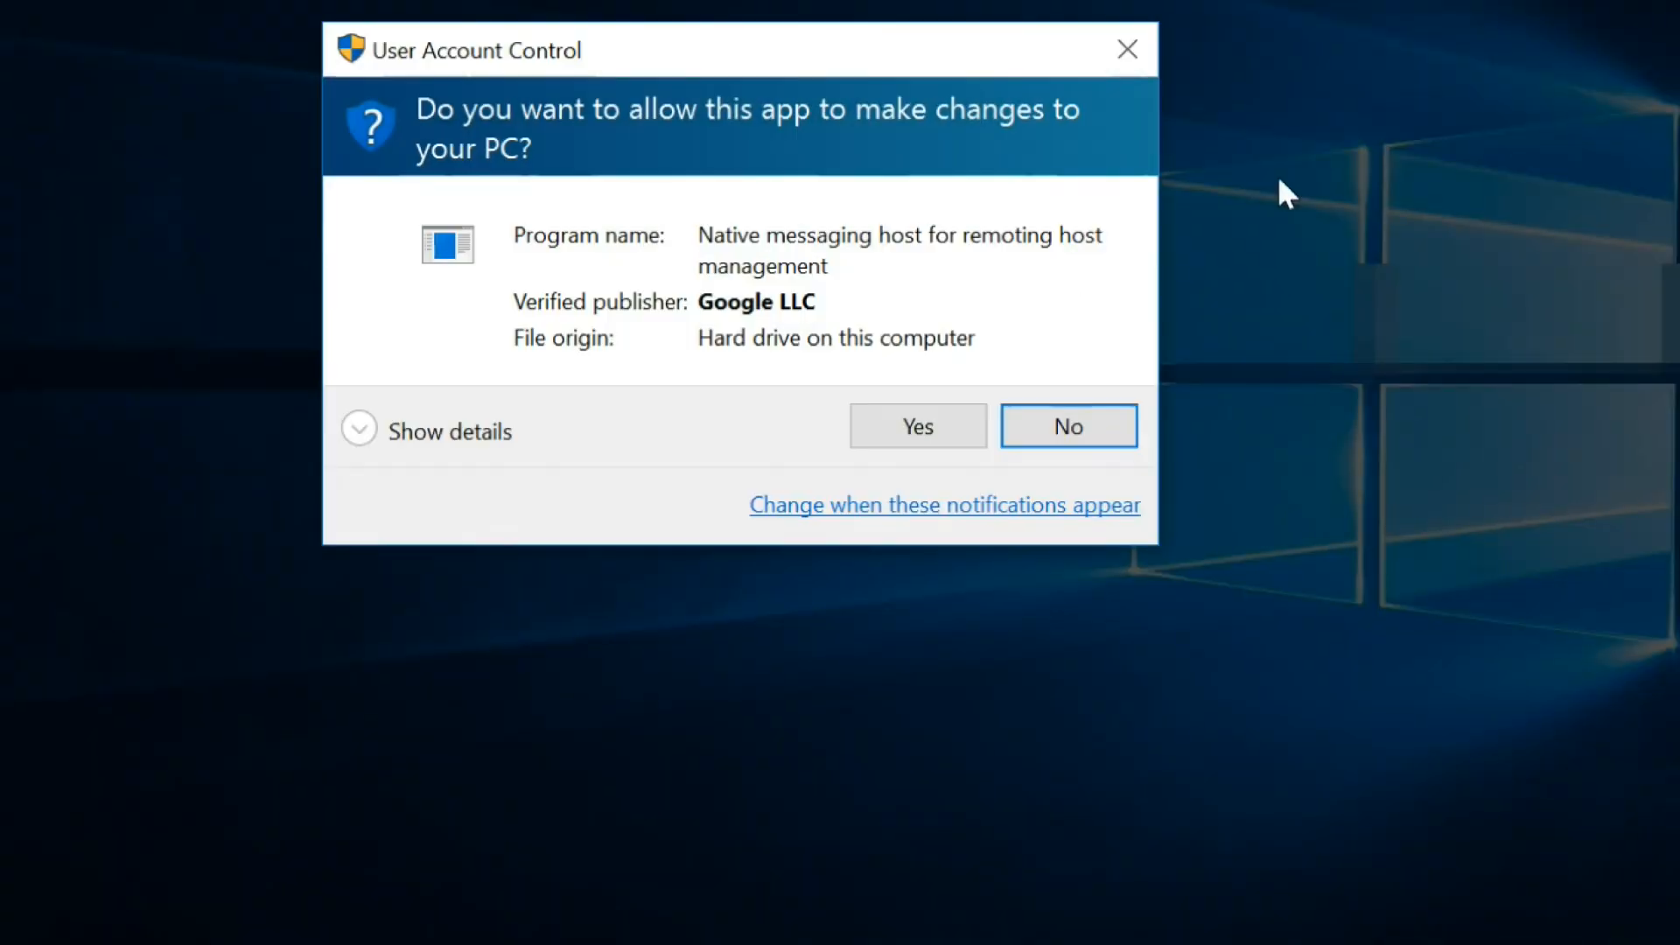
{"action": "left_click", "coordinate": [915, 425]}
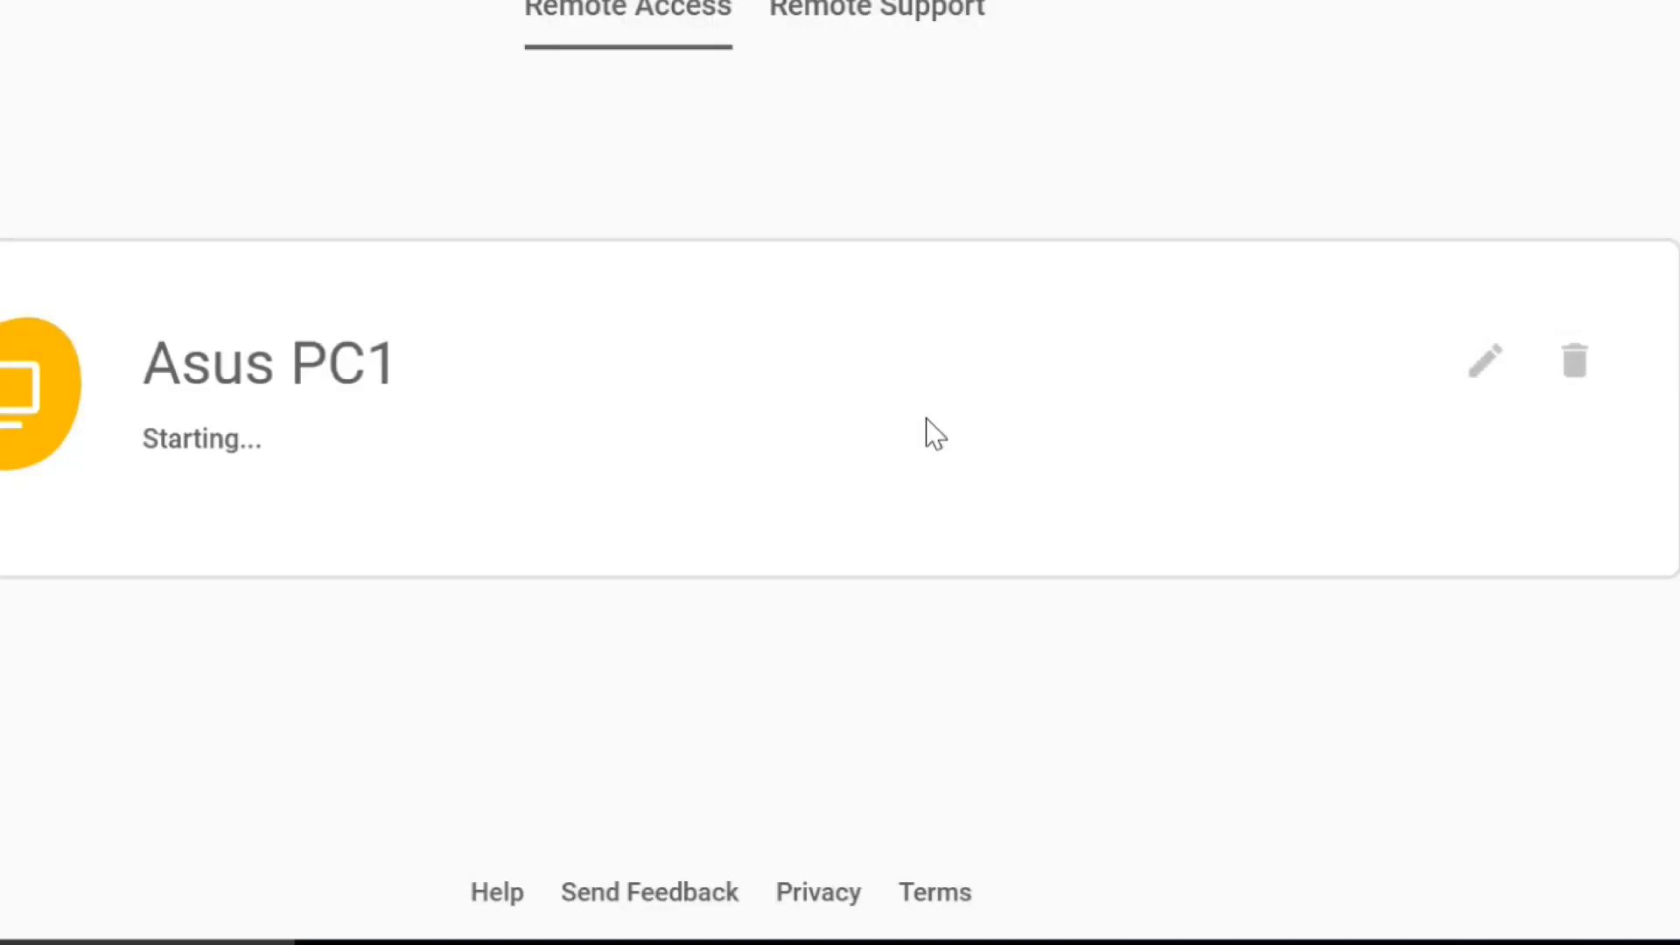
{"action": "mouse_move", "coordinate": [308, 436]}
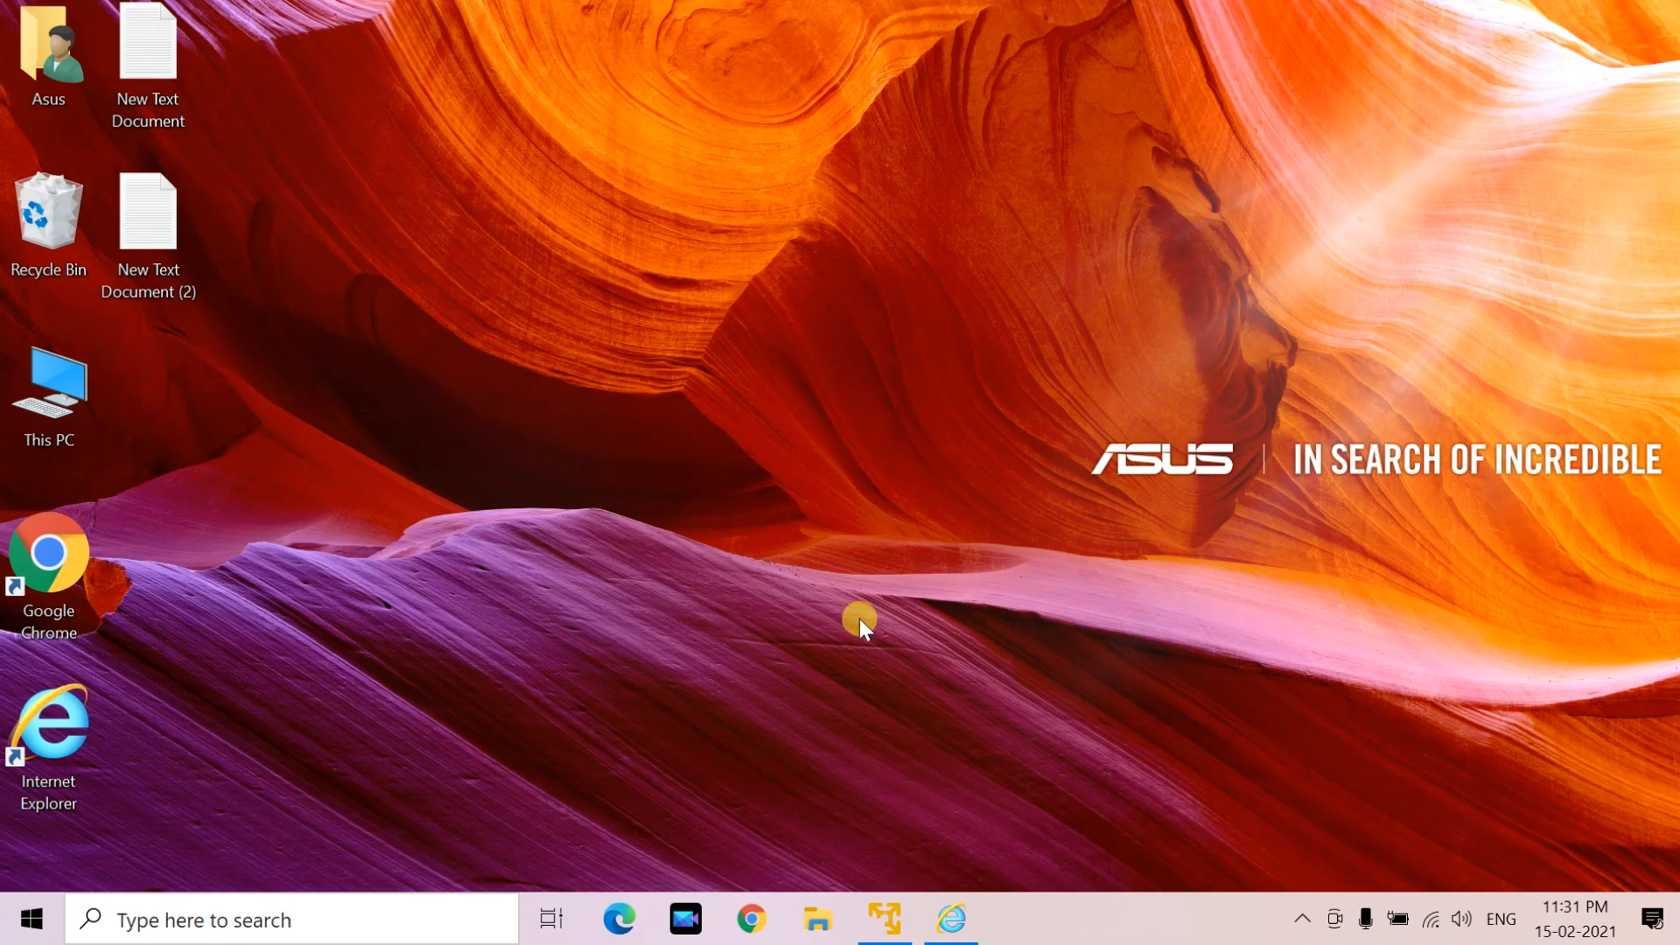
{"action": "mouse_move", "coordinate": [751, 587]}
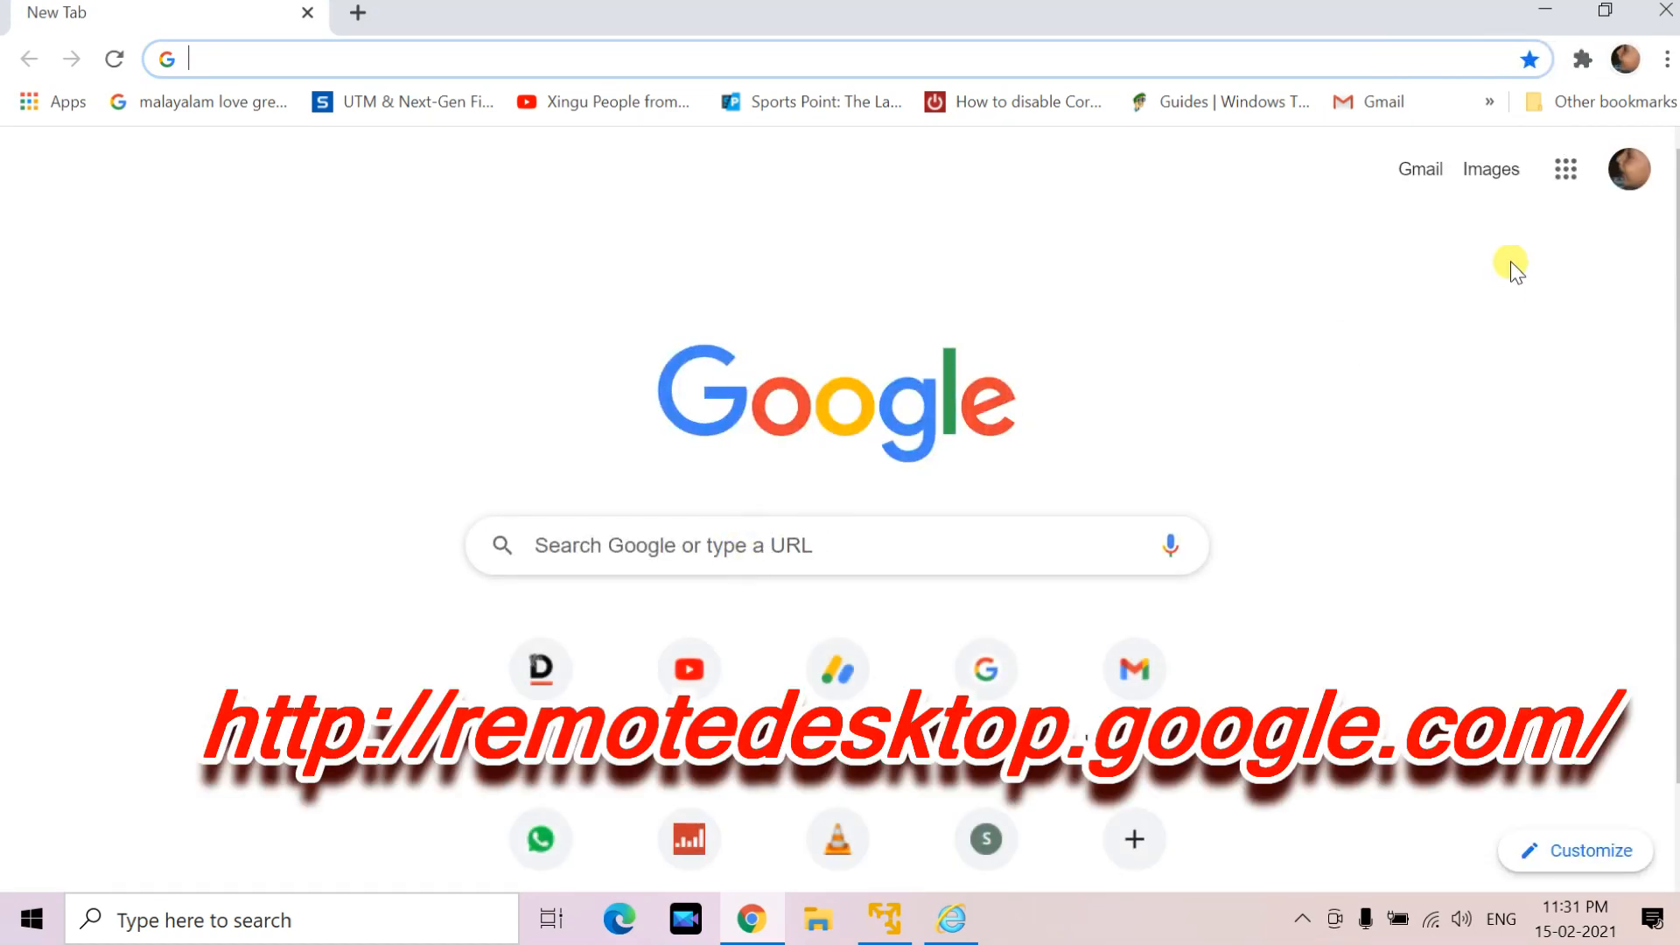
{"action": "mouse_move", "coordinate": [616, 354]}
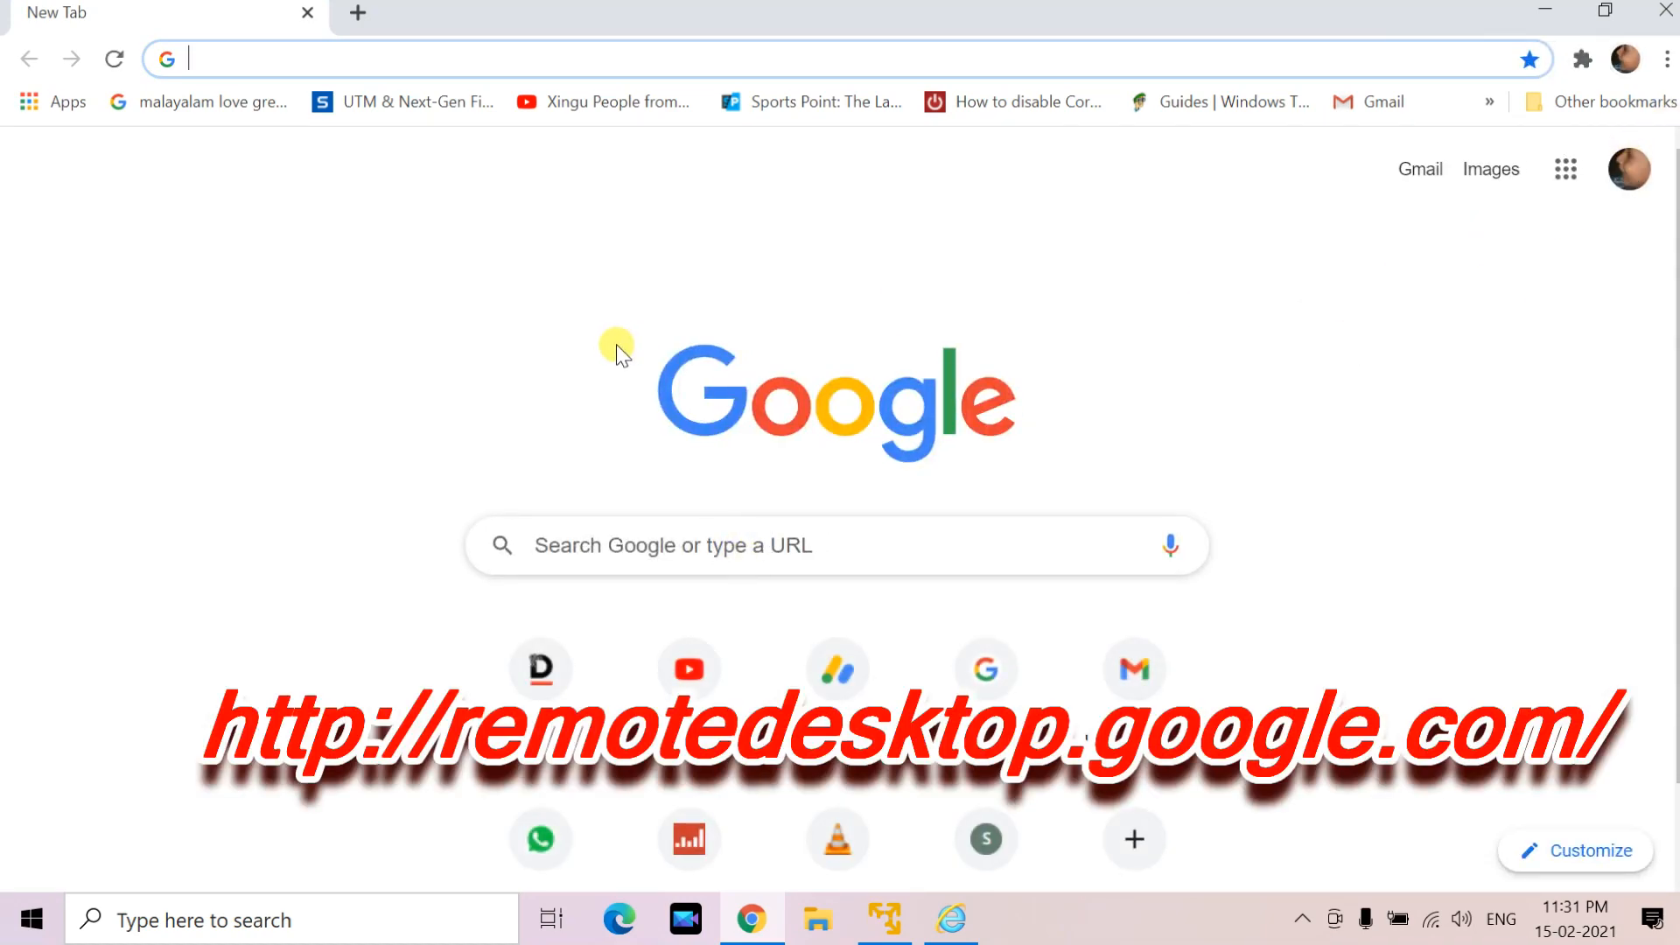
On the other computer, go to remotedesktop.google.com/access, where Asus PC1 shows Online
{"action": "type", "text": "remotedesktop.google.ccom/access"}
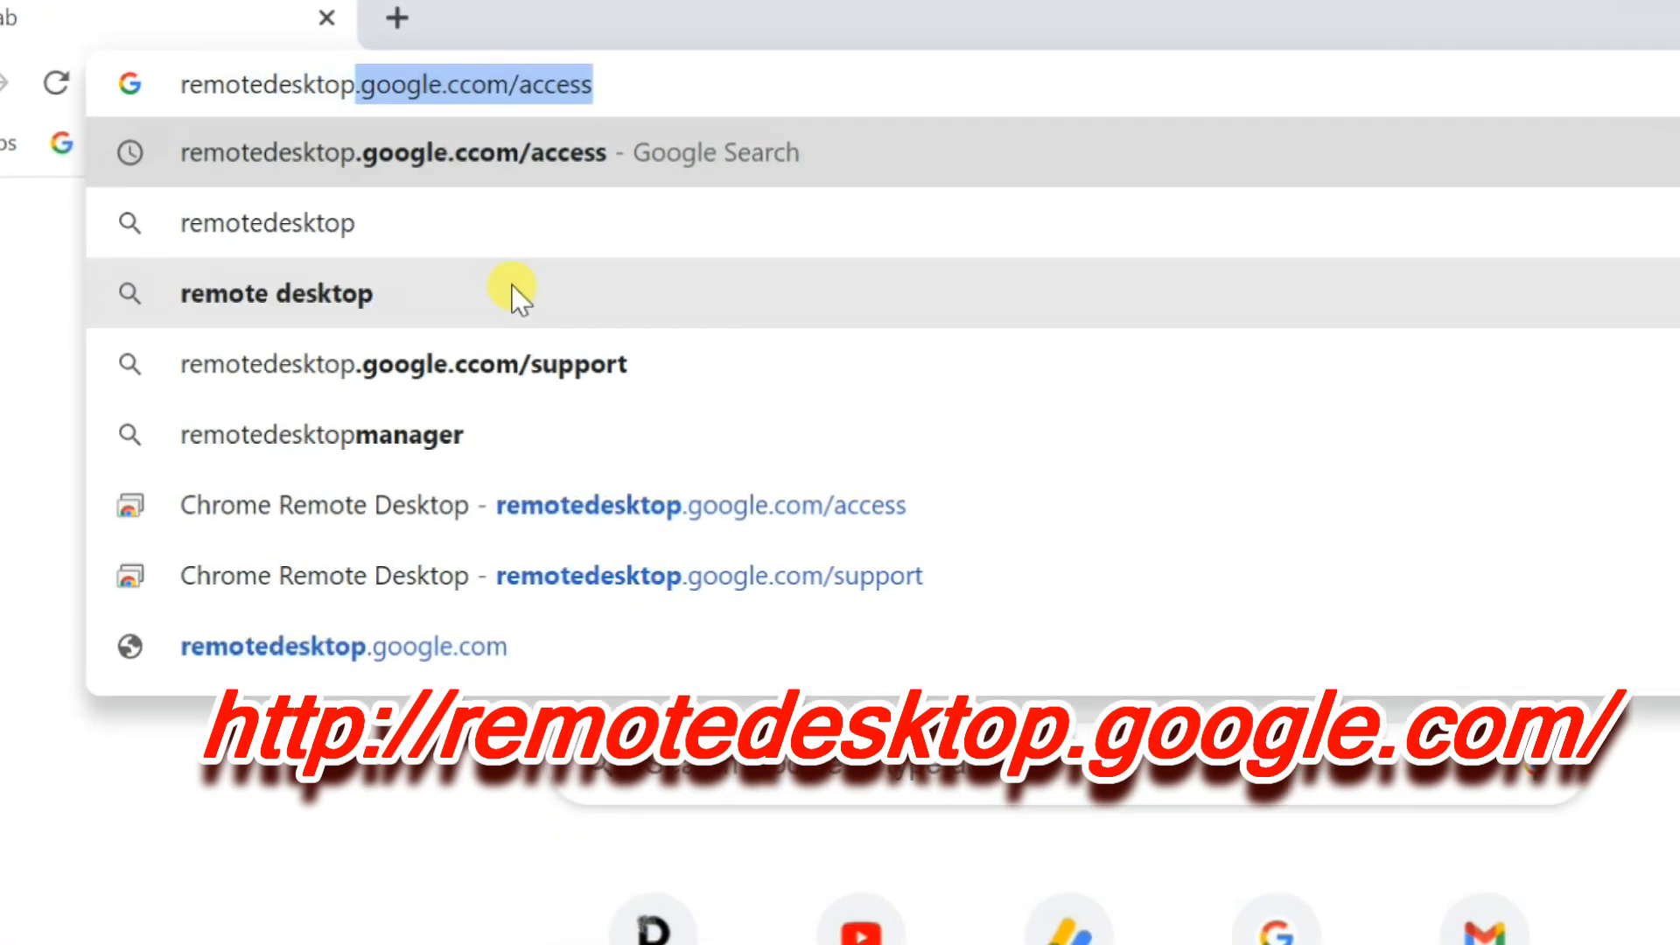
{"action": "key", "text": "Backspace"}
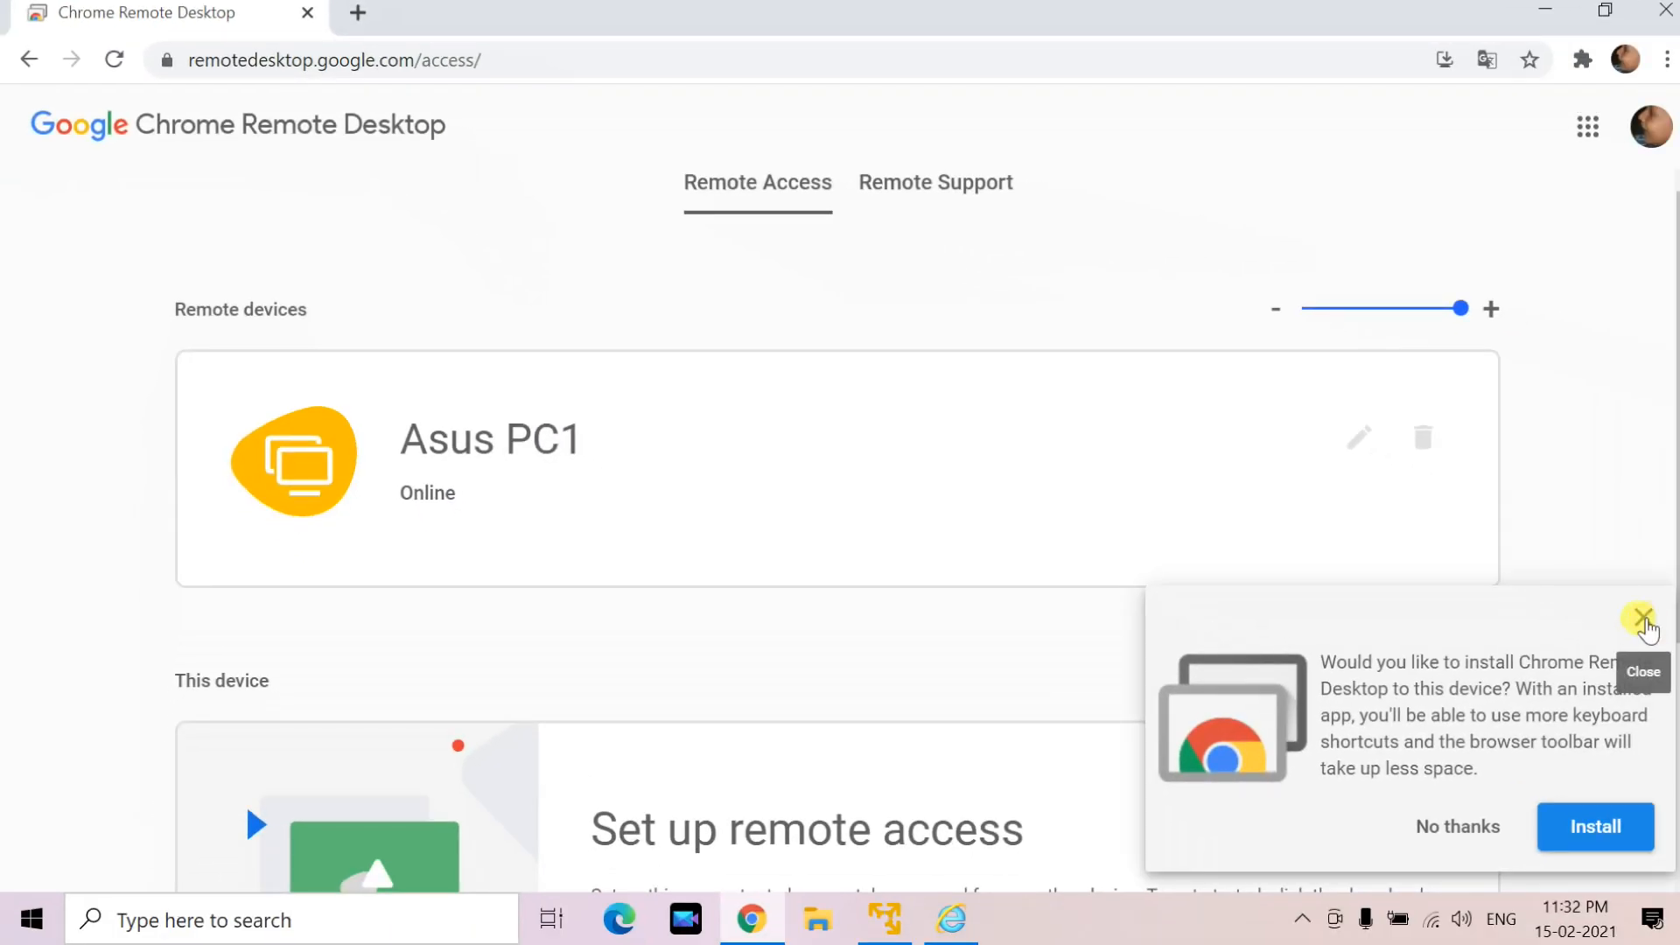
Dismiss the install-app offer and select Asus PC1 under Remote devices to reach its PIN prompt
{"action": "left_click", "coordinate": [1643, 618]}
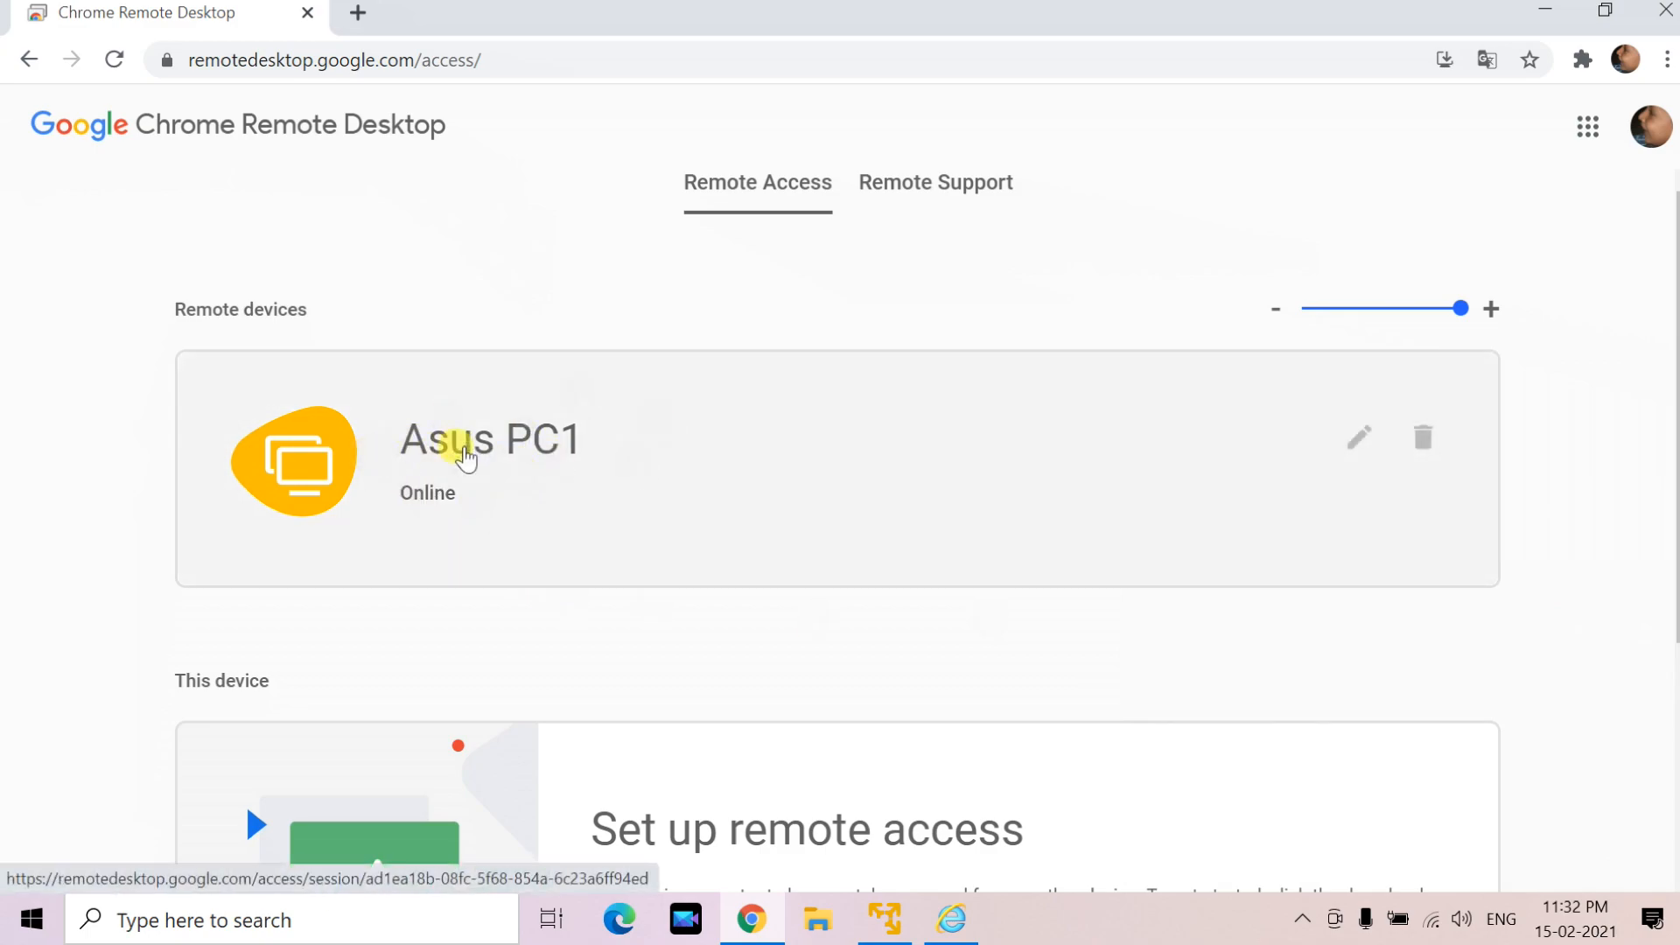
{"action": "mouse_move", "coordinate": [513, 448]}
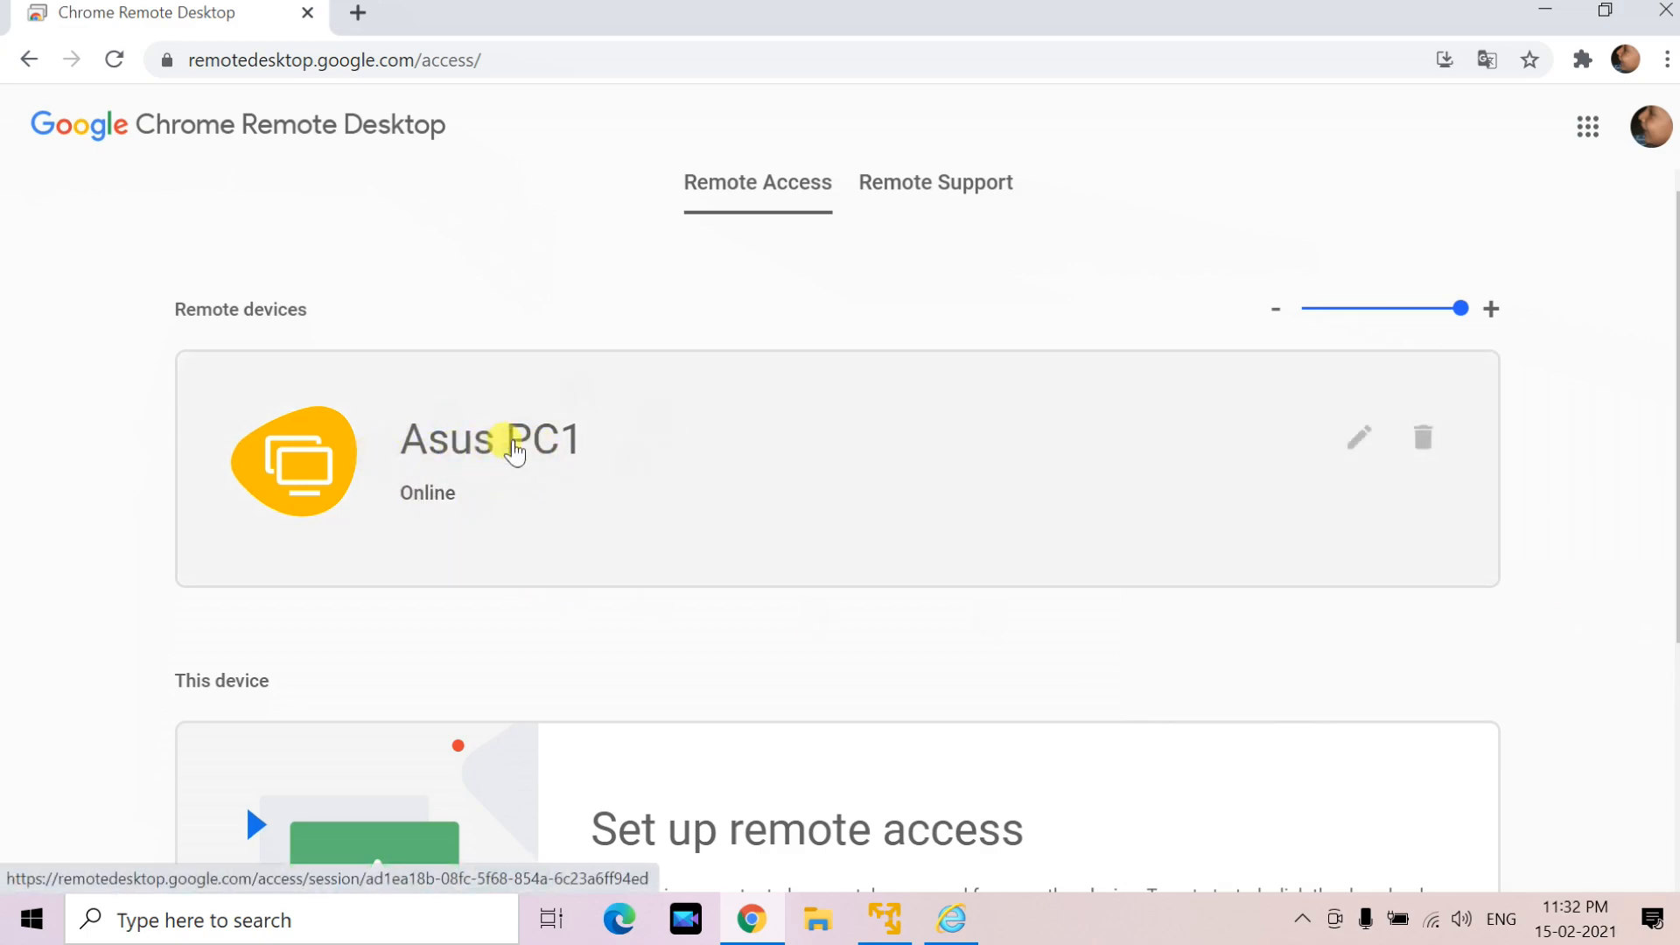
{"action": "left_click", "coordinate": [488, 439]}
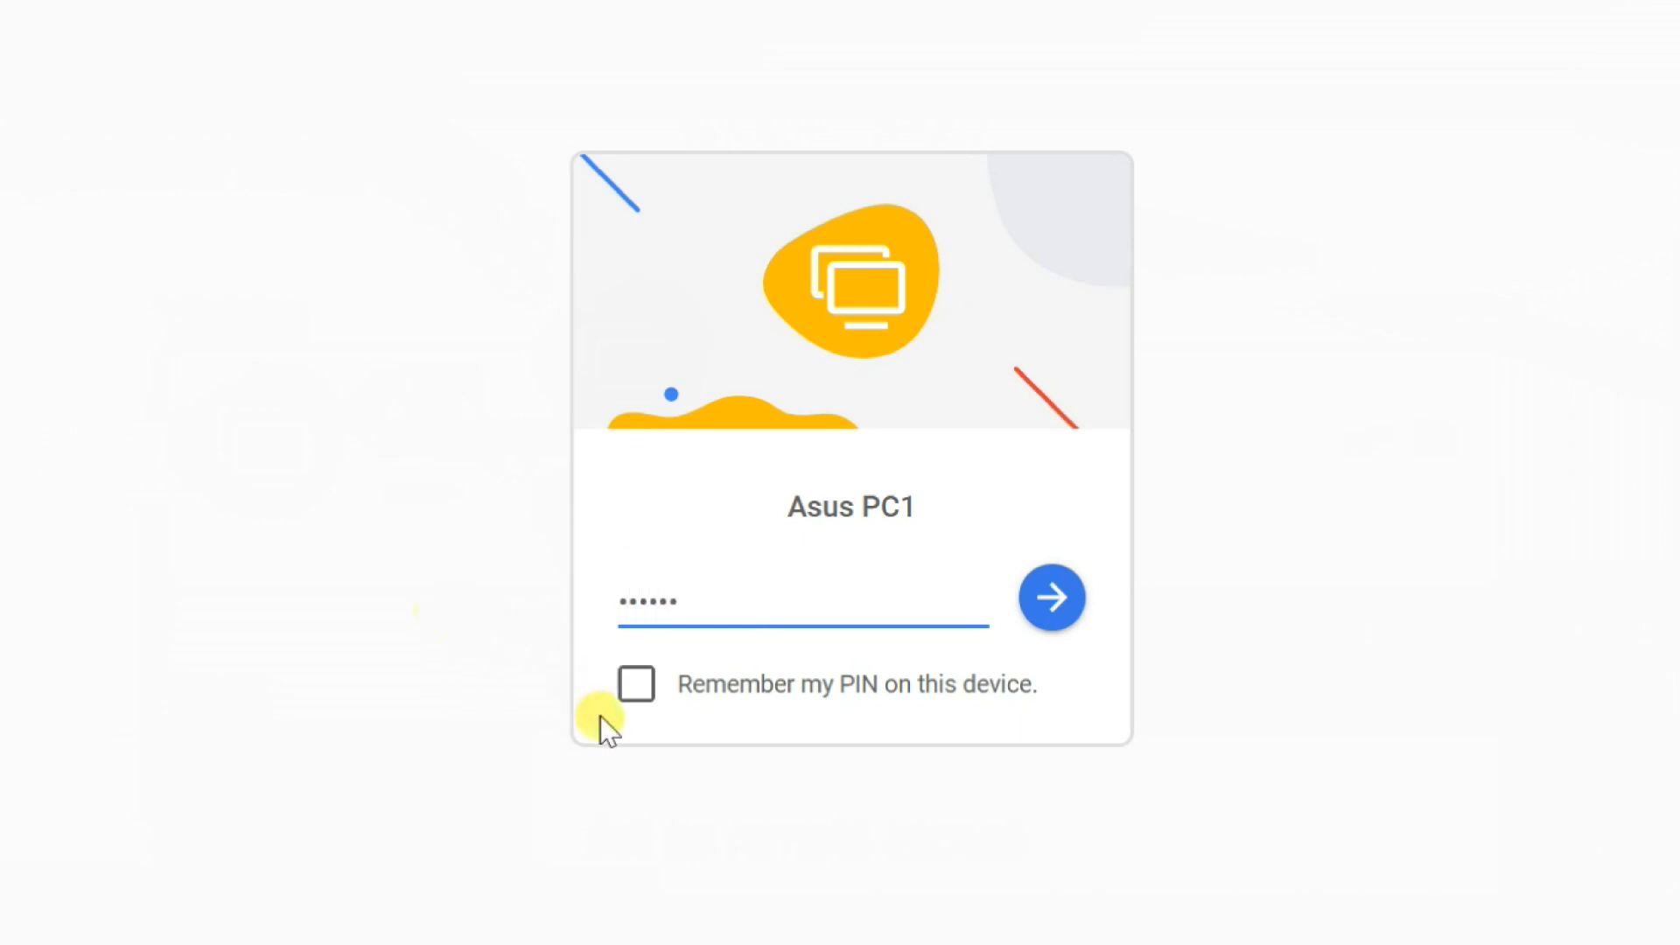
{"action": "mouse_move", "coordinate": [670, 689]}
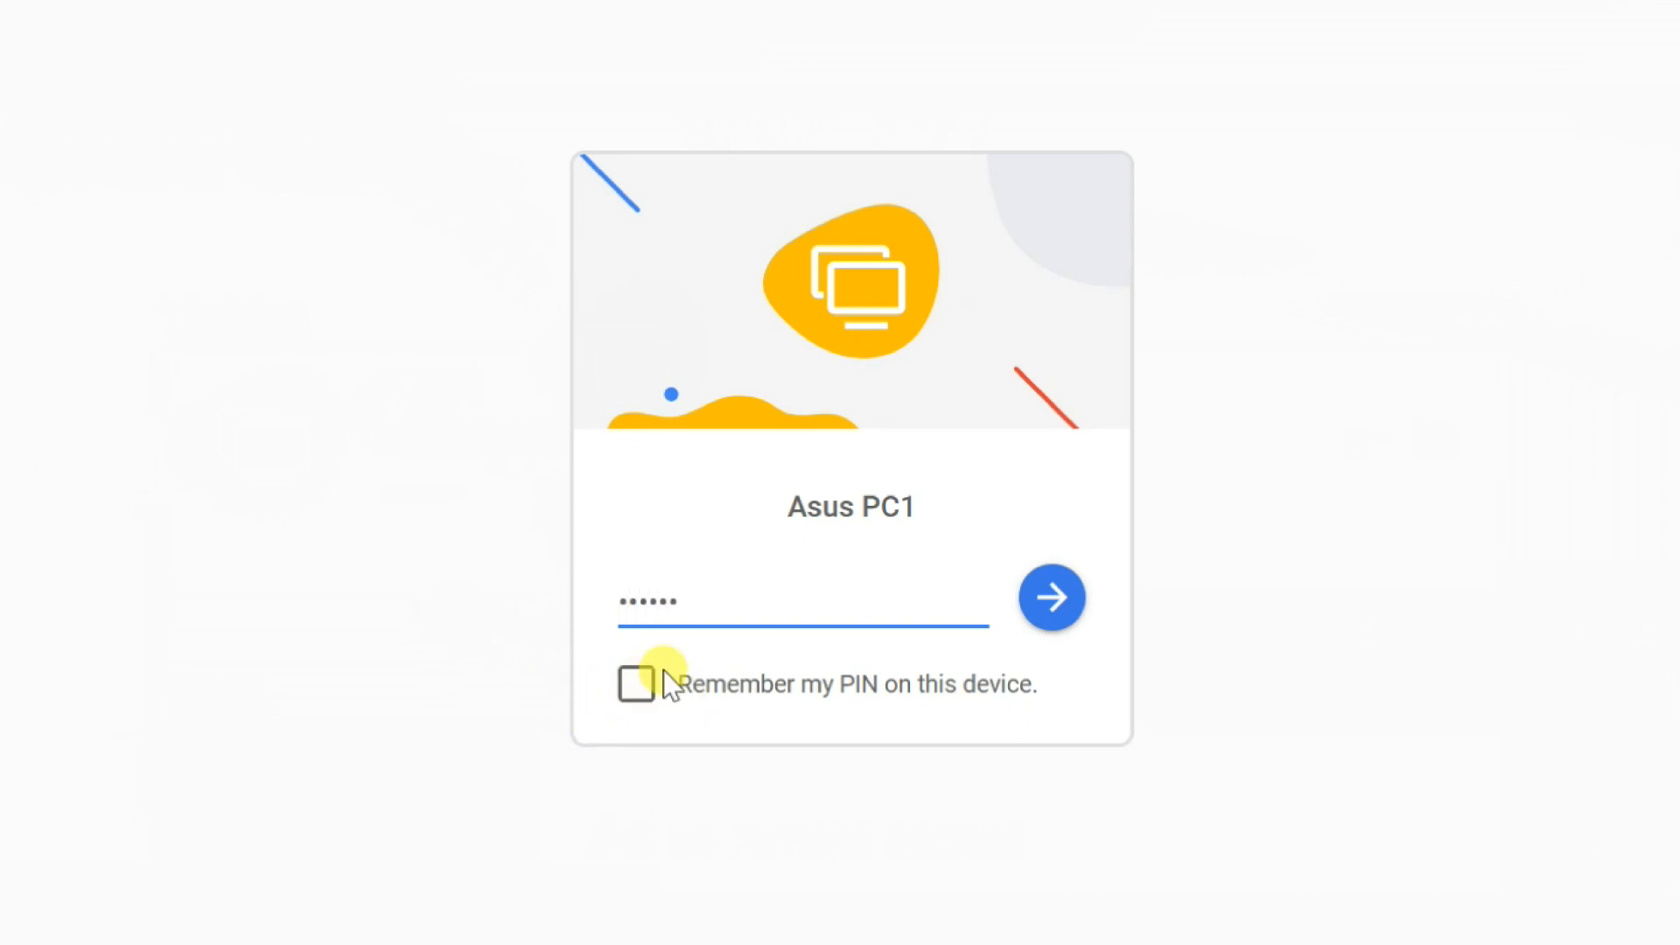
Leave 'Remember my PIN' off and submit the PIN to start connecting to Asus PC1
{"action": "left_click", "coordinate": [637, 685]}
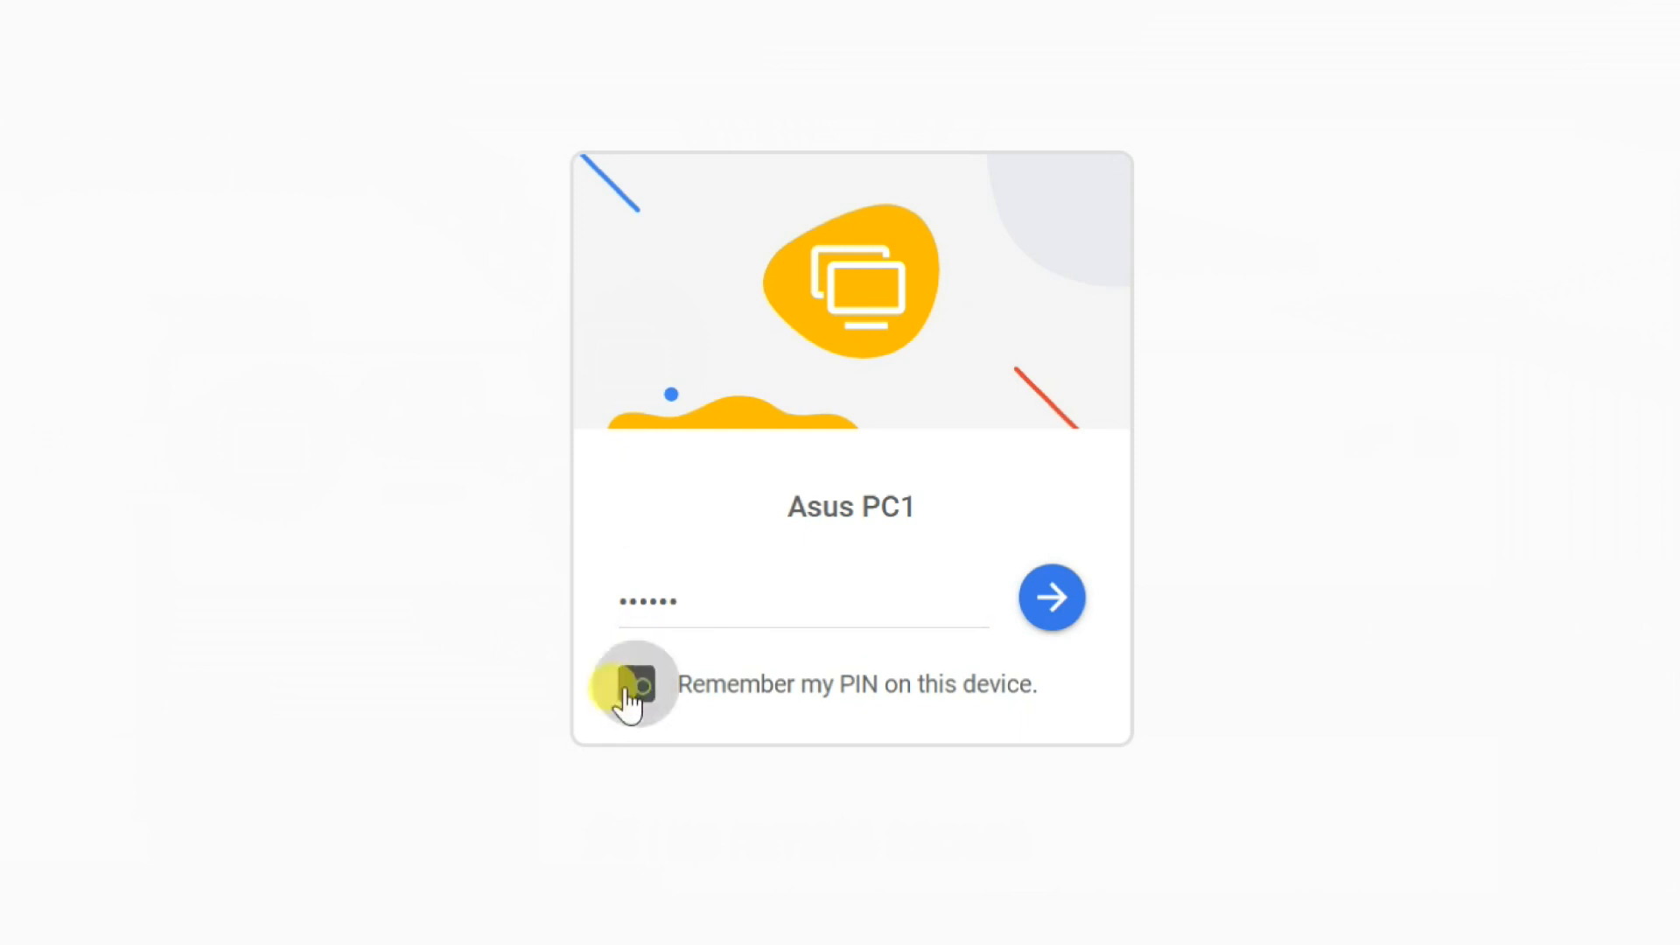
{"action": "left_click", "coordinate": [635, 684]}
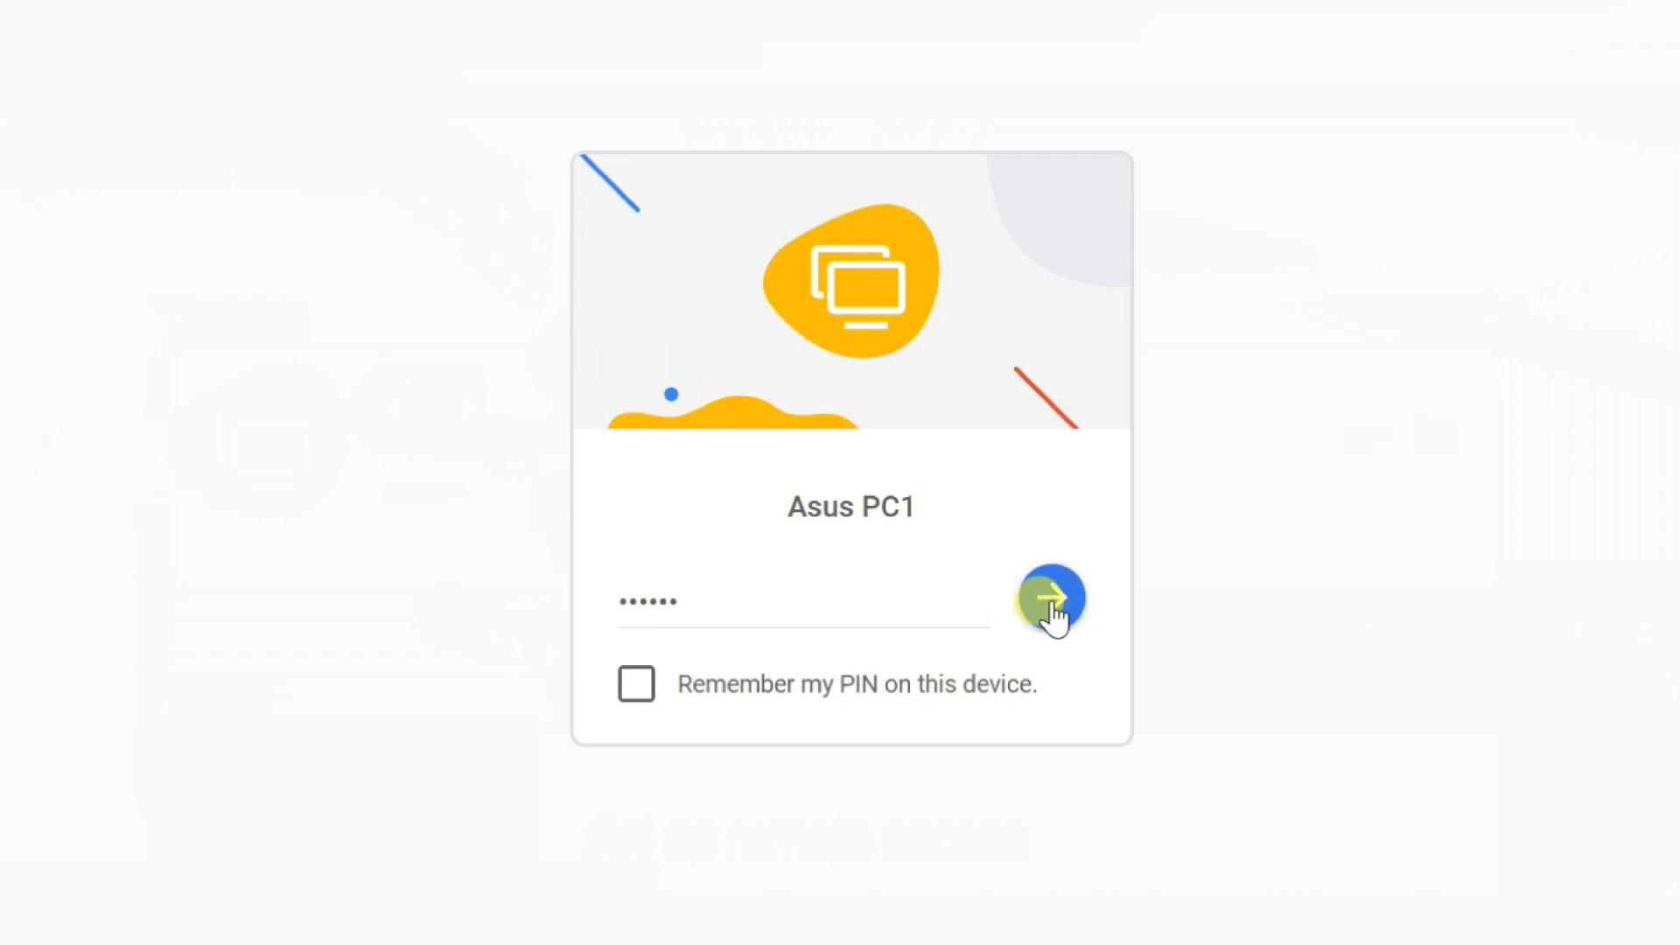
{"action": "left_click", "coordinate": [1052, 599]}
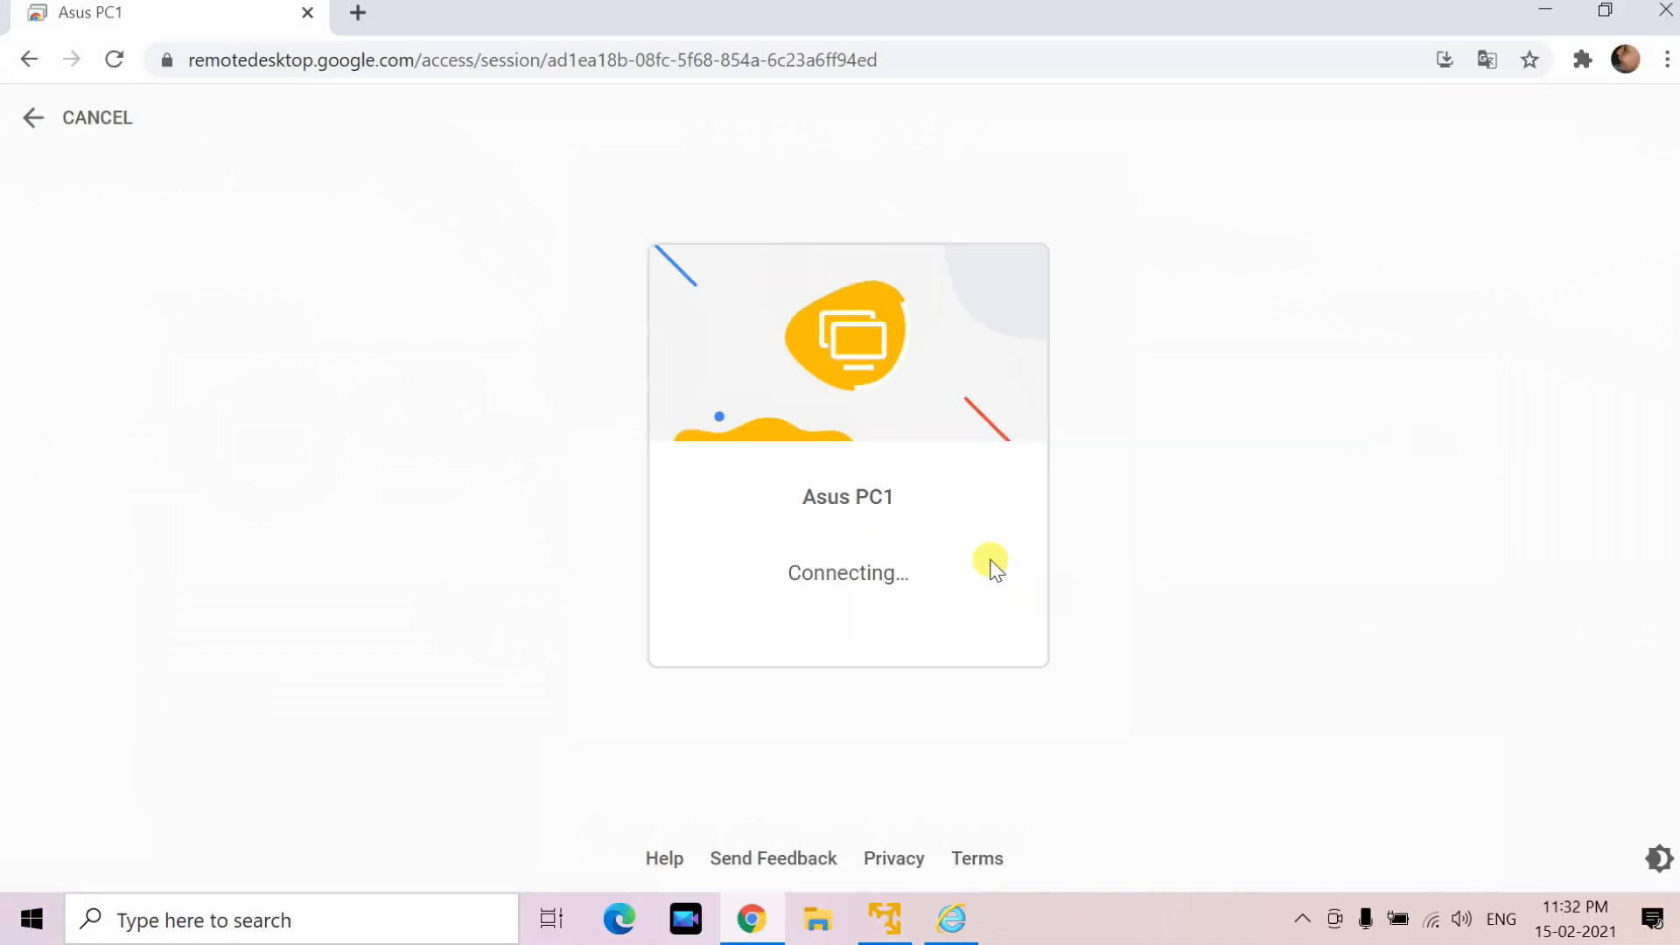